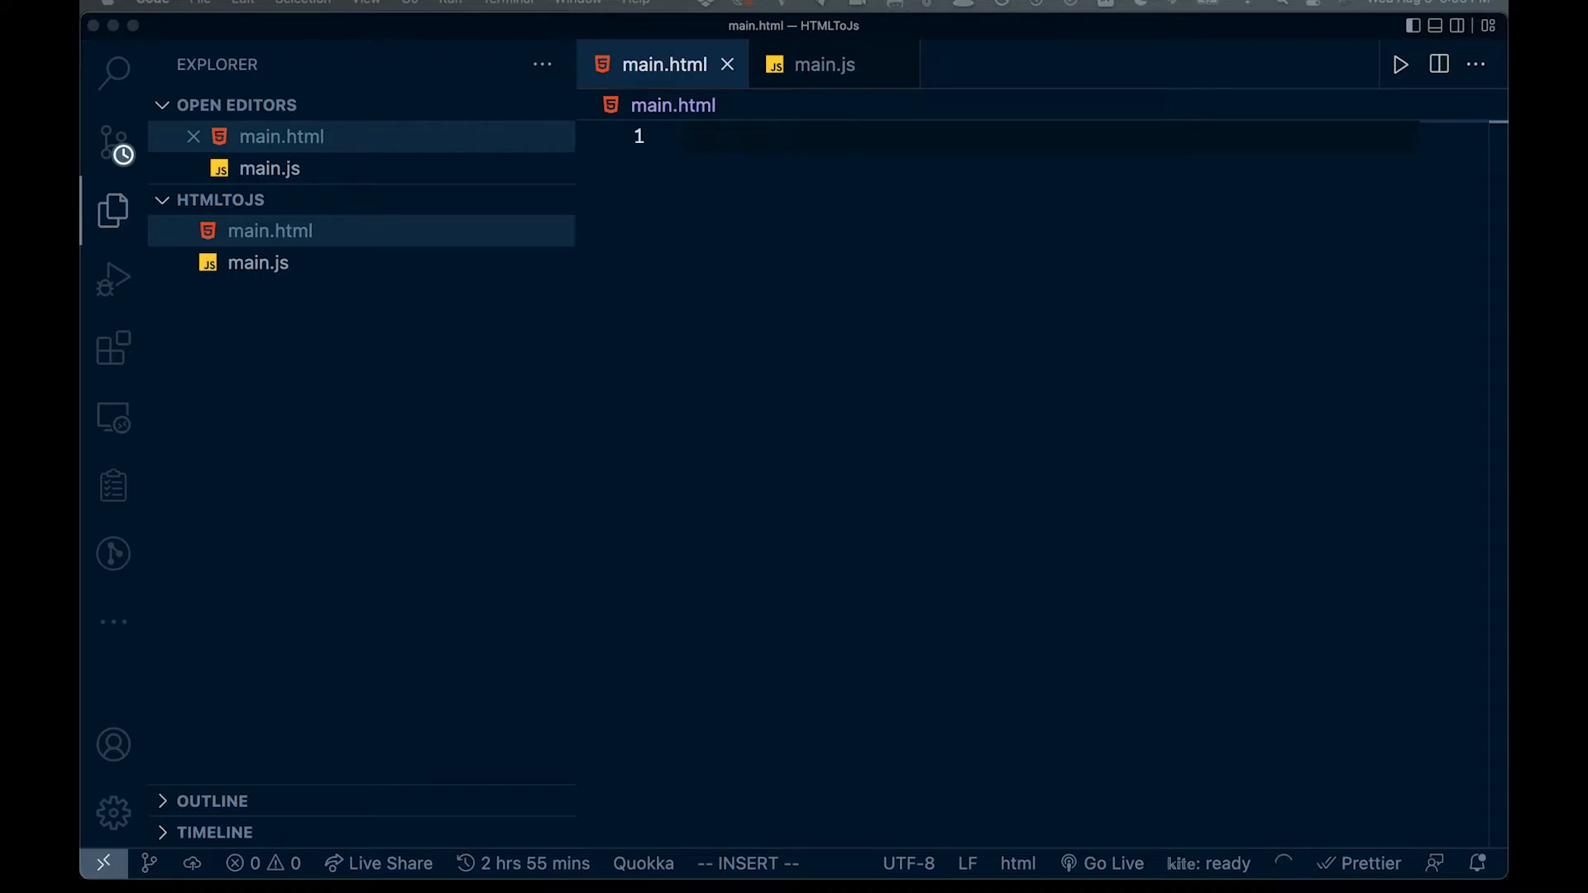
{"action": "mouse_move", "coordinate": [721, 96]}
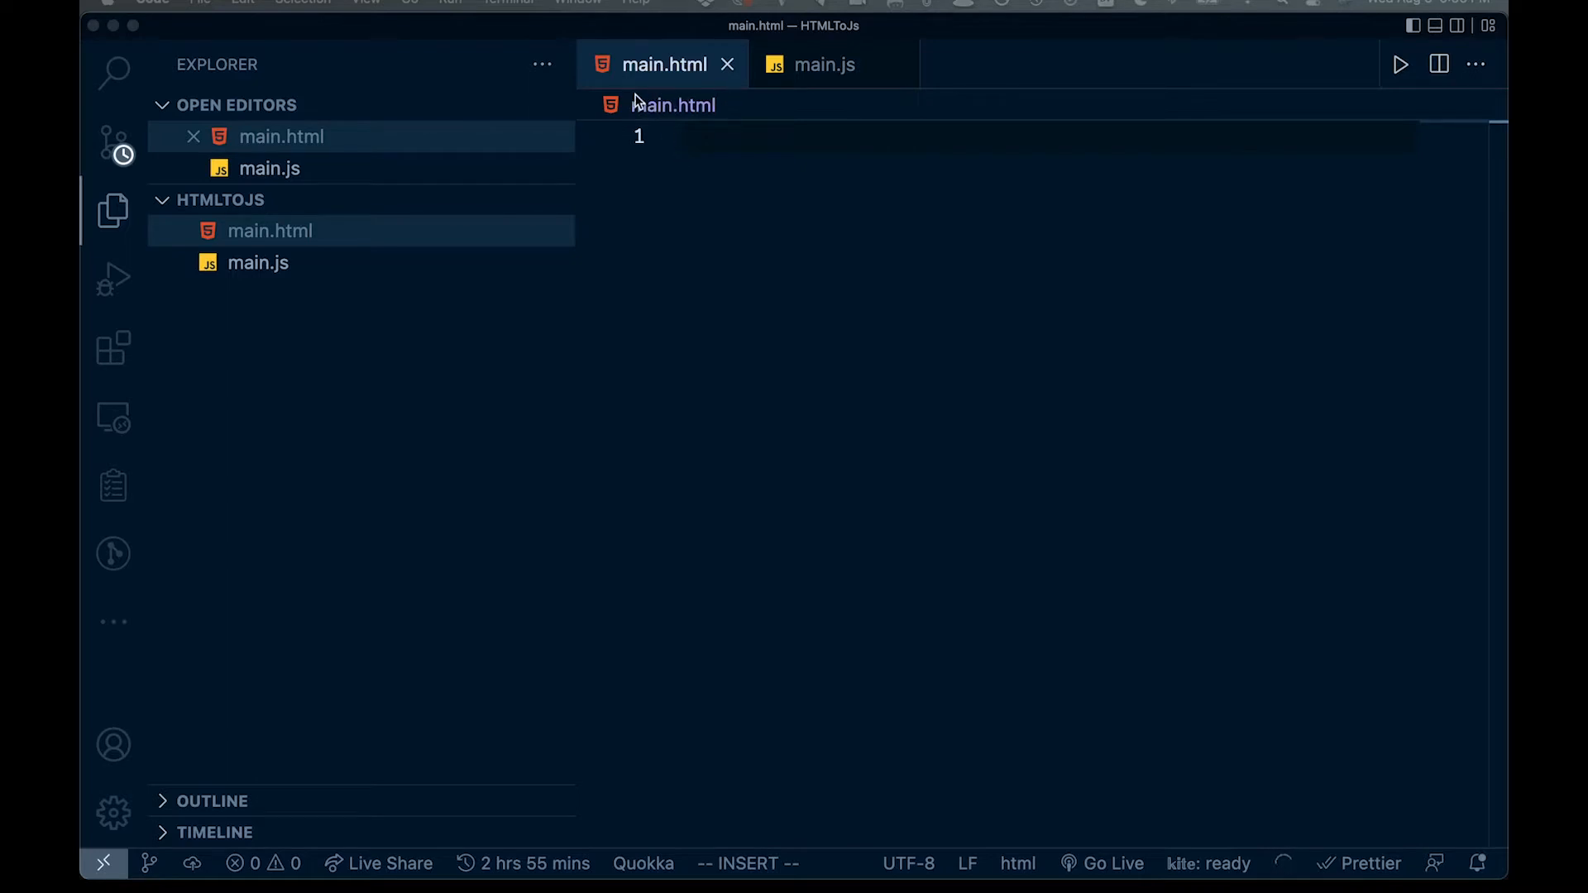
{"action": "mouse_move", "coordinate": [596, 89]}
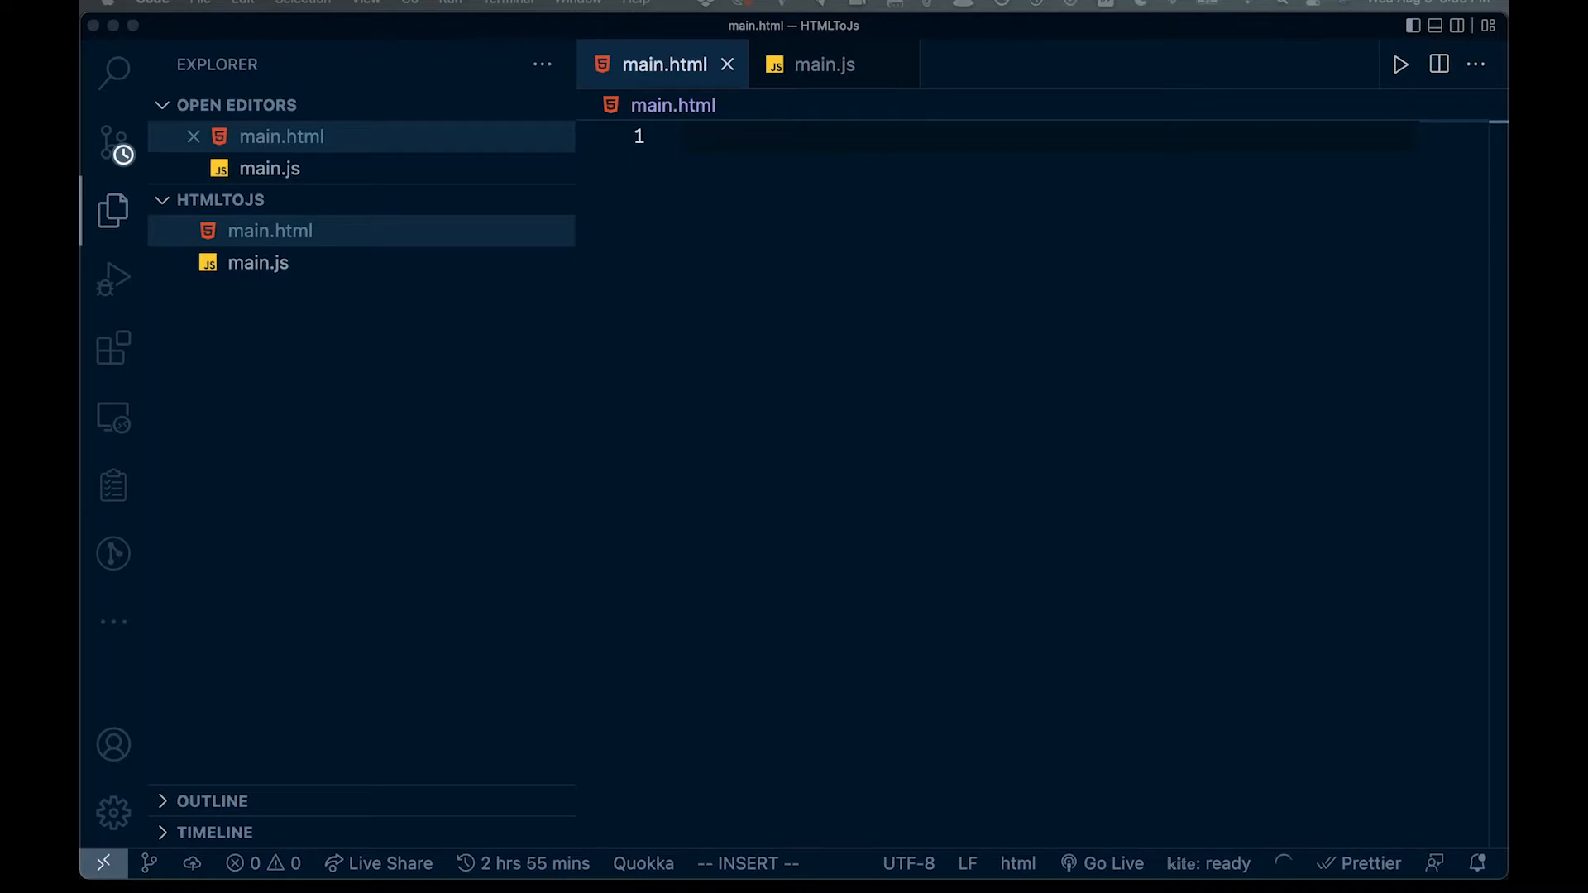
{"action": "mouse_move", "coordinate": [435, 216]}
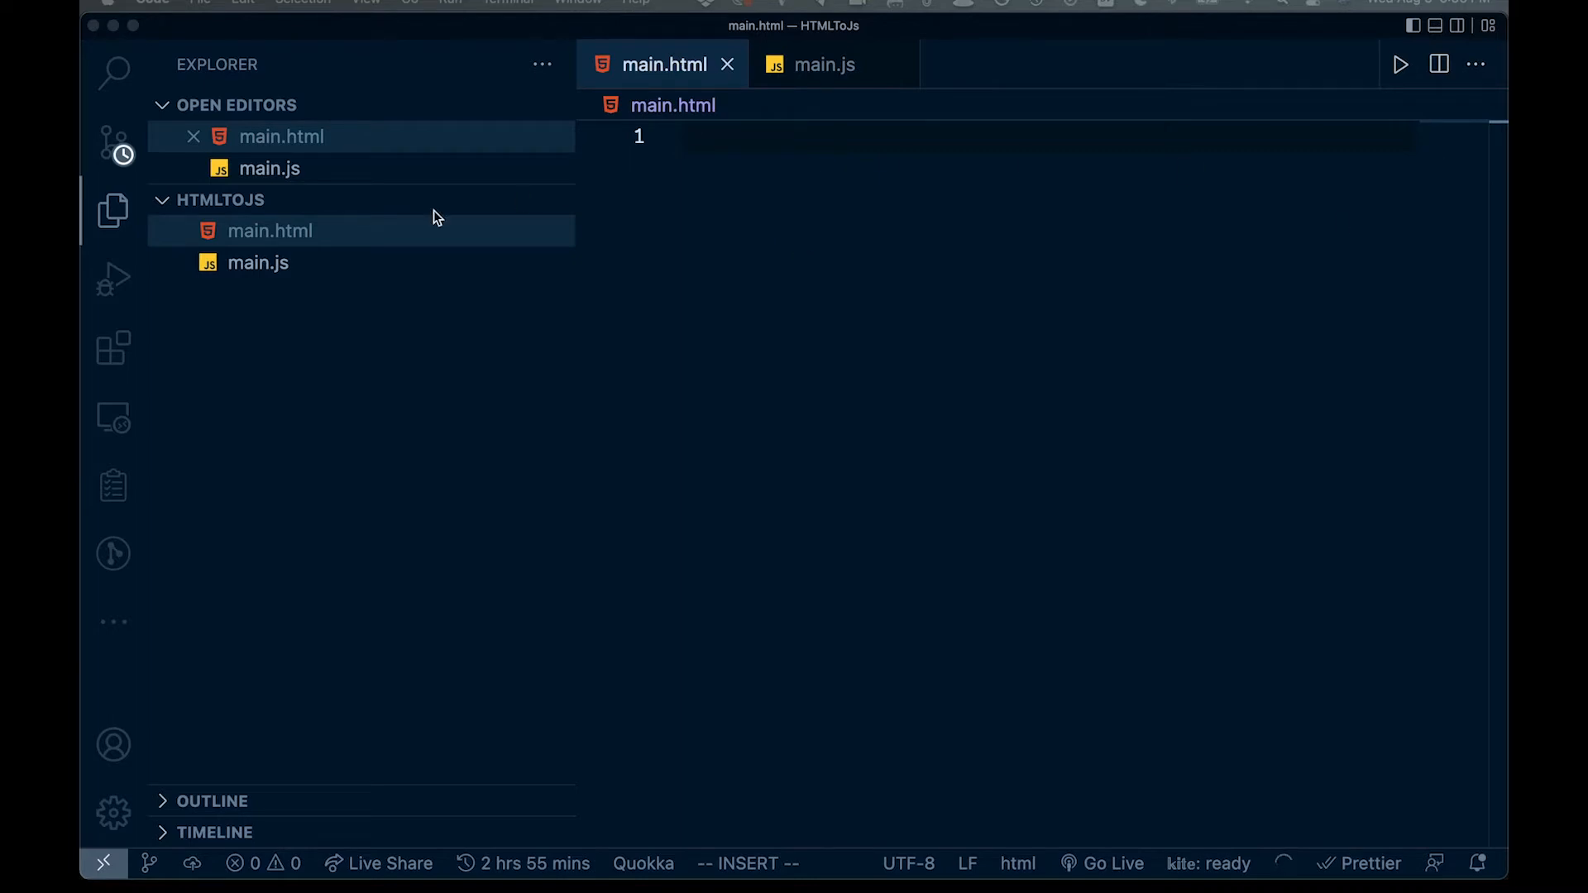
{"action": "mouse_move", "coordinate": [678, 223]}
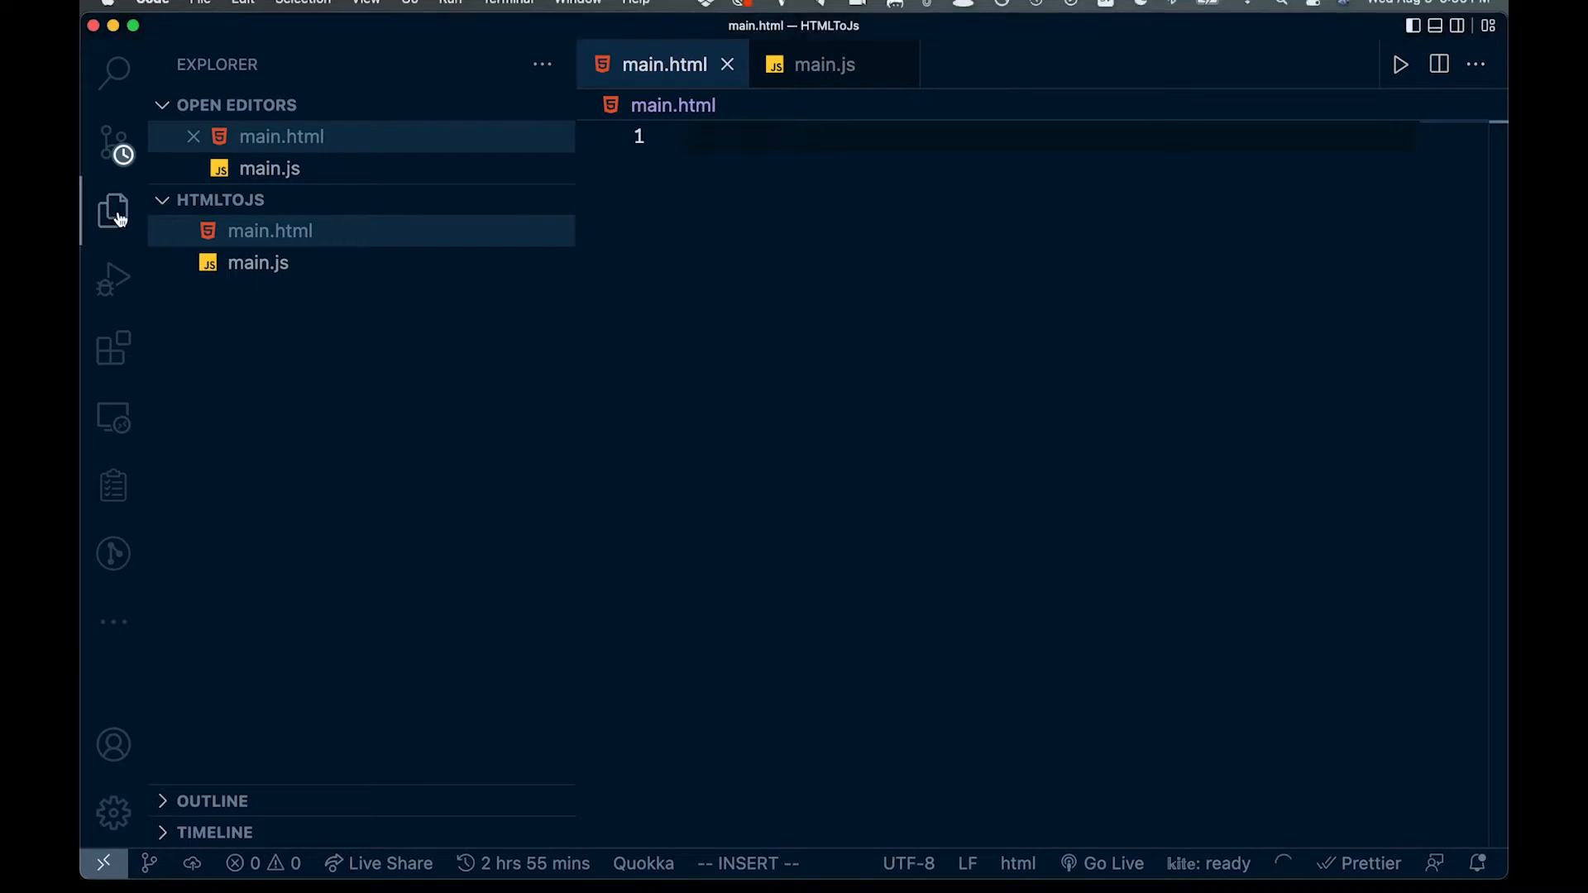
Step: Hide the Explorer sidebar and expand the html:5 Emmet abbreviation into a page skeleton
{"action": "left_click", "coordinate": [115, 210]}
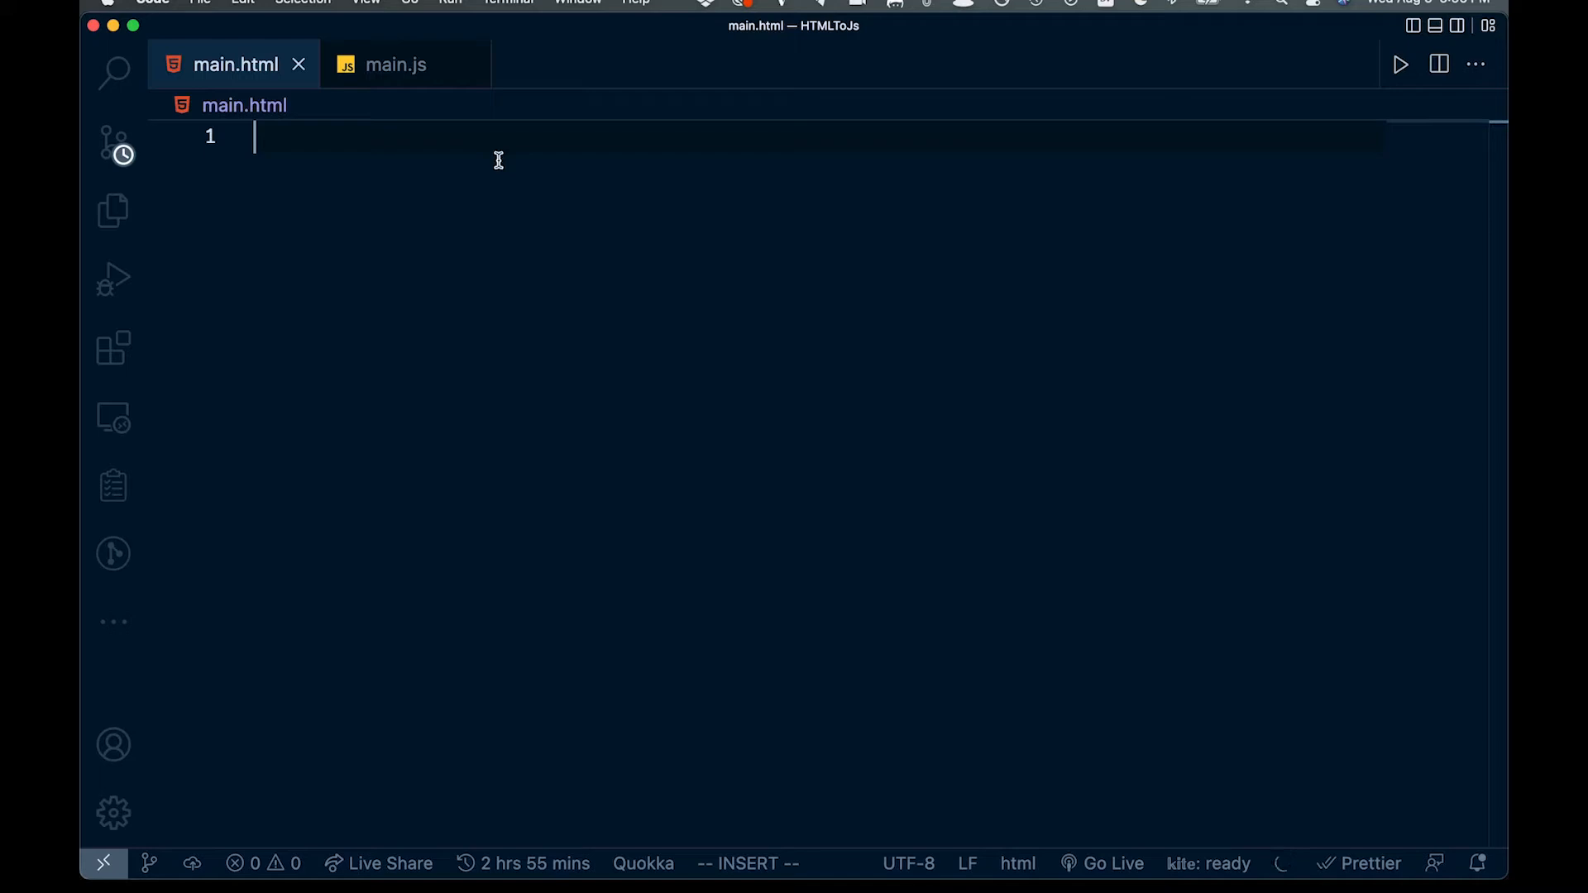
{"action": "mouse_move", "coordinate": [612, 132]}
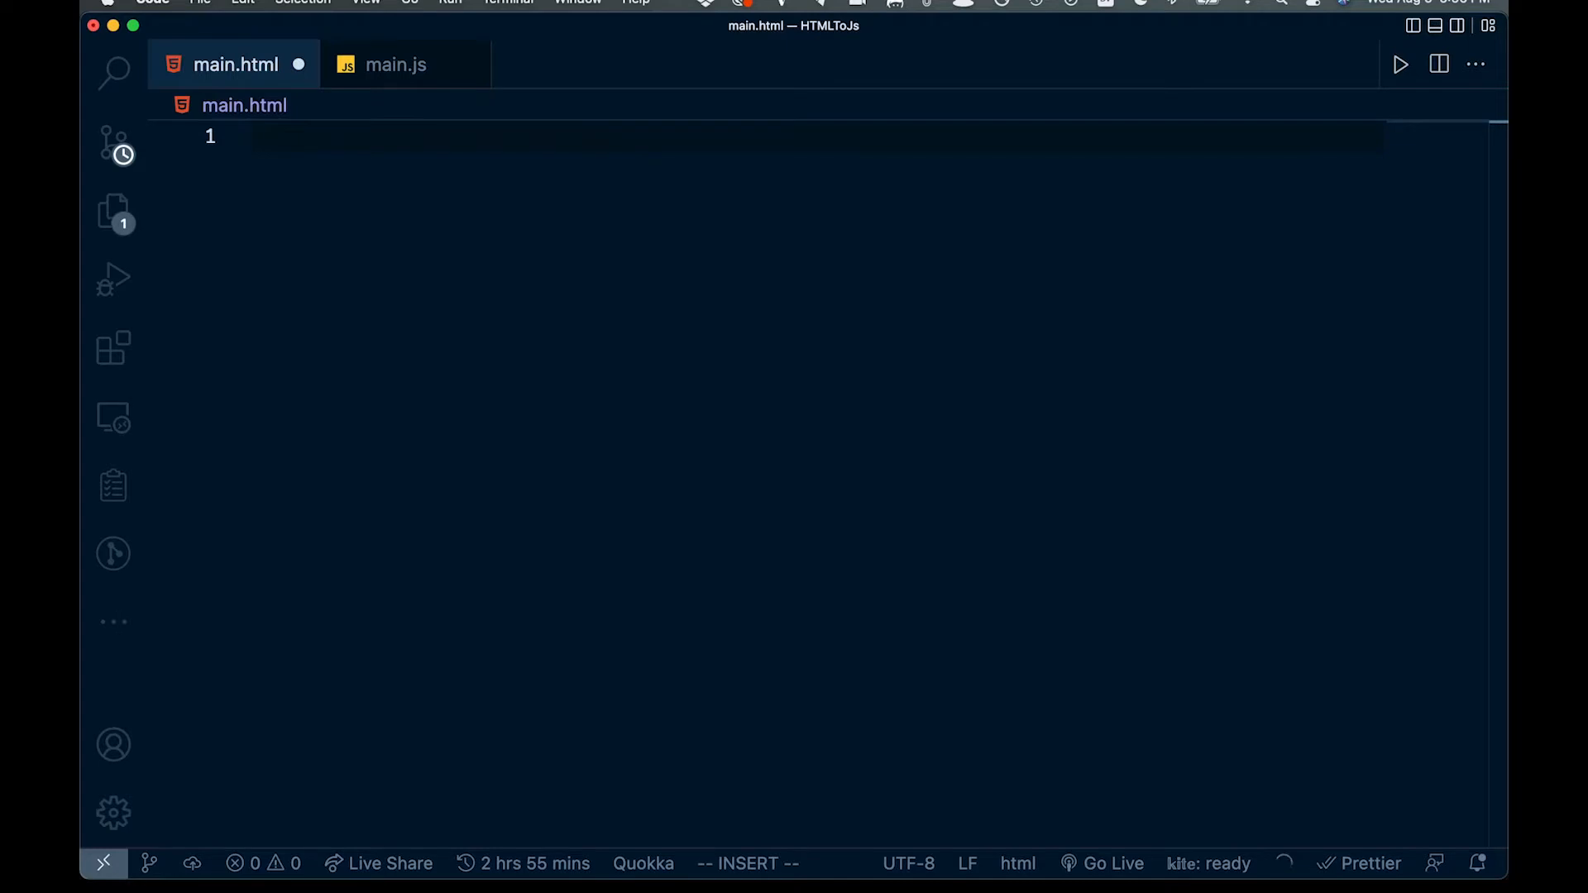
{"action": "type", "text": "html"}
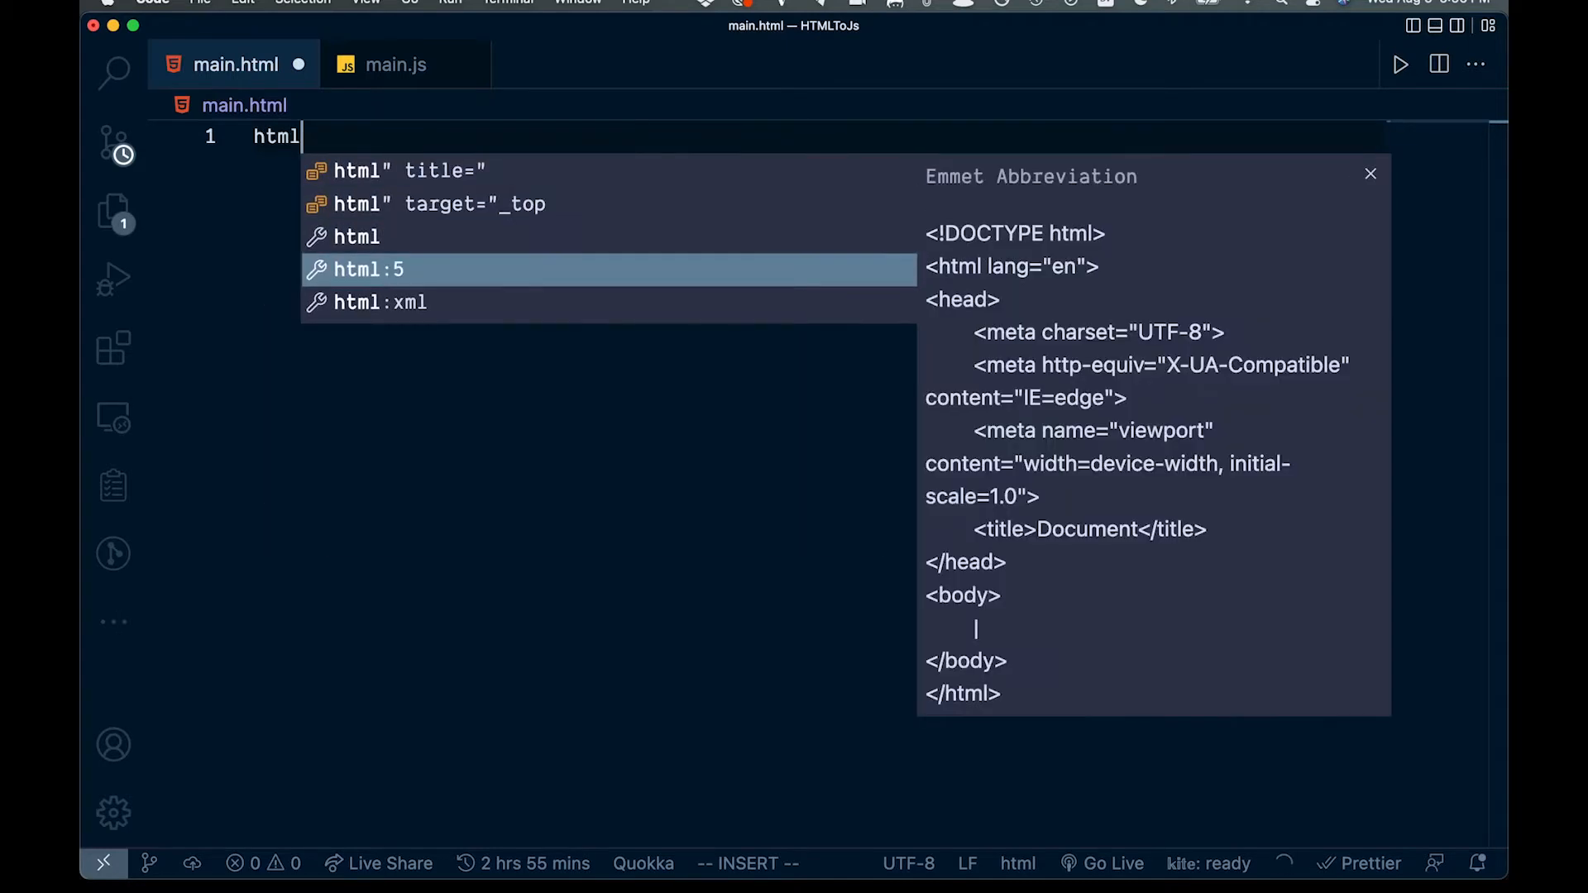
{"action": "key", "text": "Tab"}
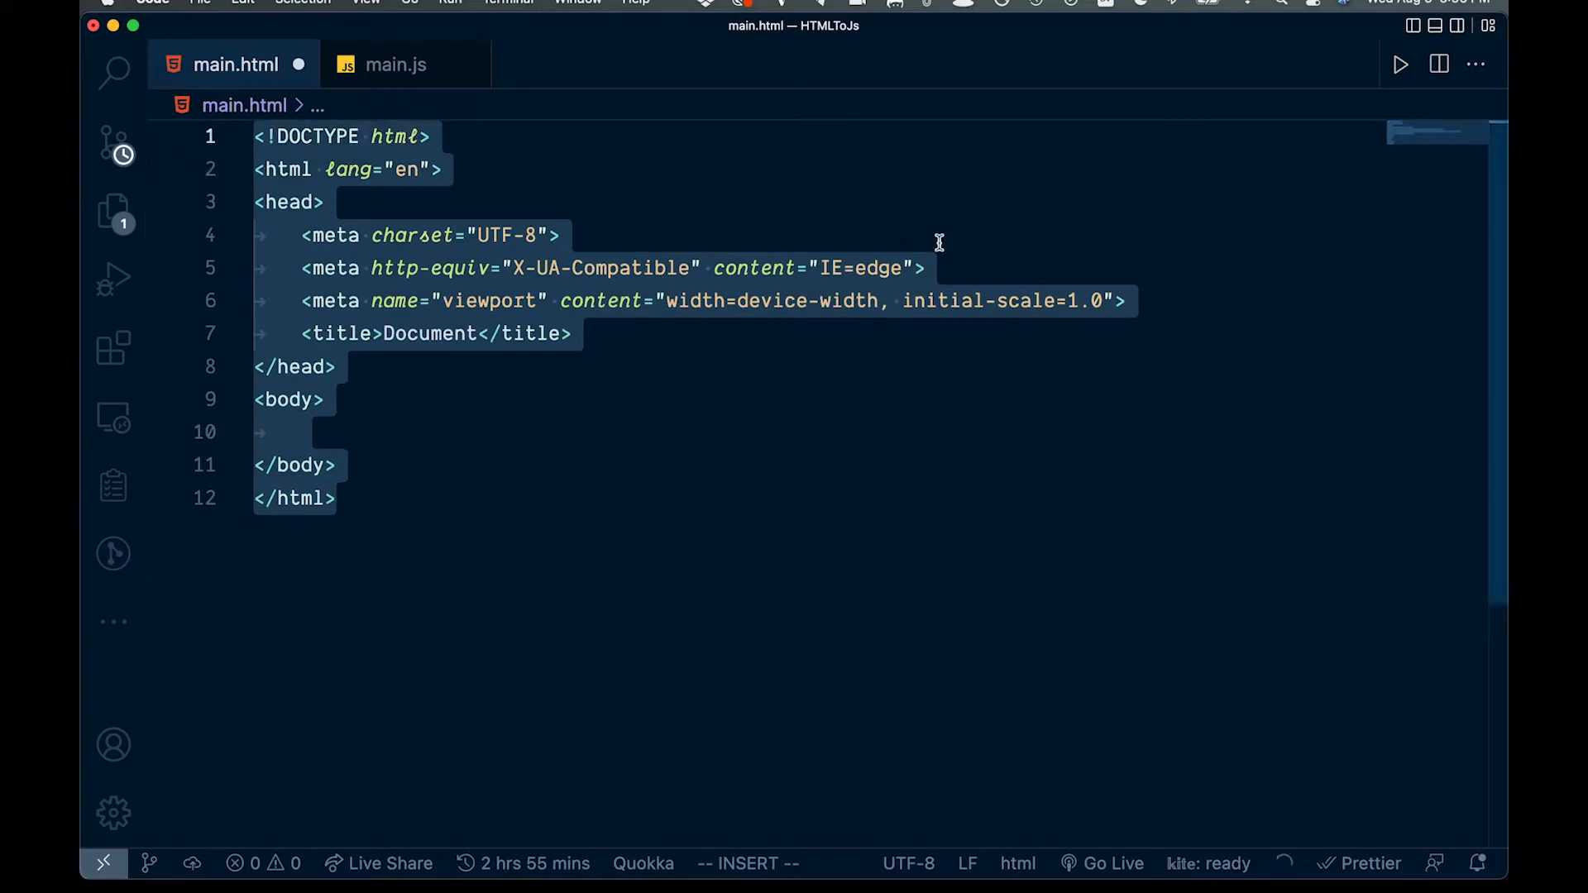
{"action": "mouse_move", "coordinate": [112, 812]}
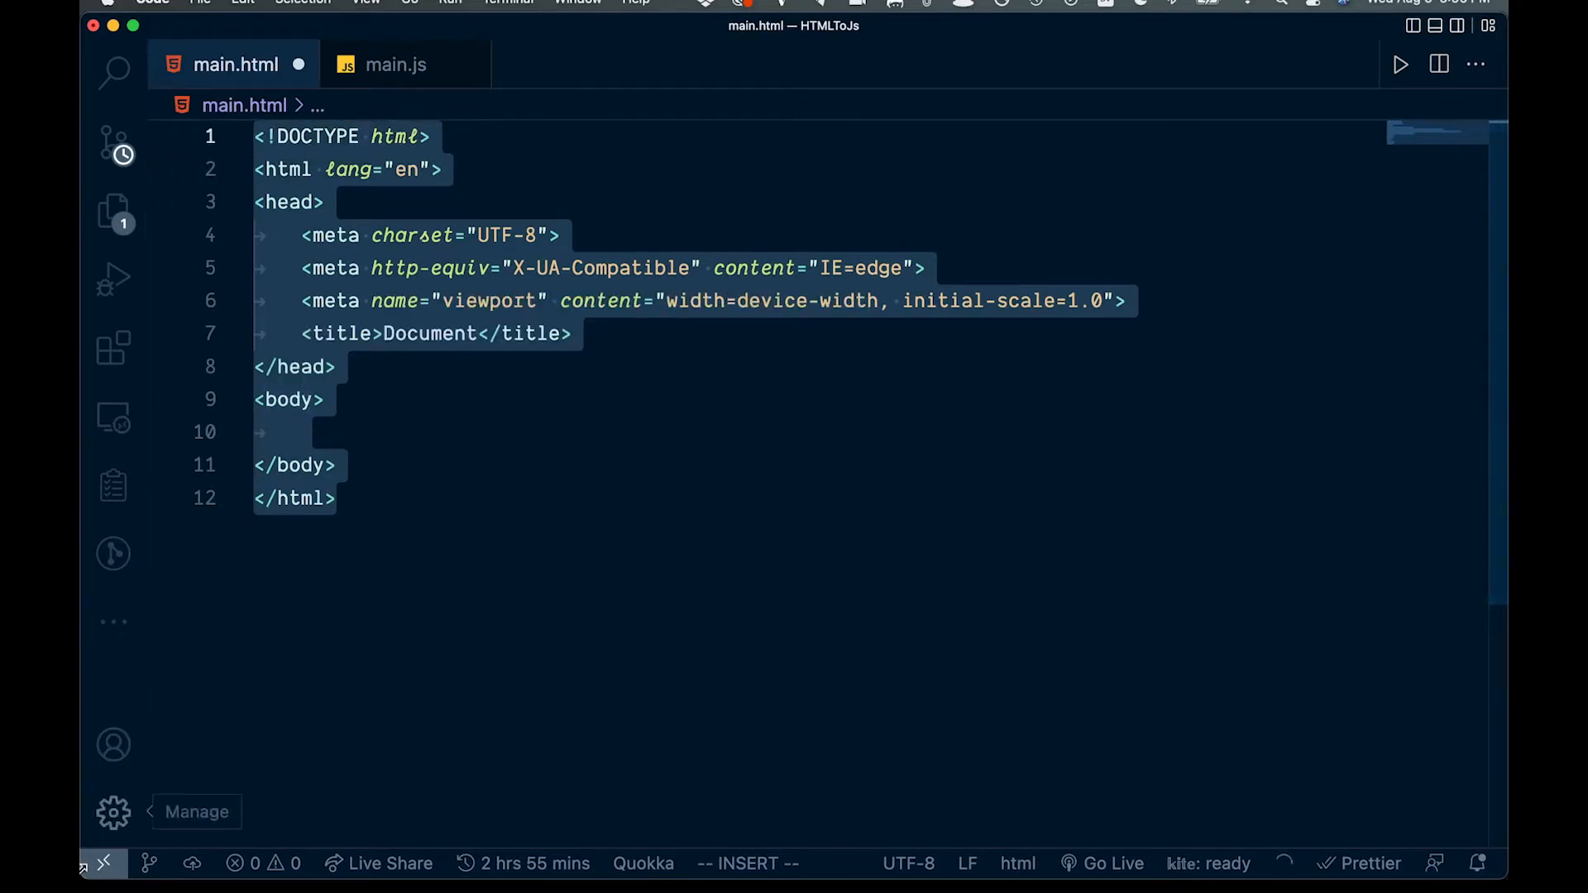
{"action": "left_click", "coordinate": [509, 432]}
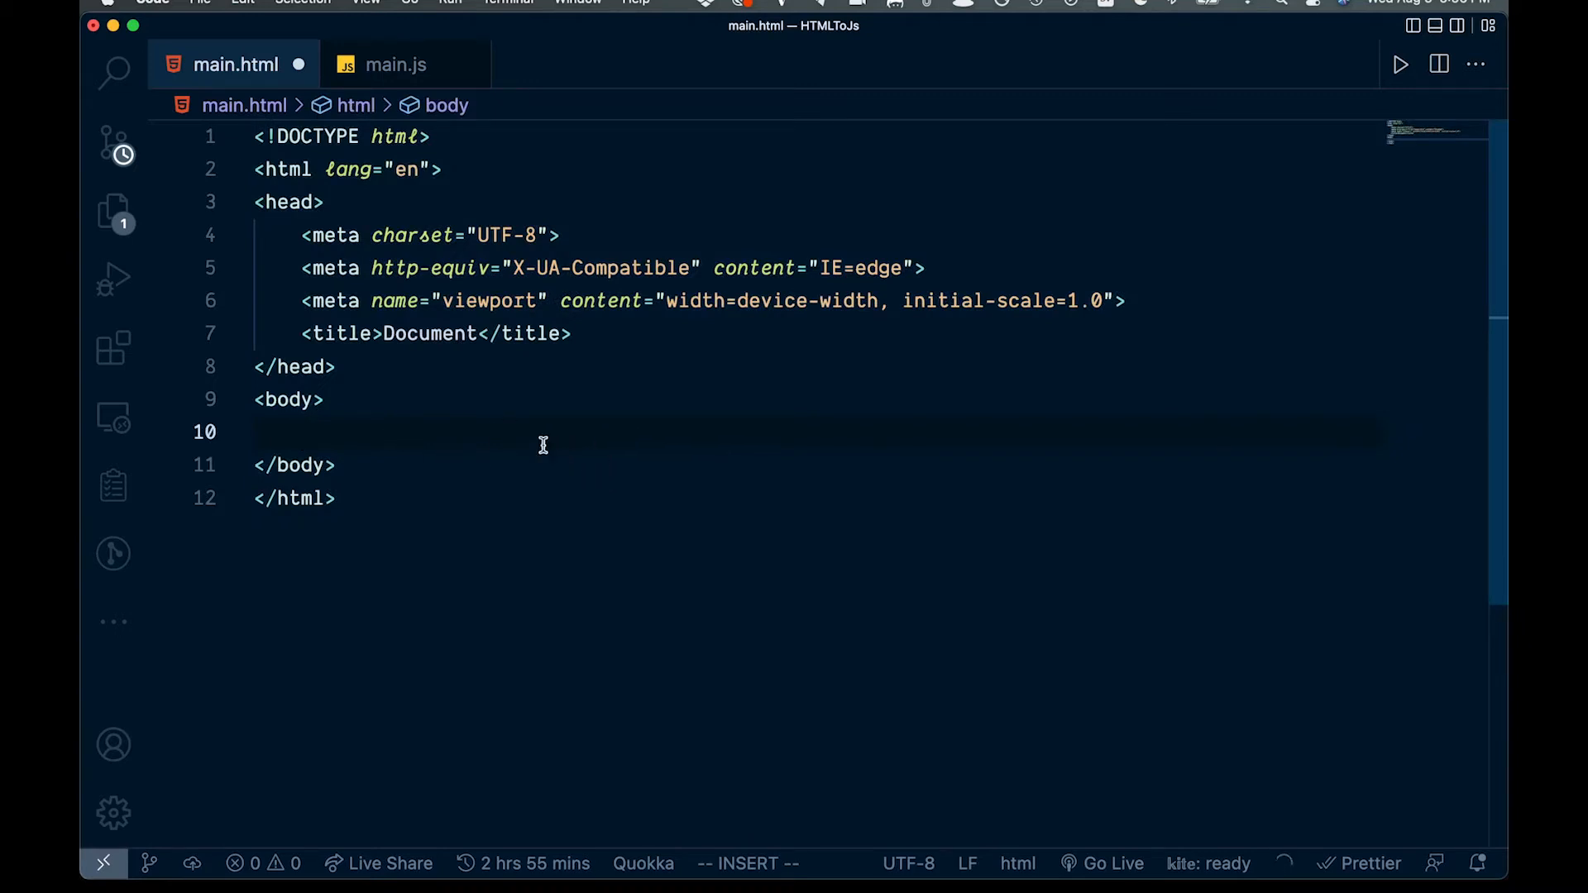
{"action": "mouse_move", "coordinate": [526, 480]}
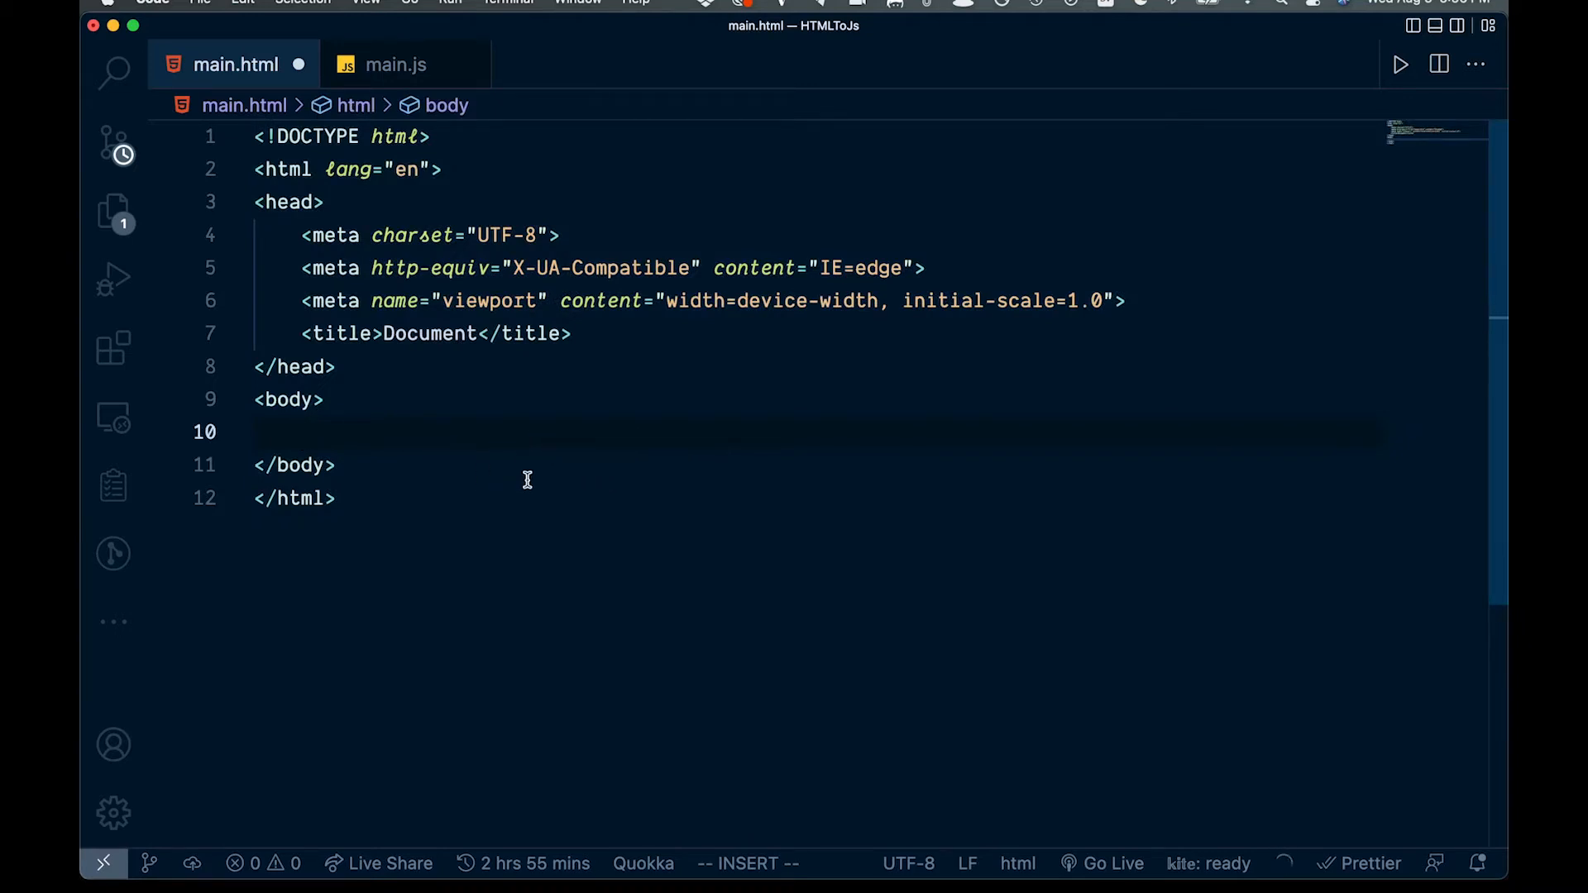
{"action": "mouse_move", "coordinate": [115, 417]}
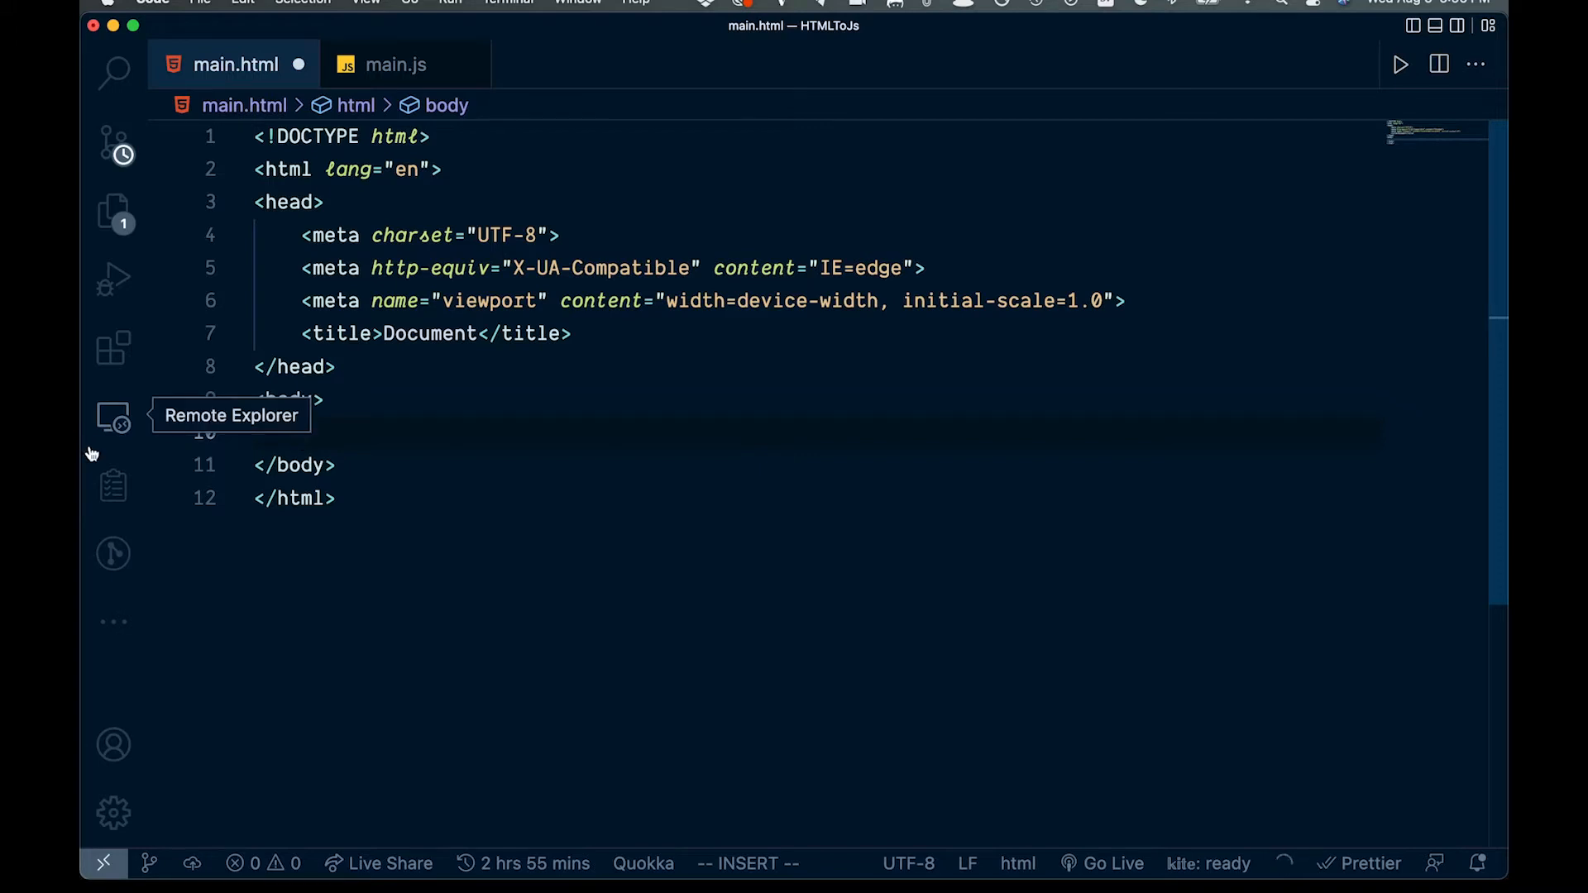
{"action": "mouse_move", "coordinate": [206, 606]}
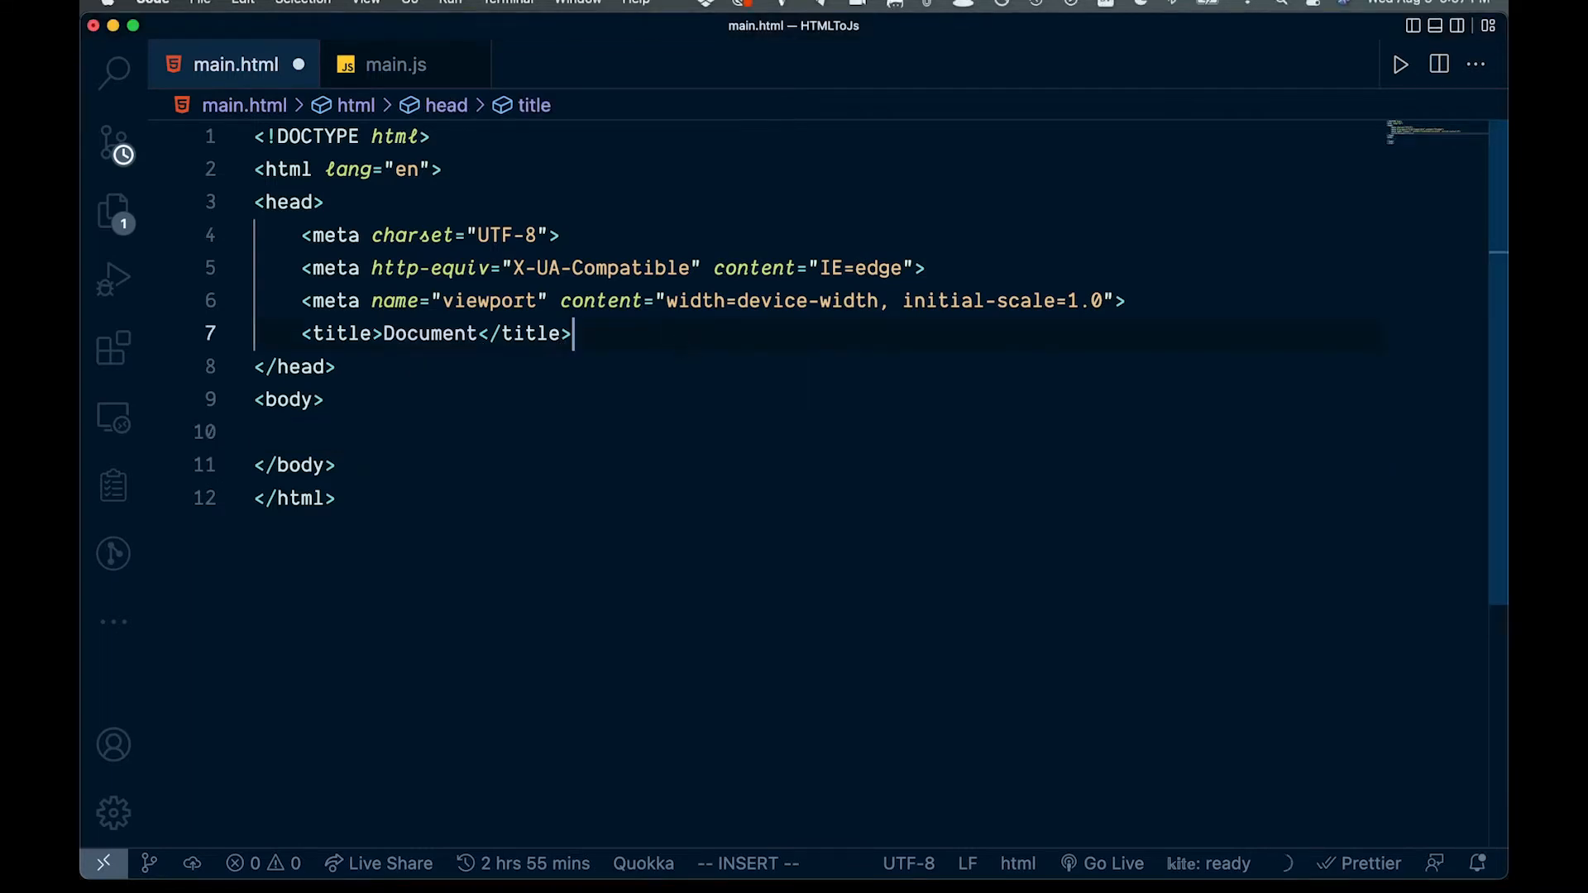
Step: Add <script src="main.js"></script> in the head below the title line
{"action": "type", "text": "<s"}
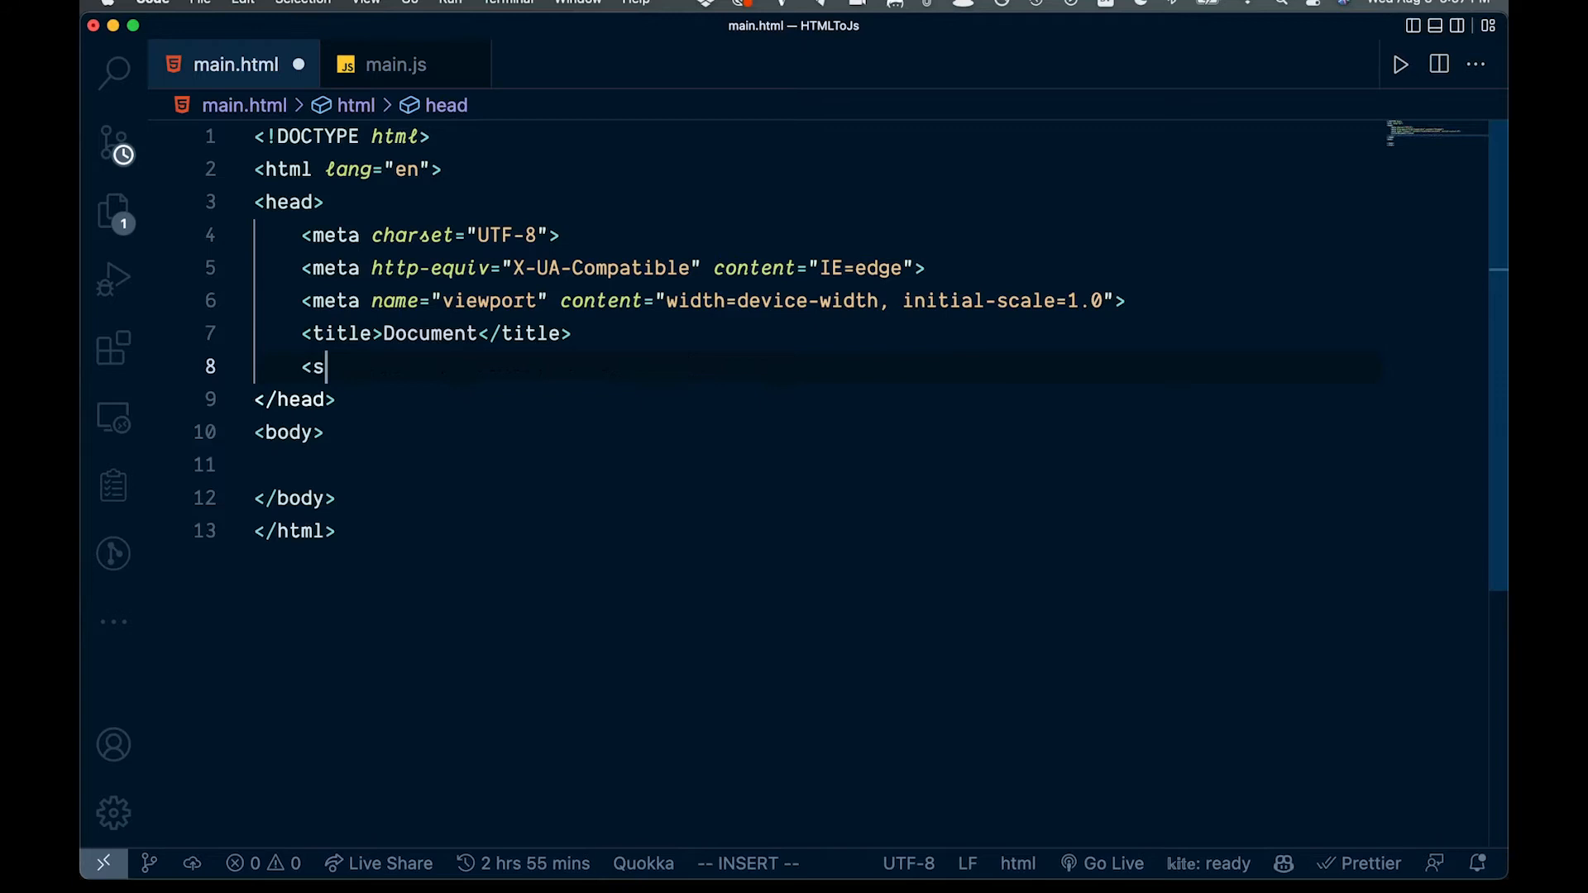
{"action": "type", "text": "cript src=\""}
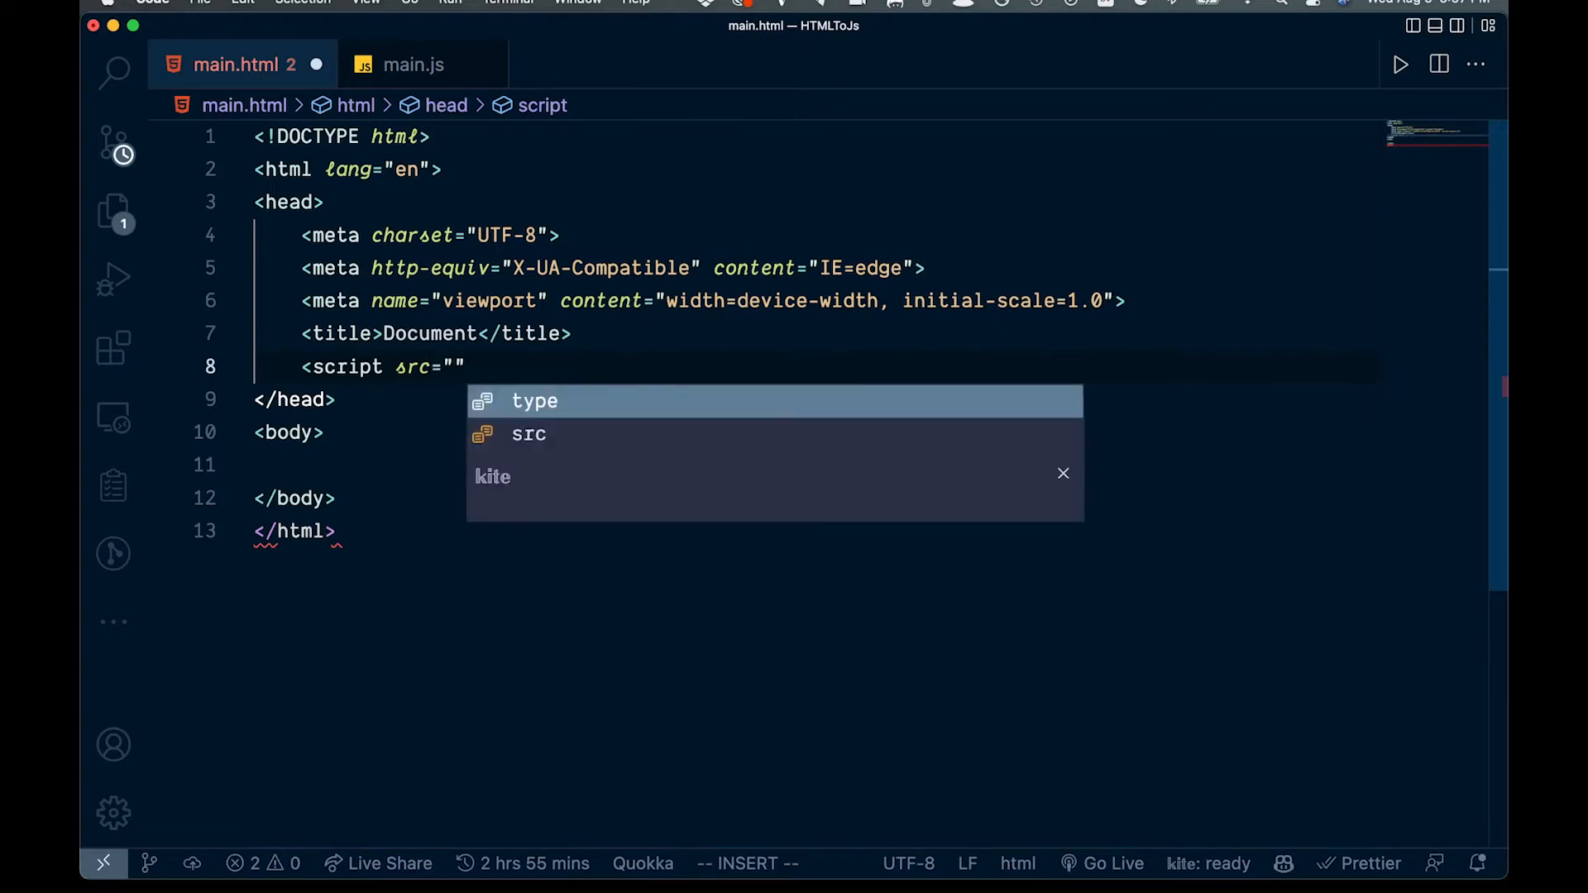
{"action": "type", "text": "main.js"}
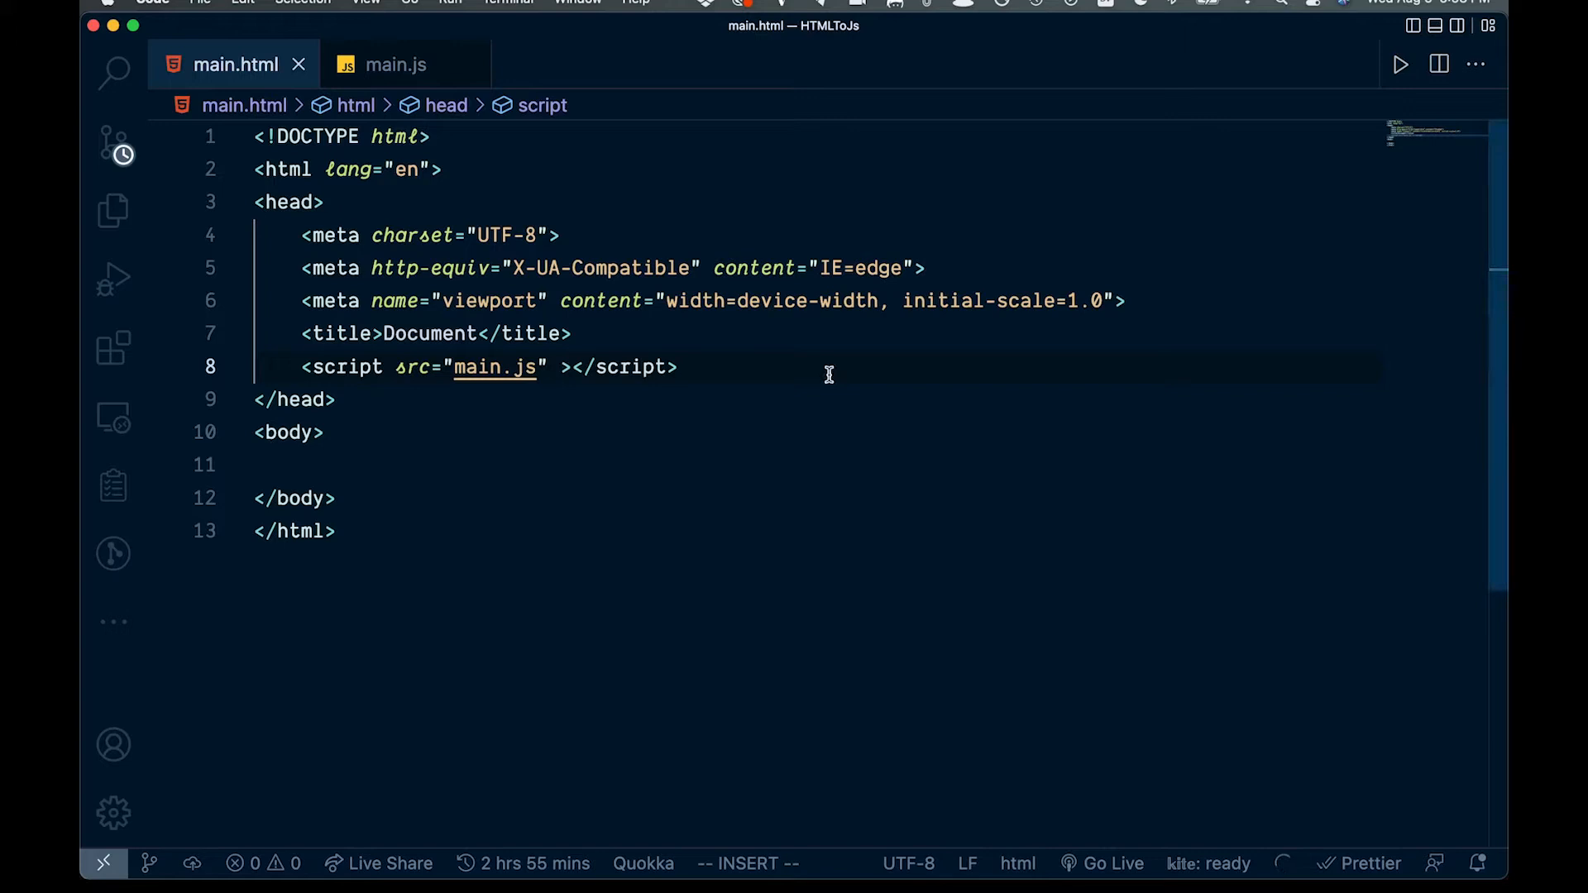
Step: Add the defer attribute to the main.js script tag
{"action": "type", "text": "df"}
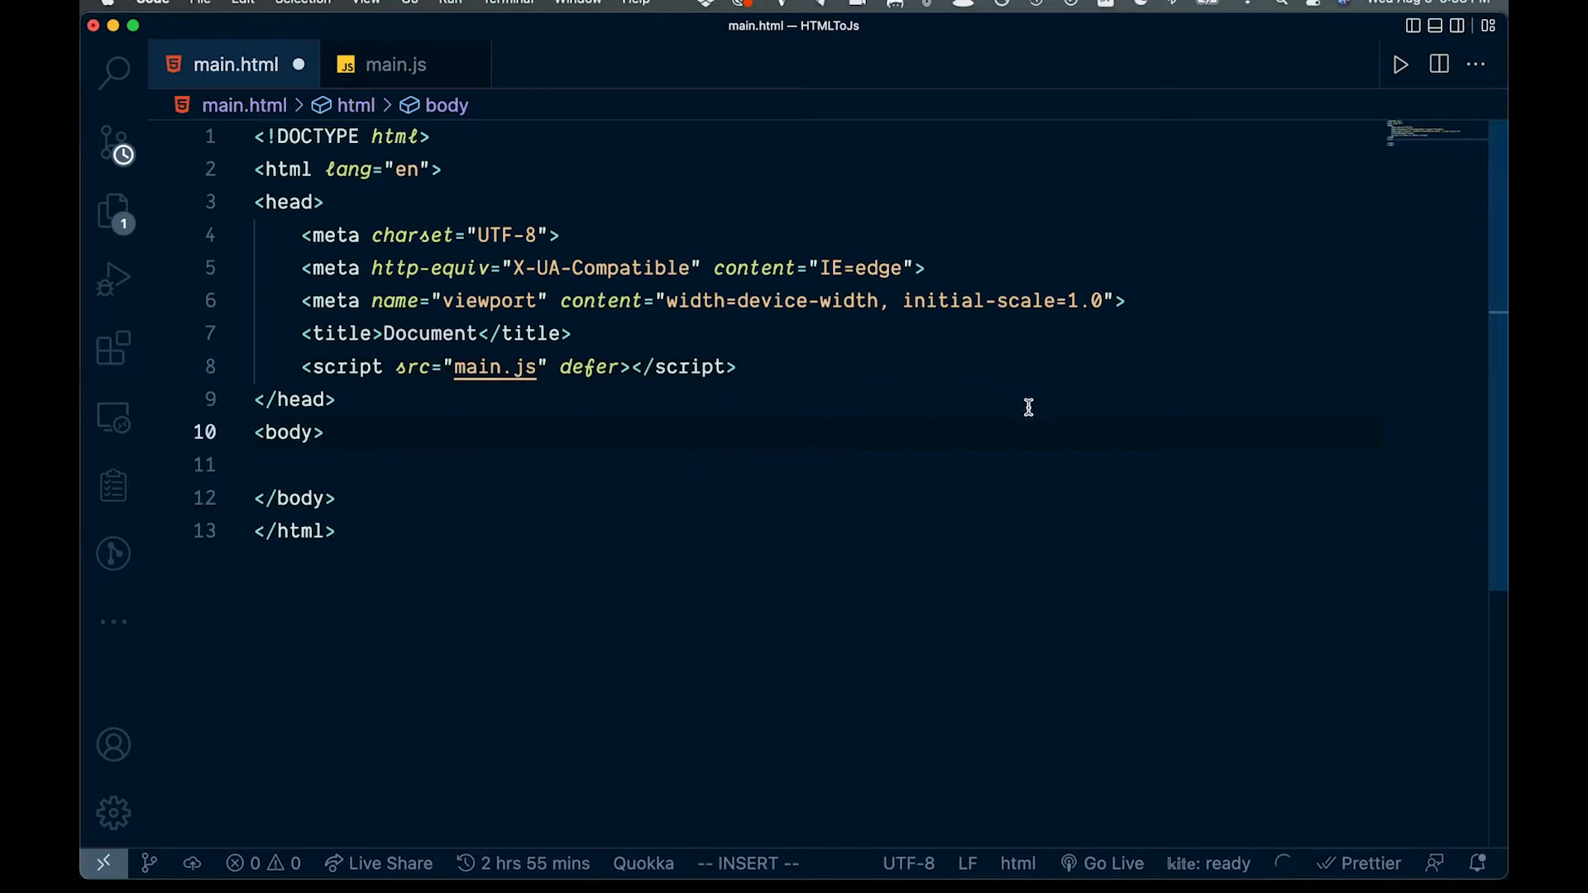
{"action": "mouse_move", "coordinate": [873, 359]}
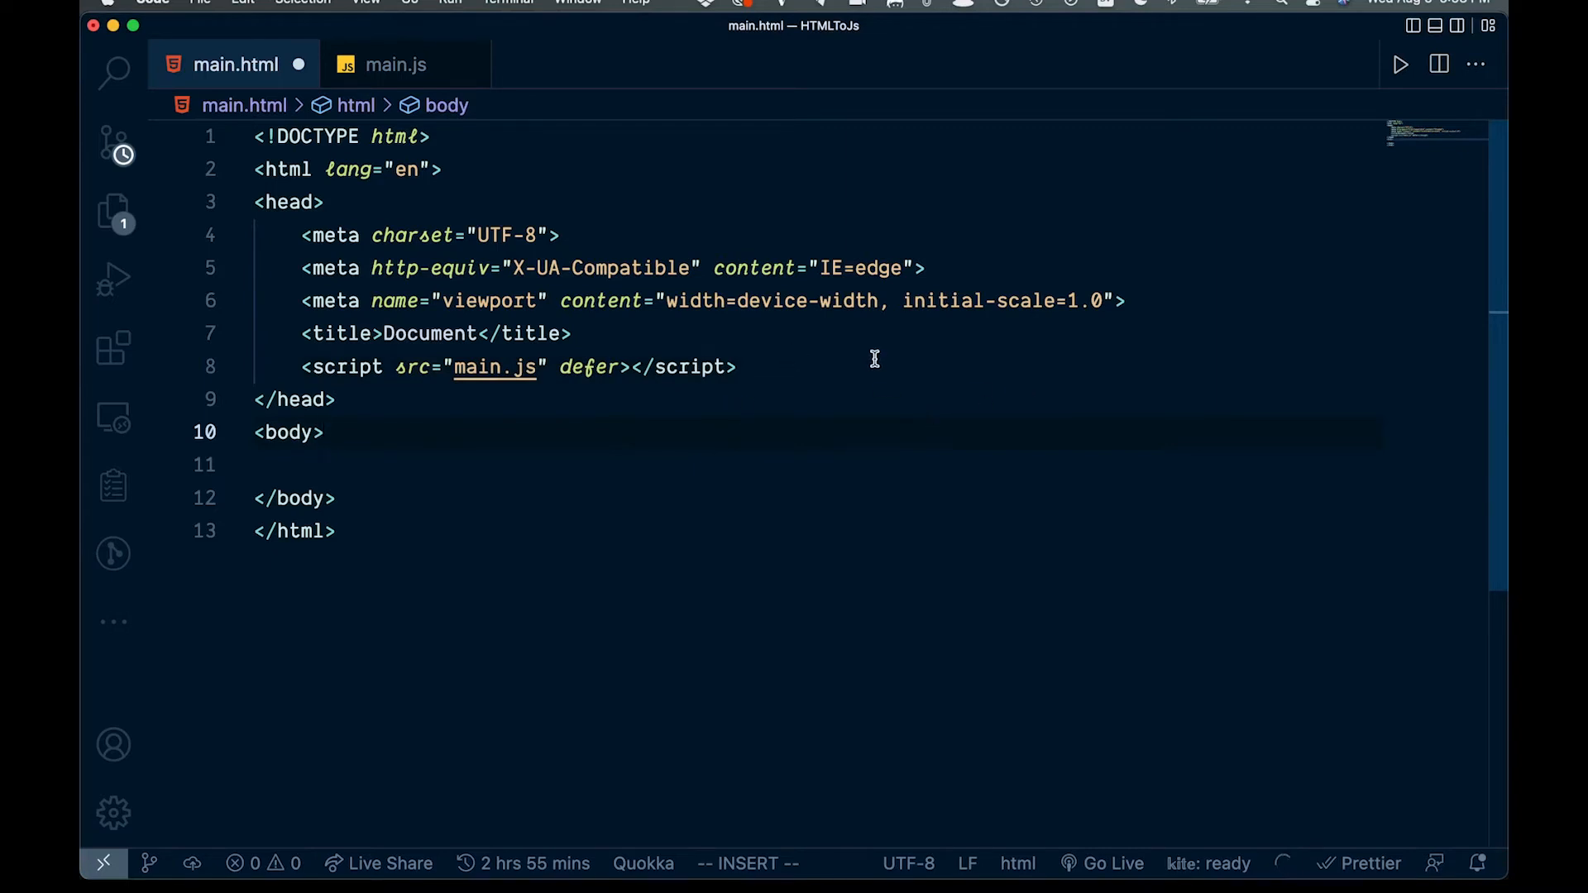
{"action": "mouse_move", "coordinate": [815, 407]}
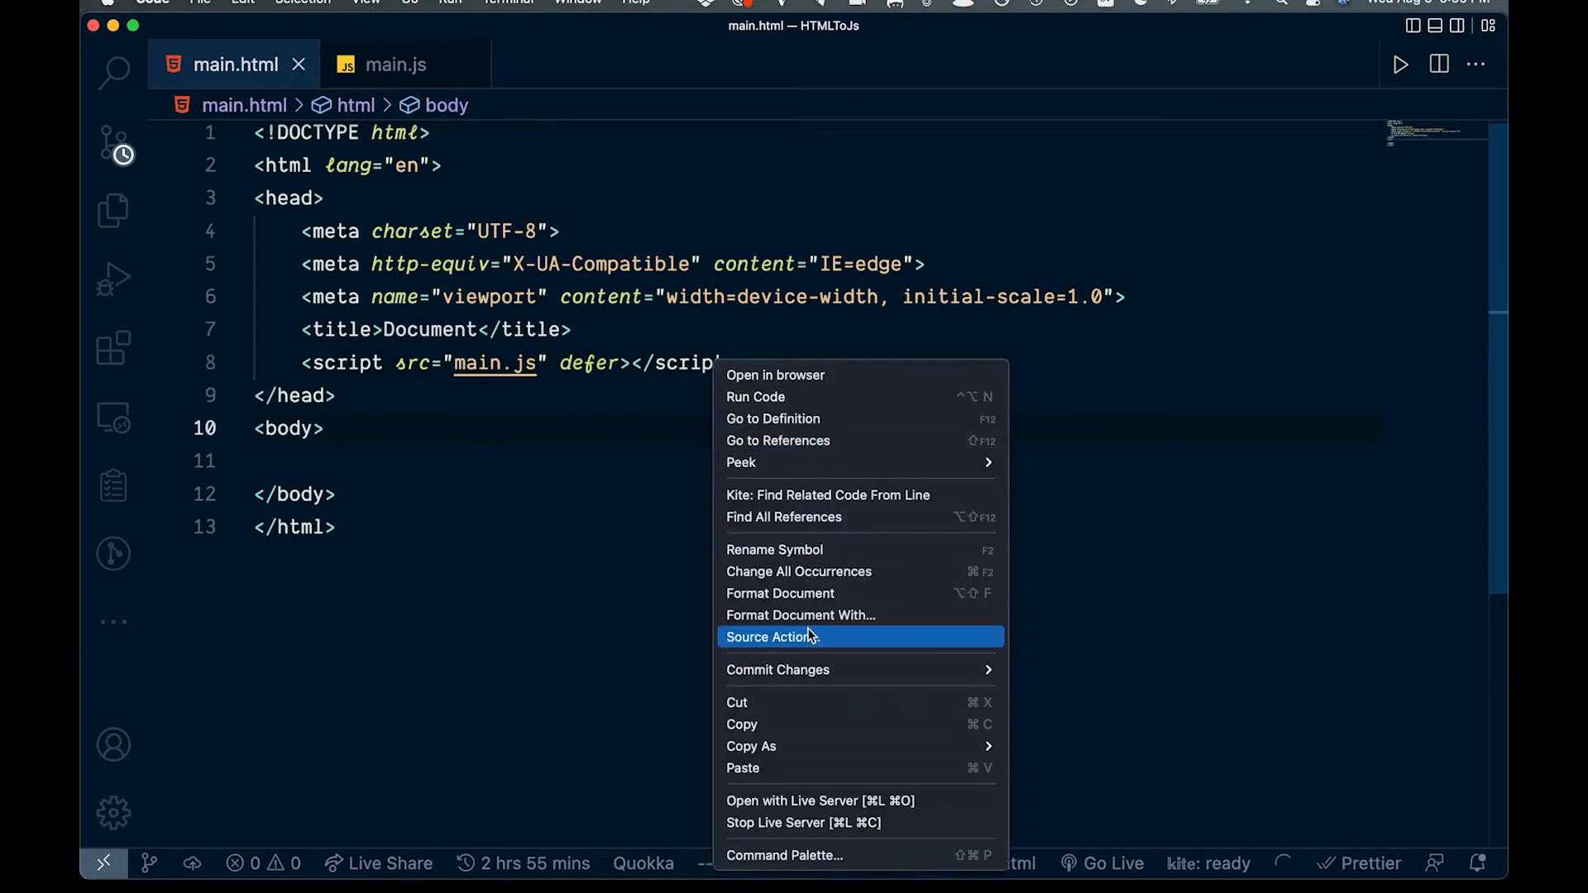
{"action": "mouse_move", "coordinate": [820, 800]}
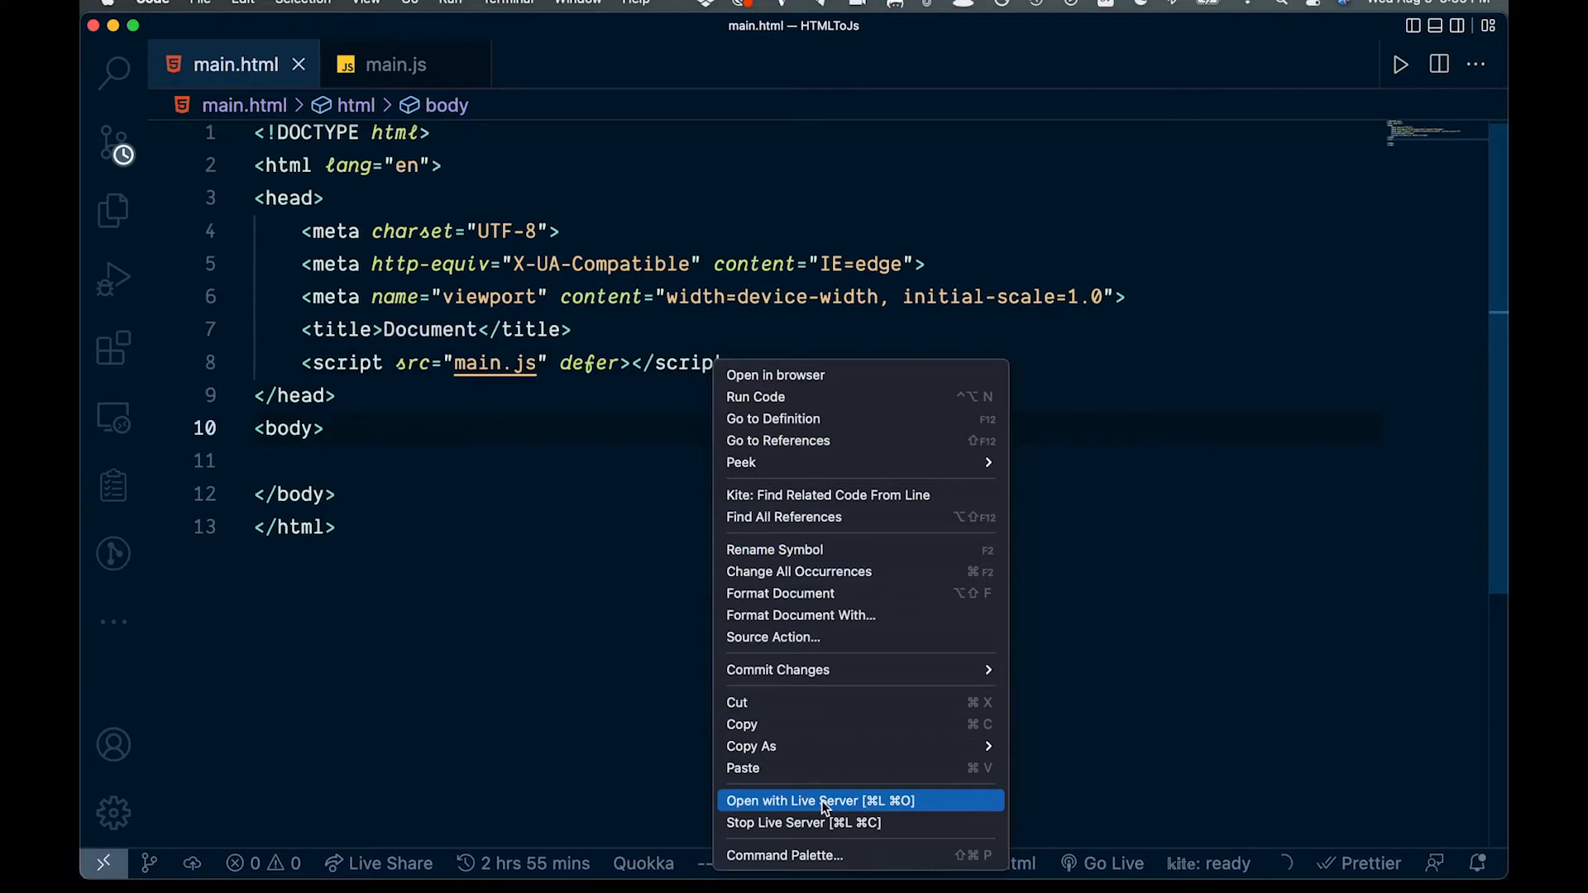
Step: Serve main.html with Live Server on port 5500
{"action": "left_click", "coordinate": [819, 800]}
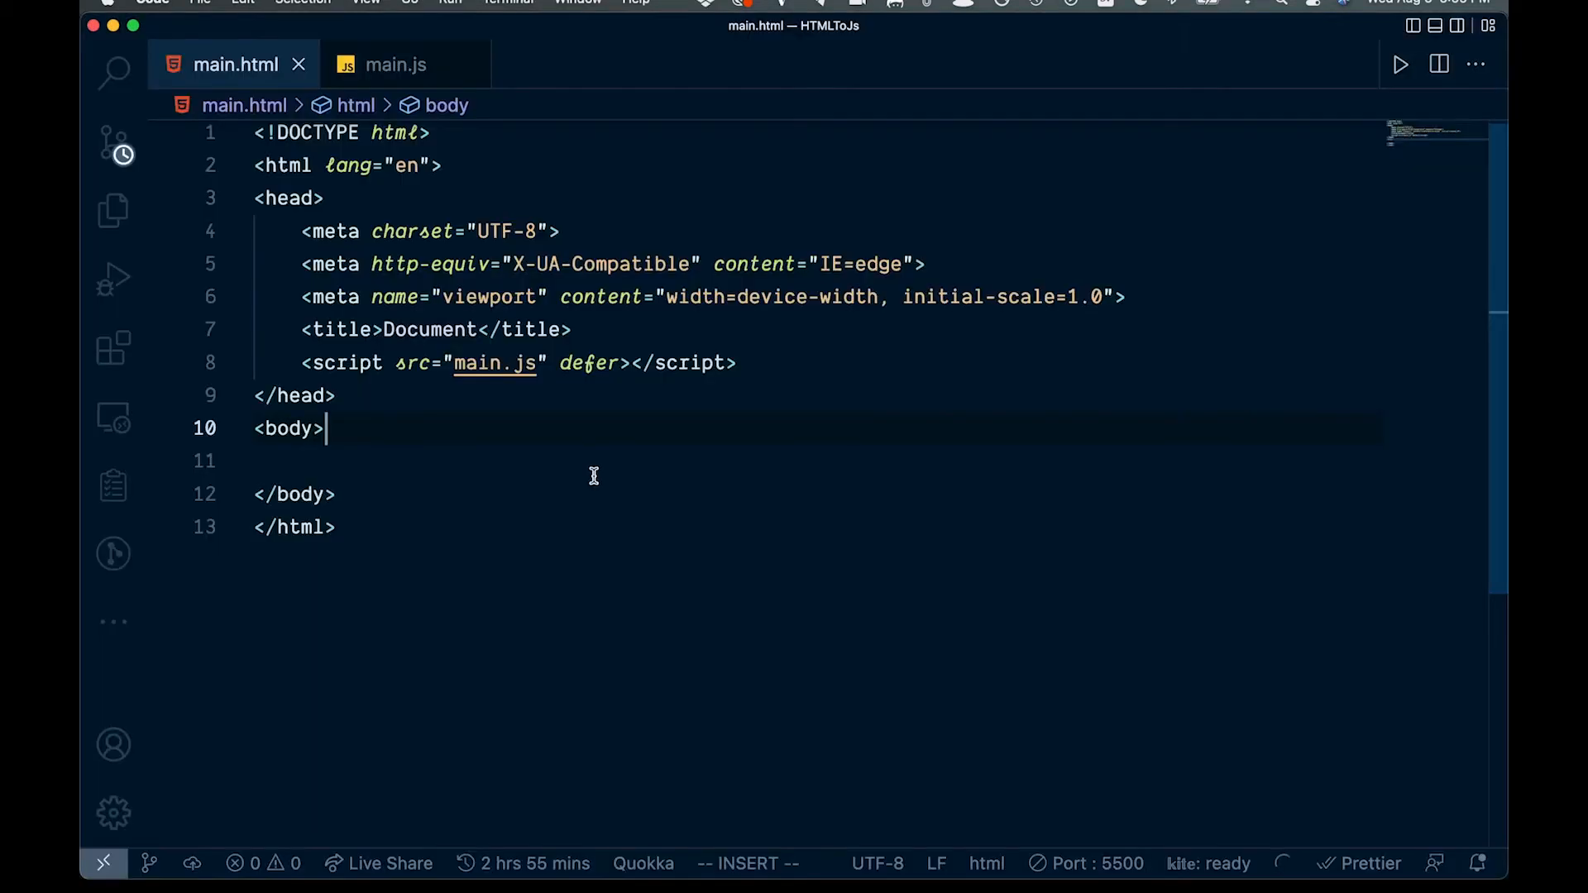
{"action": "mouse_move", "coordinate": [298, 450]}
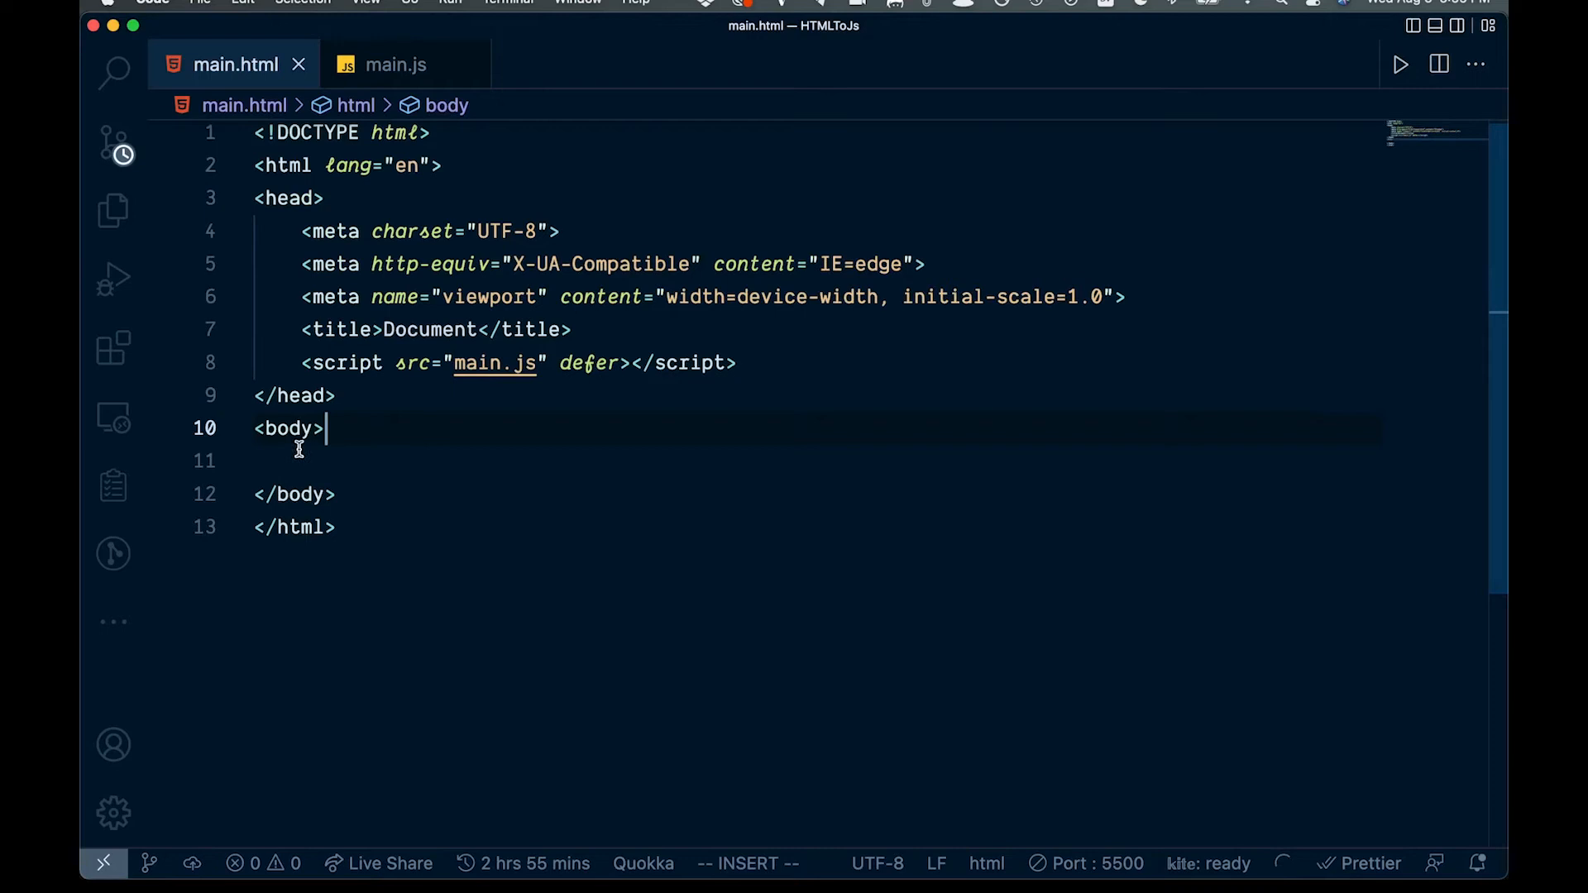
{"action": "mouse_move", "coordinate": [359, 426]}
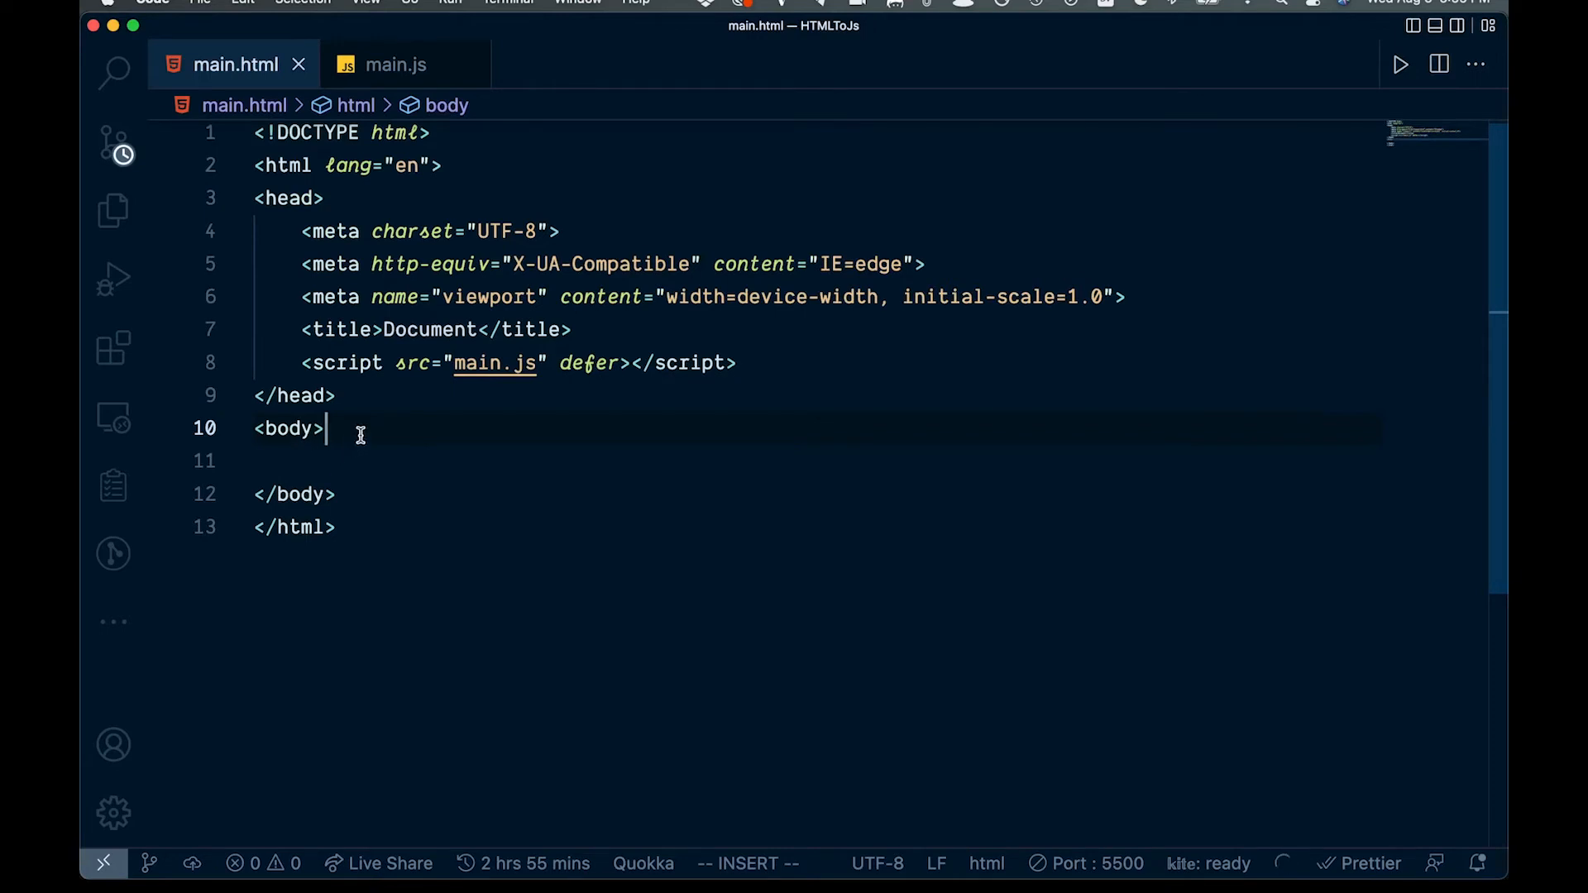
Step: Add an h1 heading reading "Test Header" inside the body
{"action": "type", "text": "h1"}
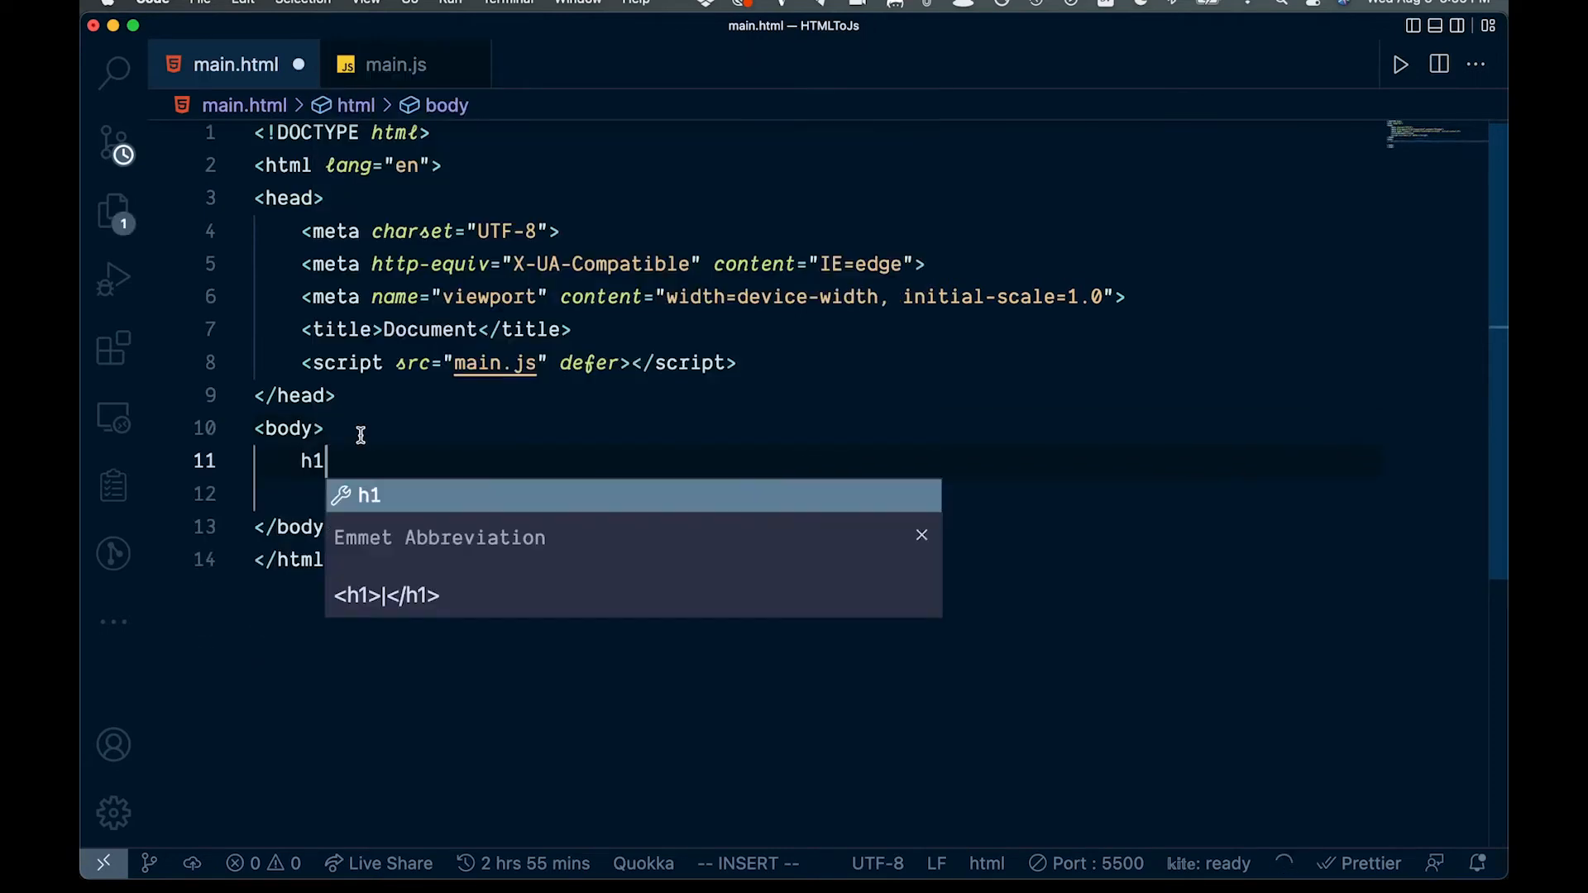
{"action": "key", "text": "Tab"}
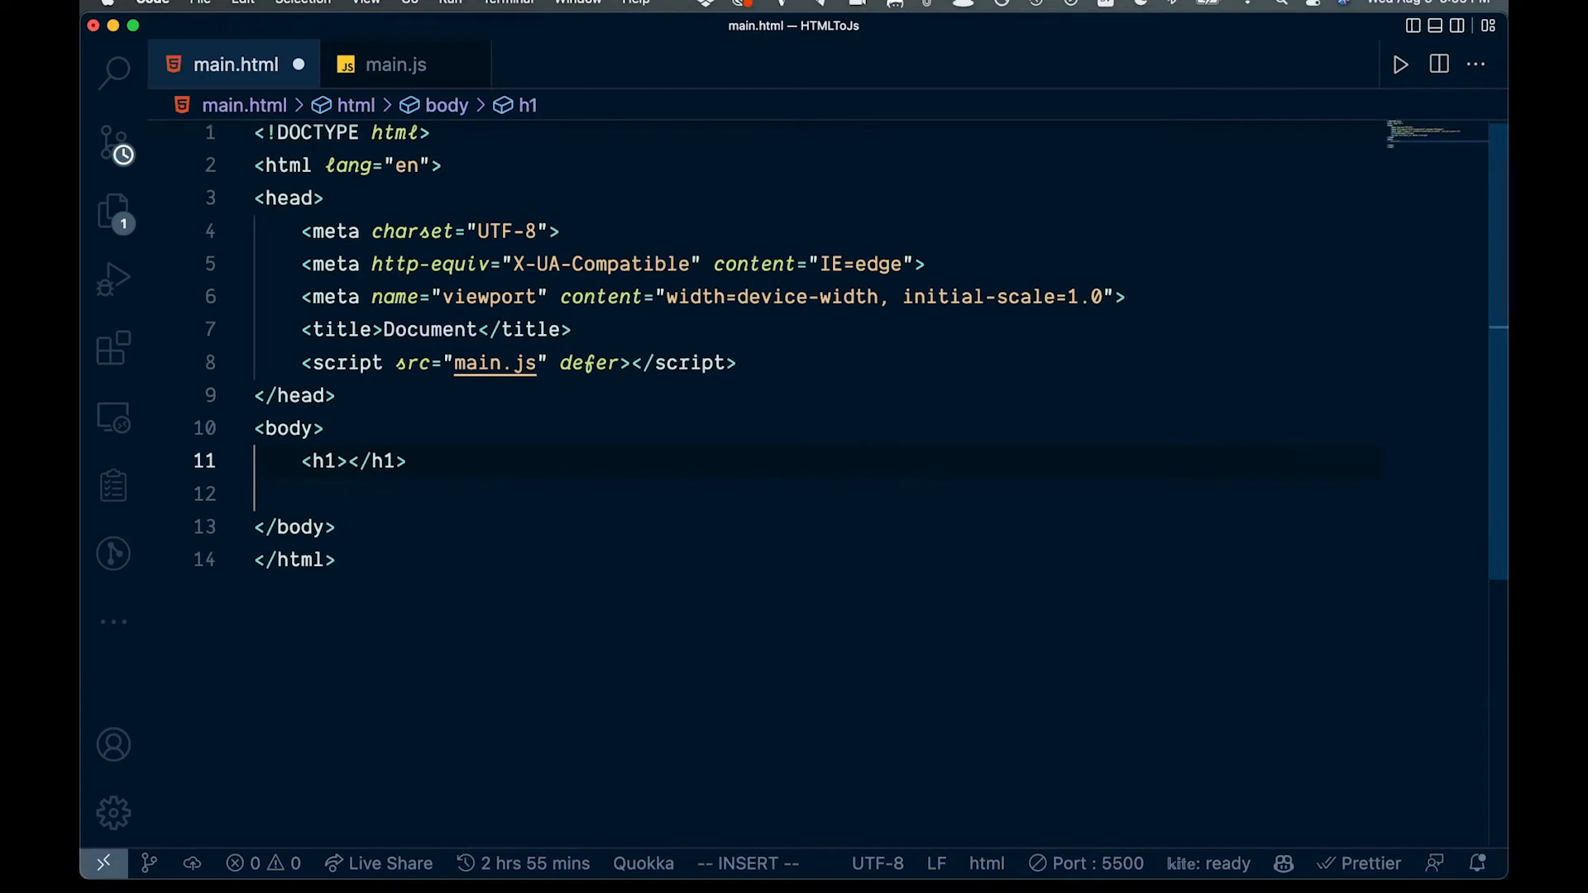
{"action": "type", "text": "Test Dea"}
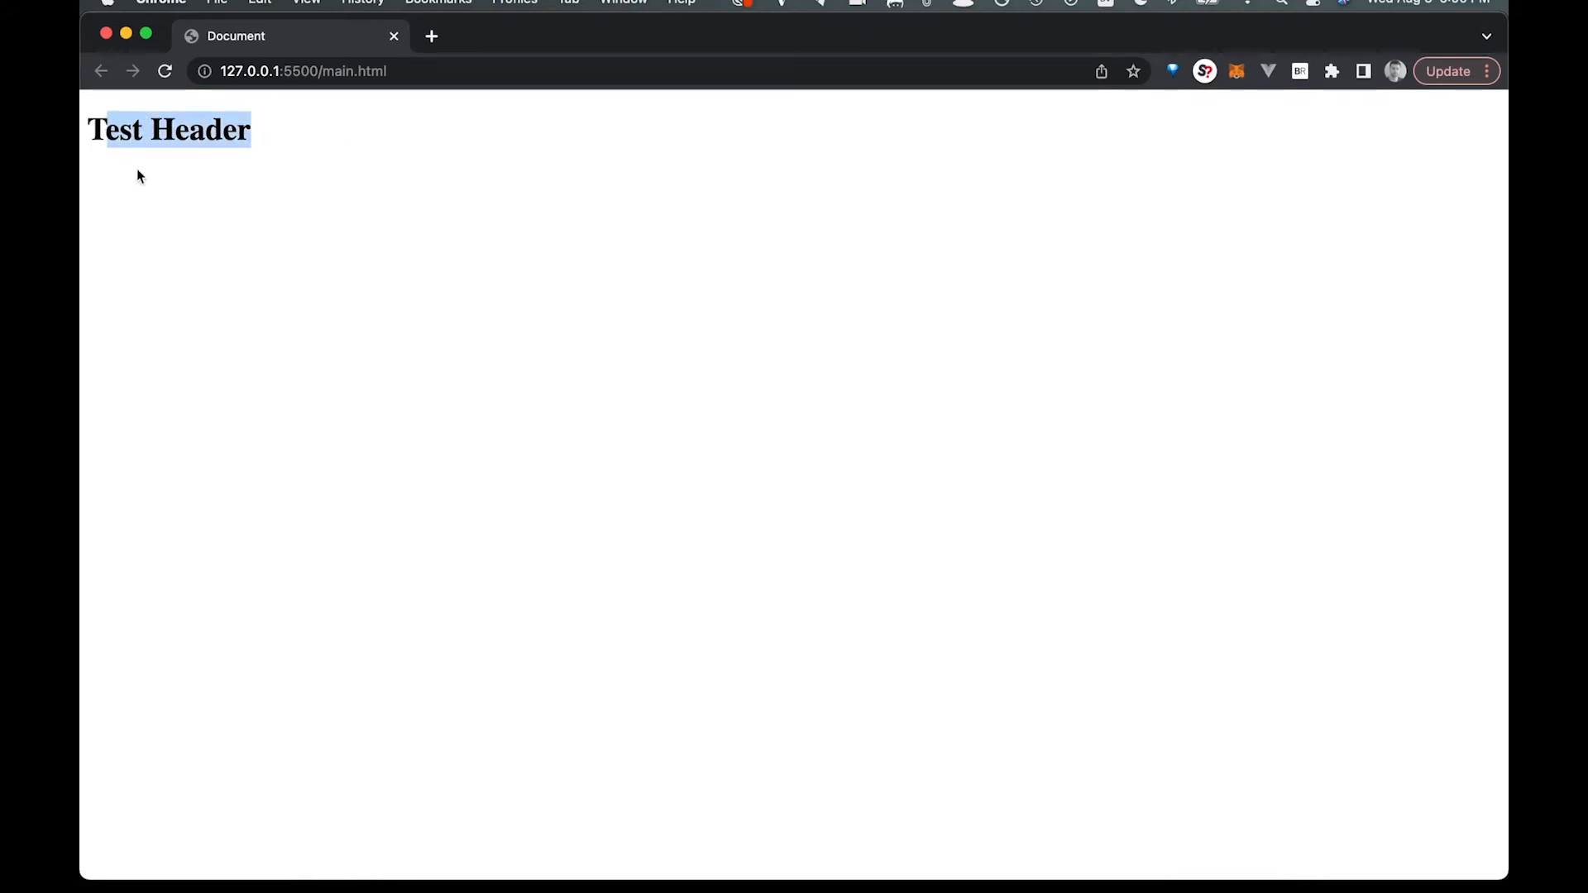
{"action": "mouse_move", "coordinate": [795, 325]}
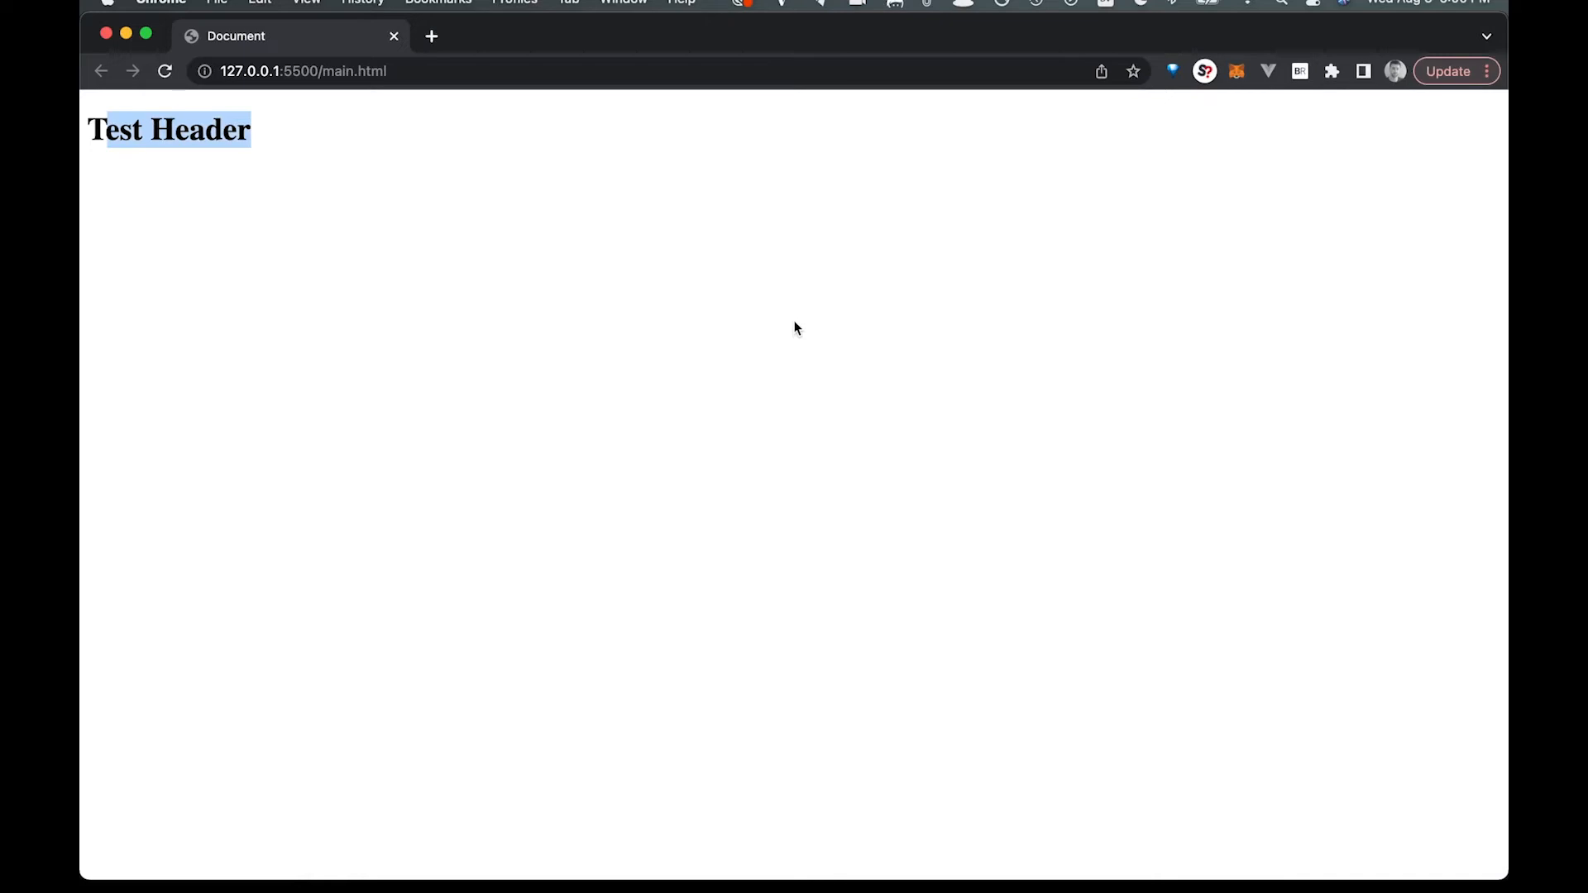
{"action": "mouse_move", "coordinate": [1087, 337]}
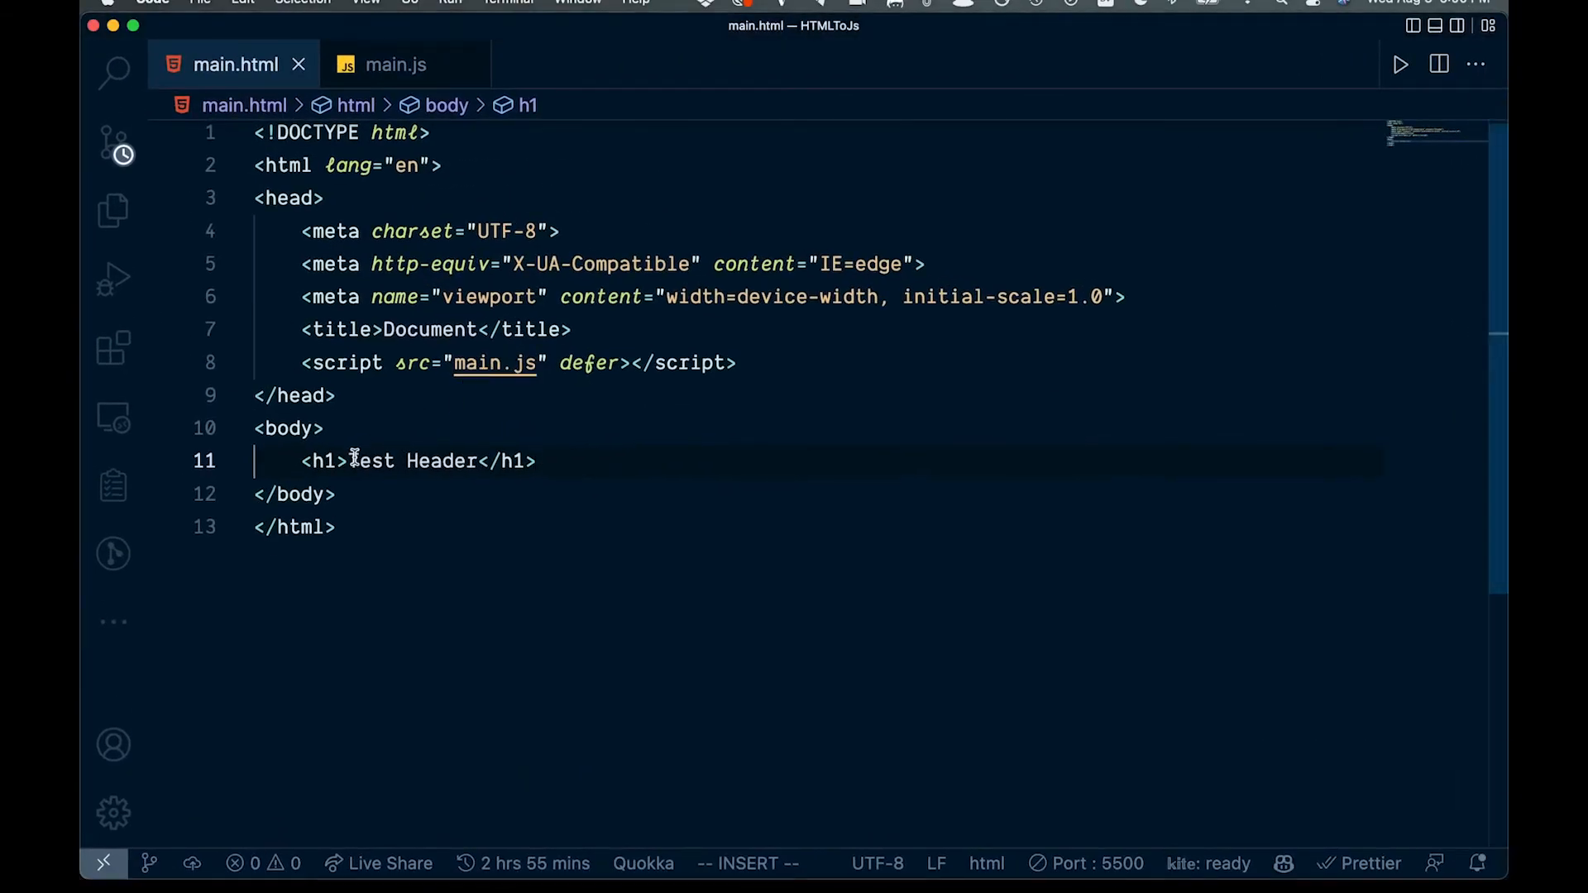
Step: Give the h1 heading the id "title"
{"action": "type", "text": "id"}
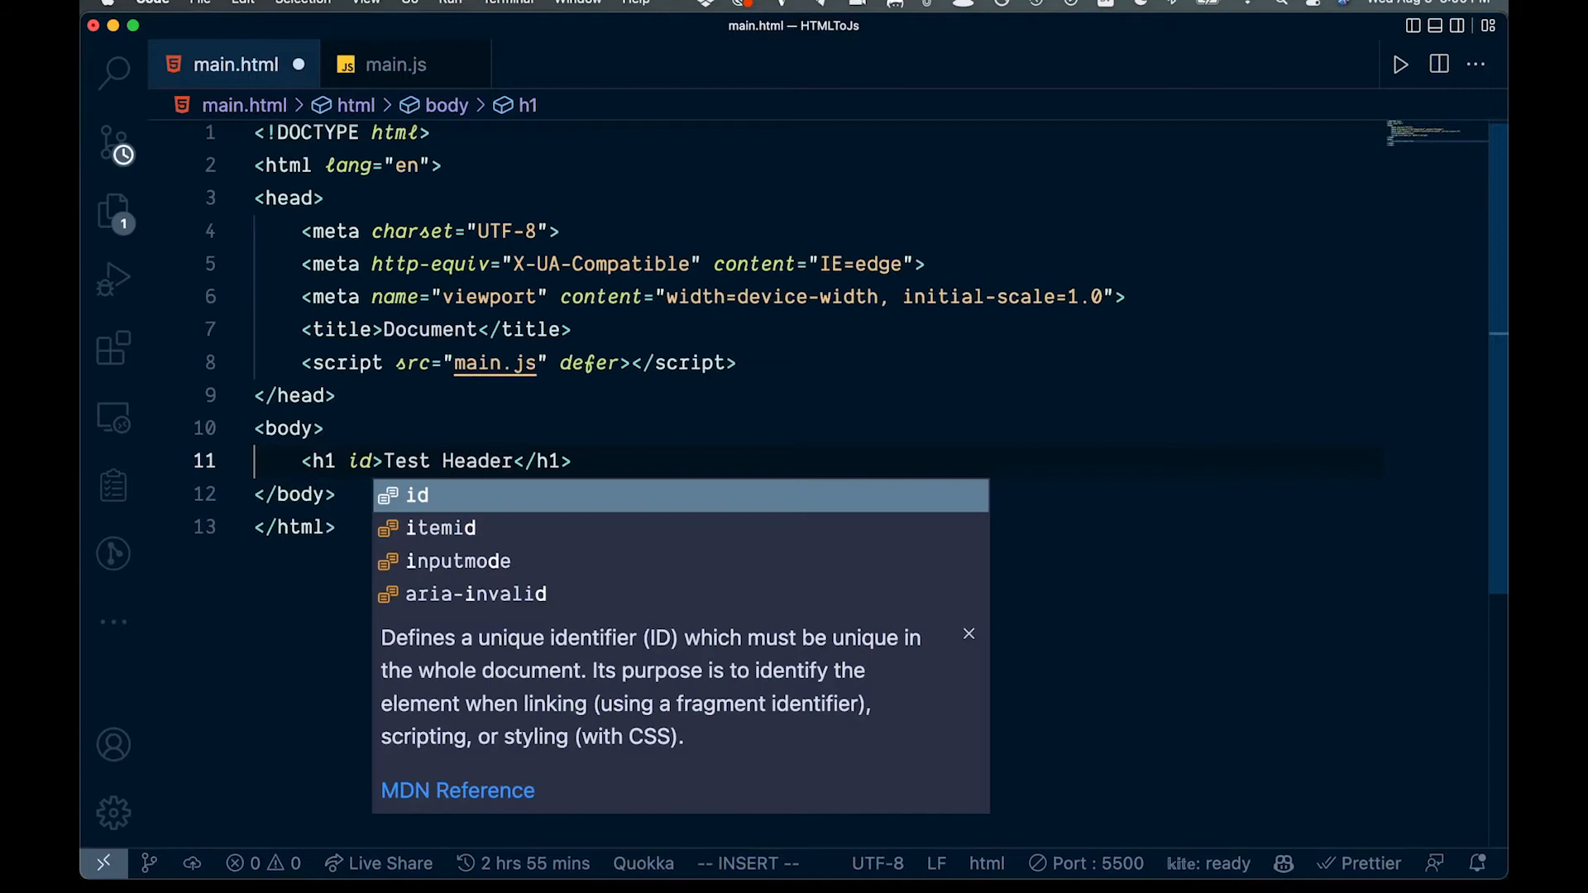
{"action": "type", "text": "=\"\"<"}
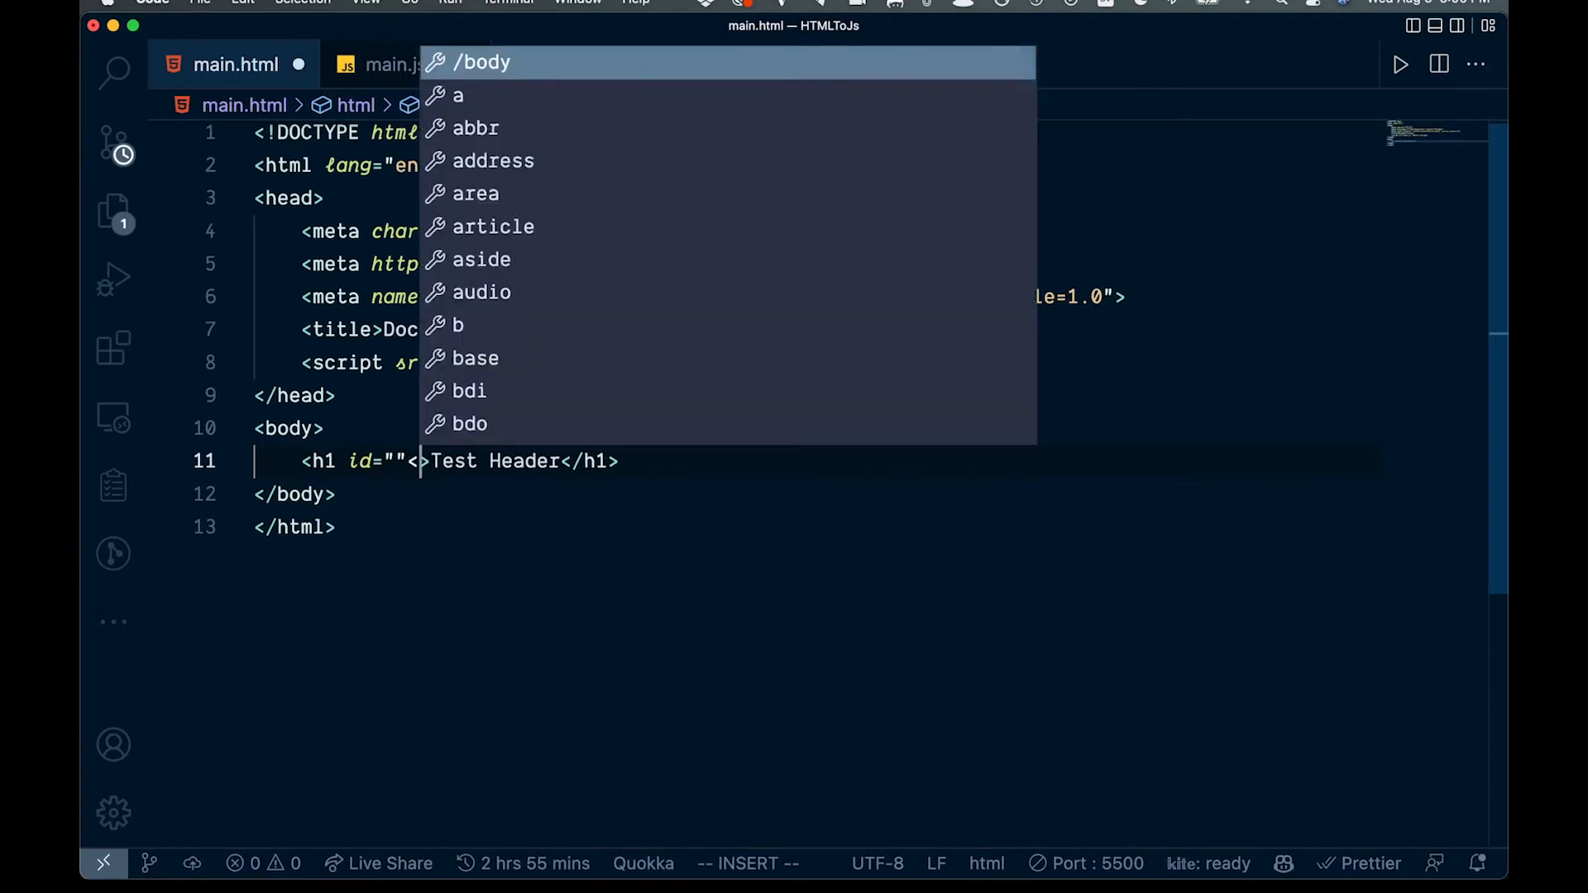
{"action": "type", "text": "title"}
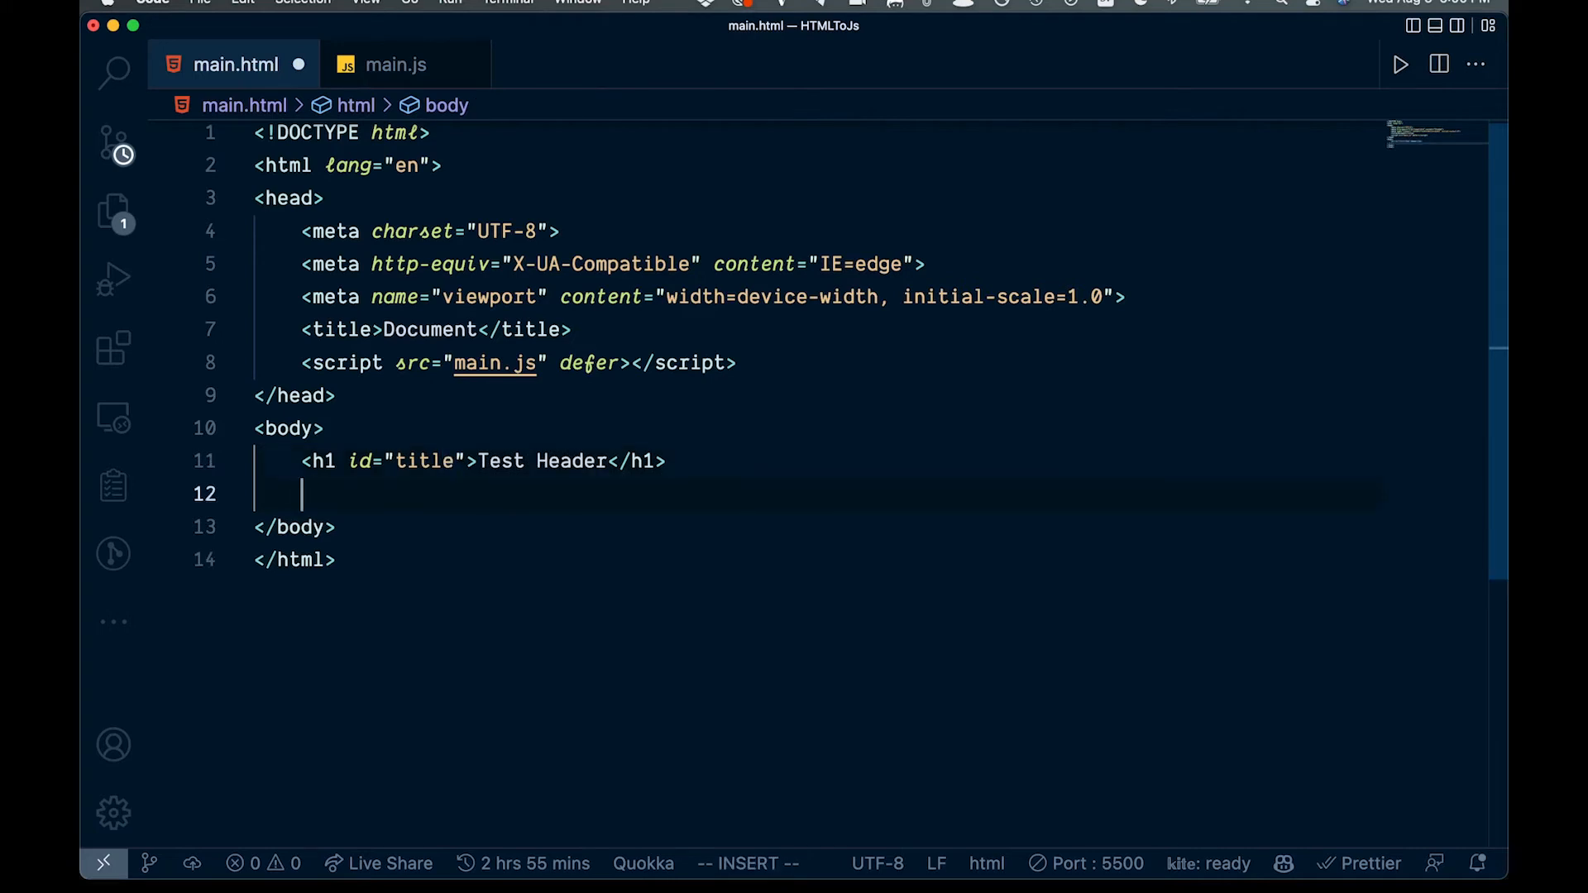
Step: Add a button with id "button" labelled Remove Title after the heading
{"action": "type", "text": "<button id"}
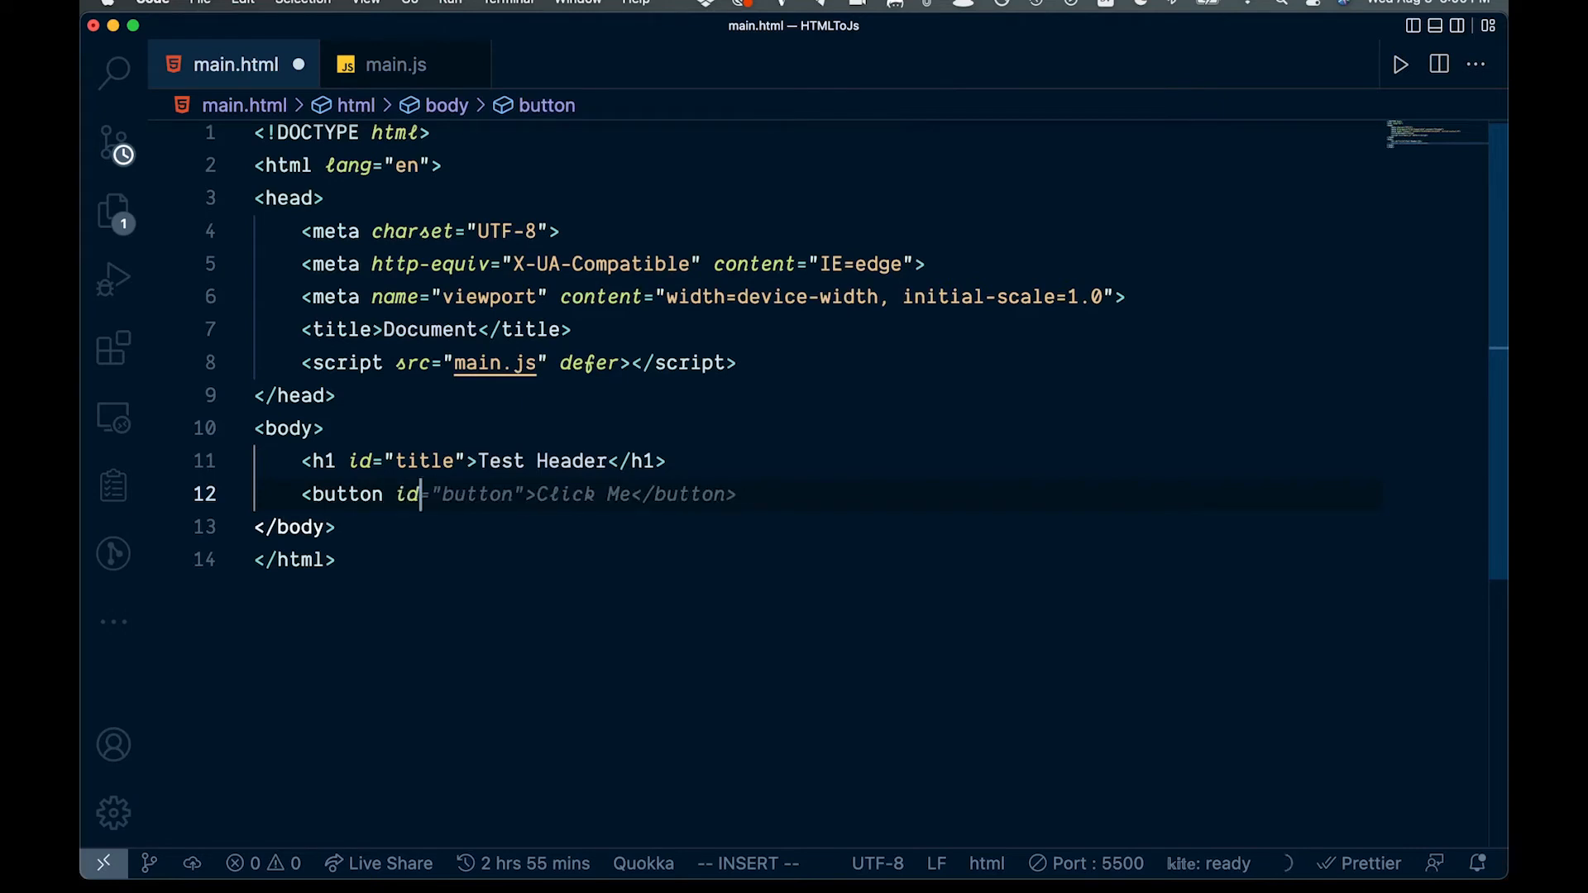
{"action": "type", "text": "on\"></button>"}
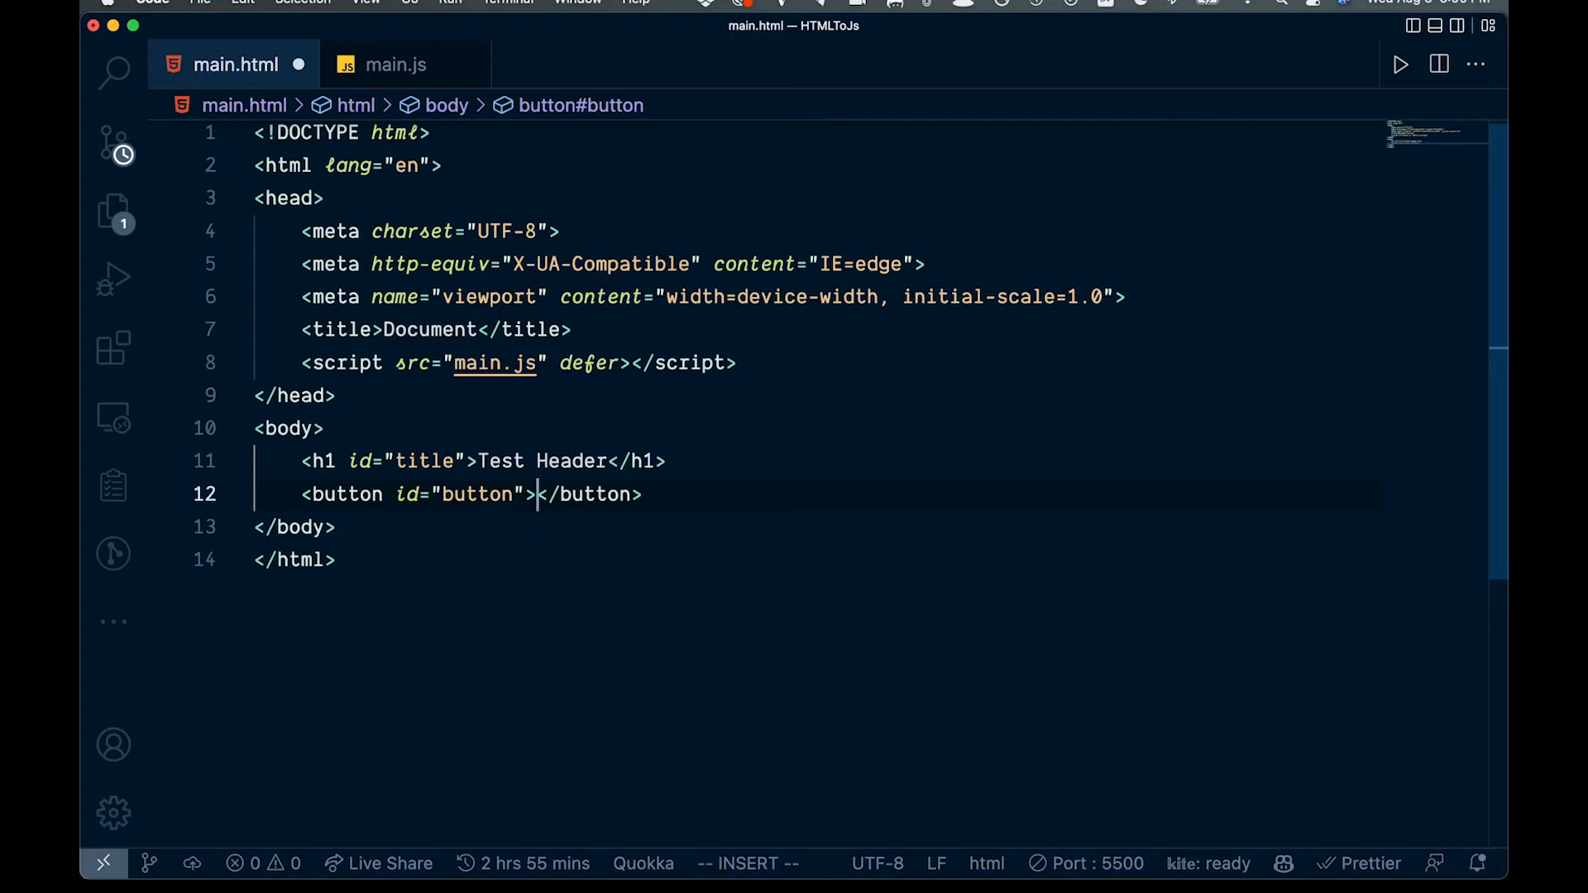
{"action": "type", "text": "Remove Tit"}
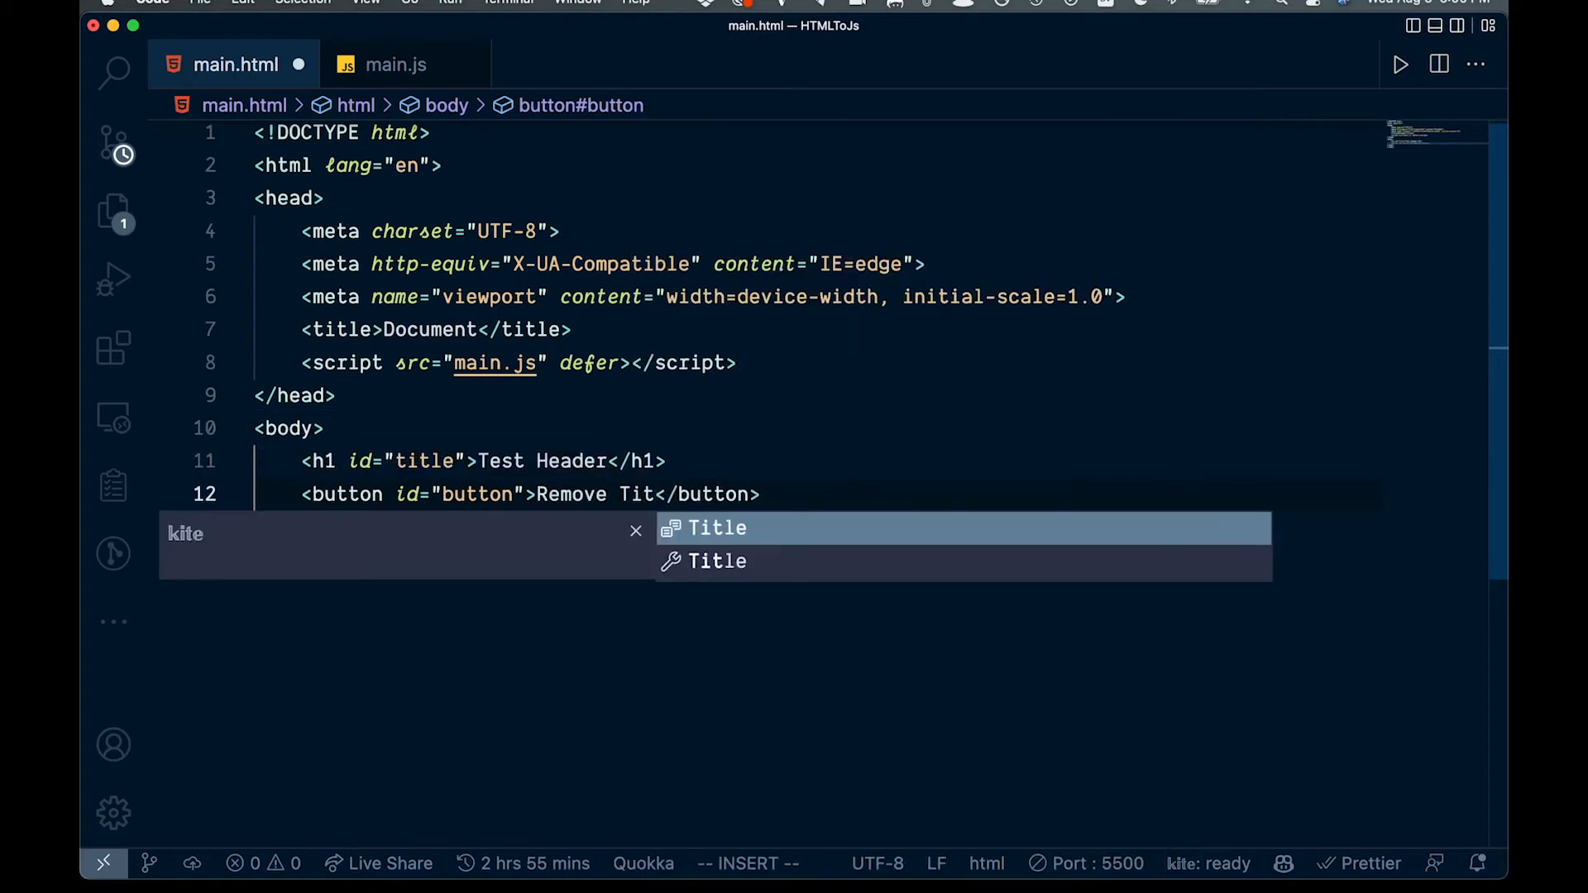
{"action": "type", "text": "le"}
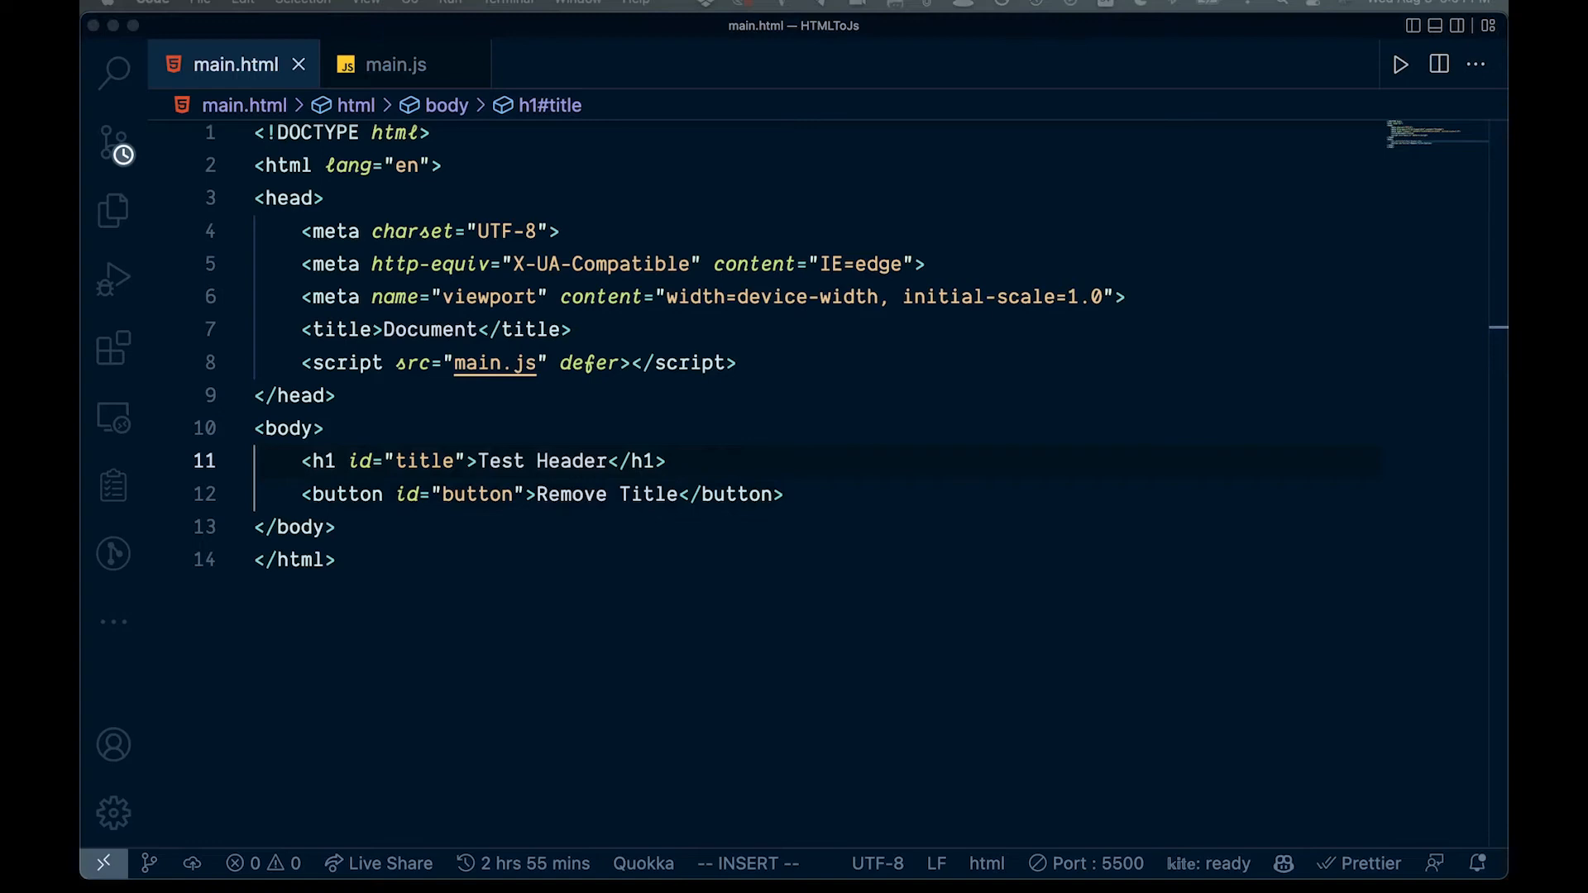
{"action": "mouse_move", "coordinate": [1044, 375]}
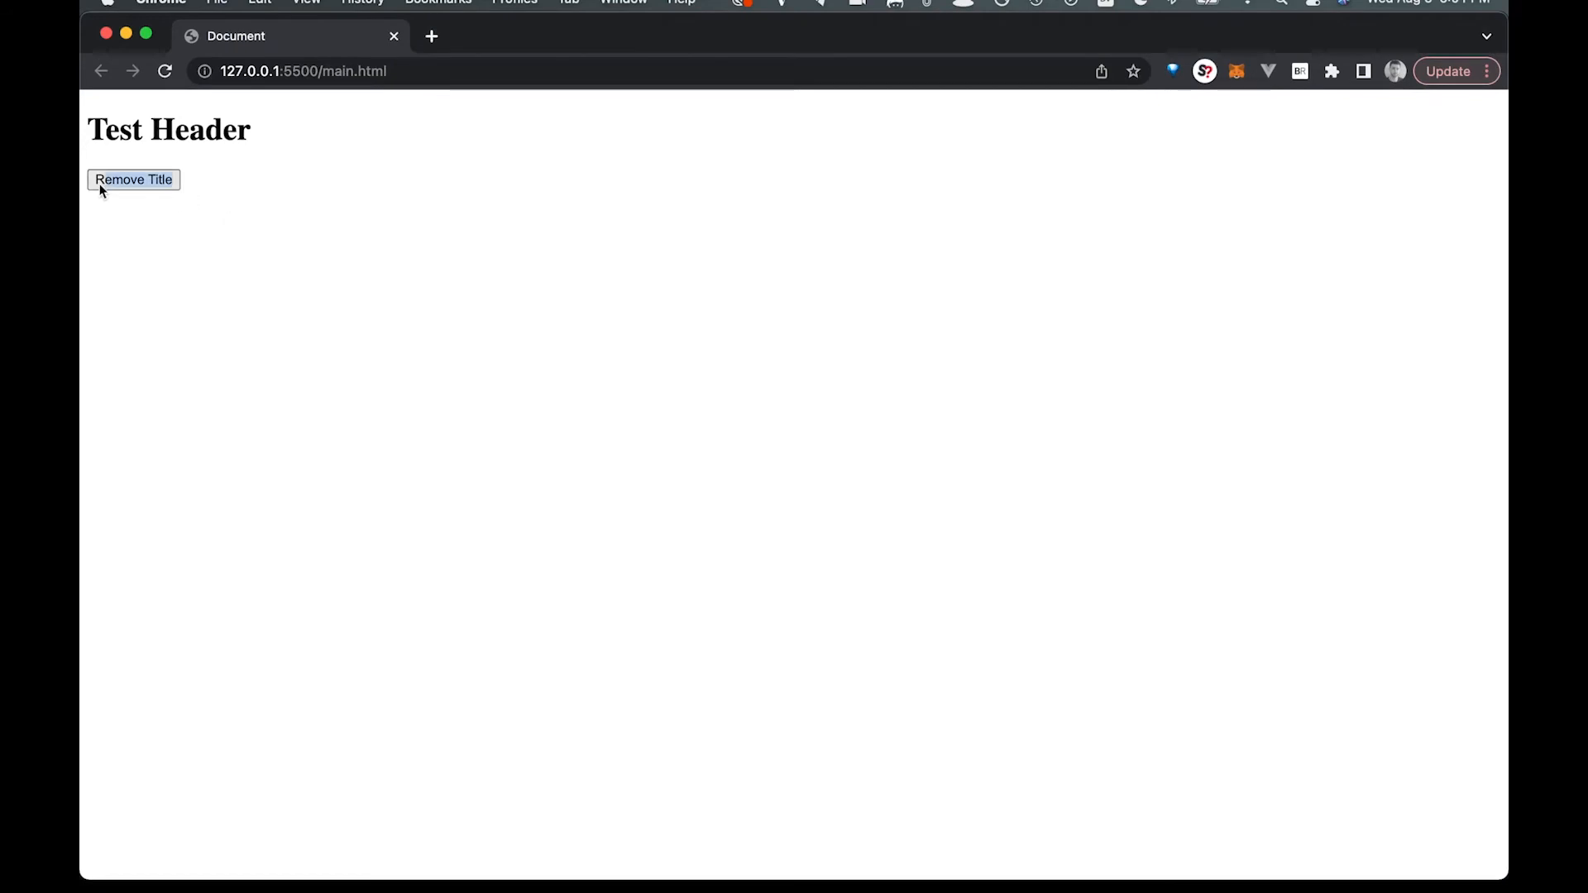
{"action": "double_click", "coordinate": [169, 129]}
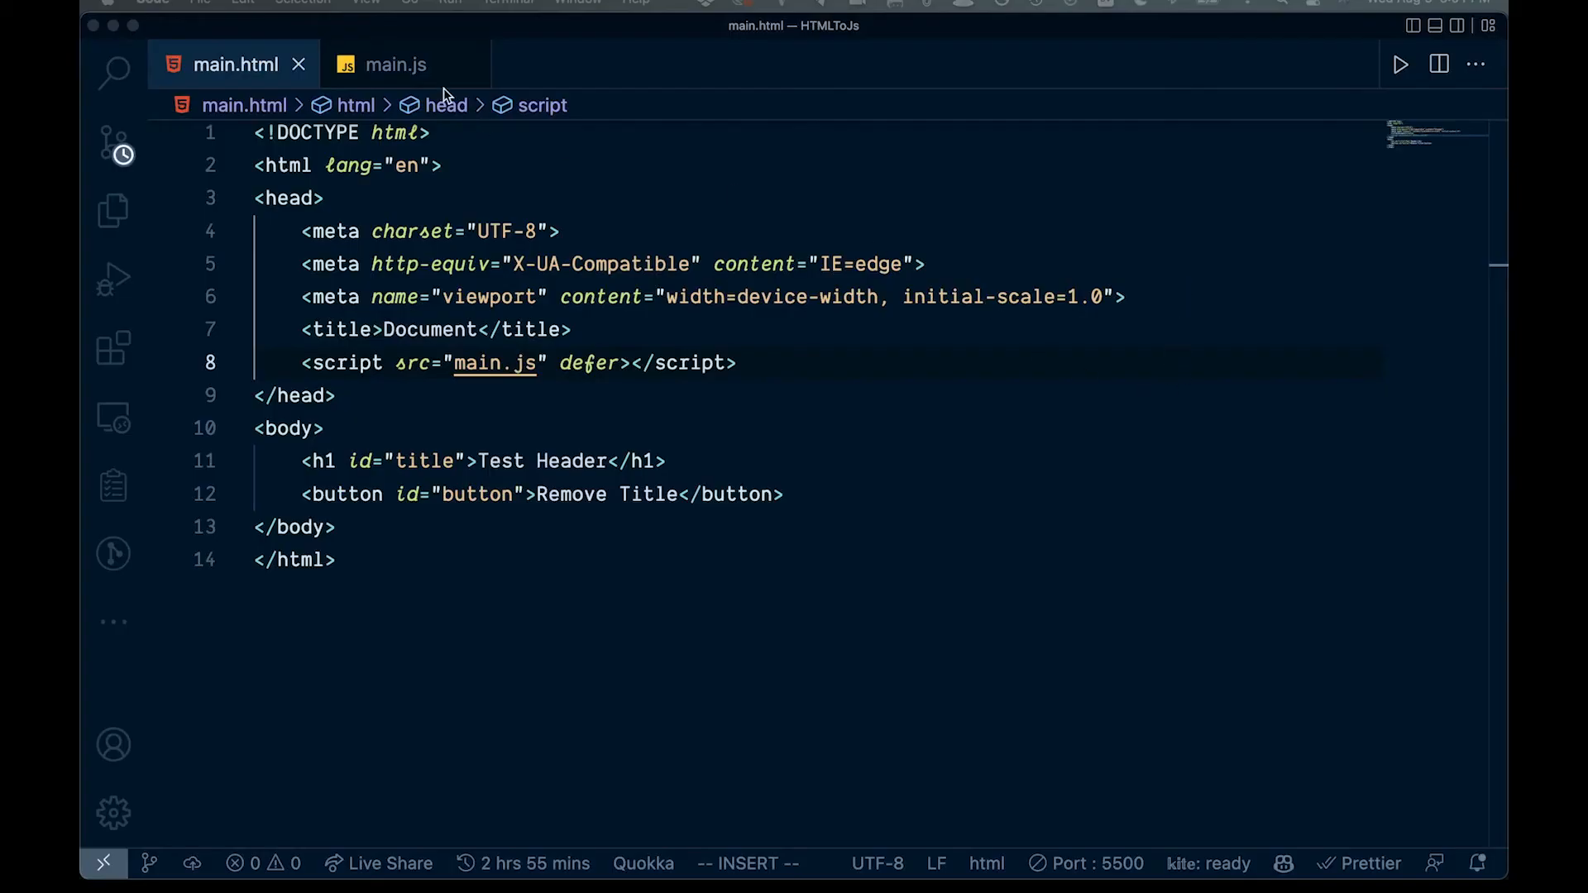
Step: In main.js declare const title = document.getElementById('title'), dismissing the suggested subtitle line
{"action": "left_click", "coordinate": [393, 64]}
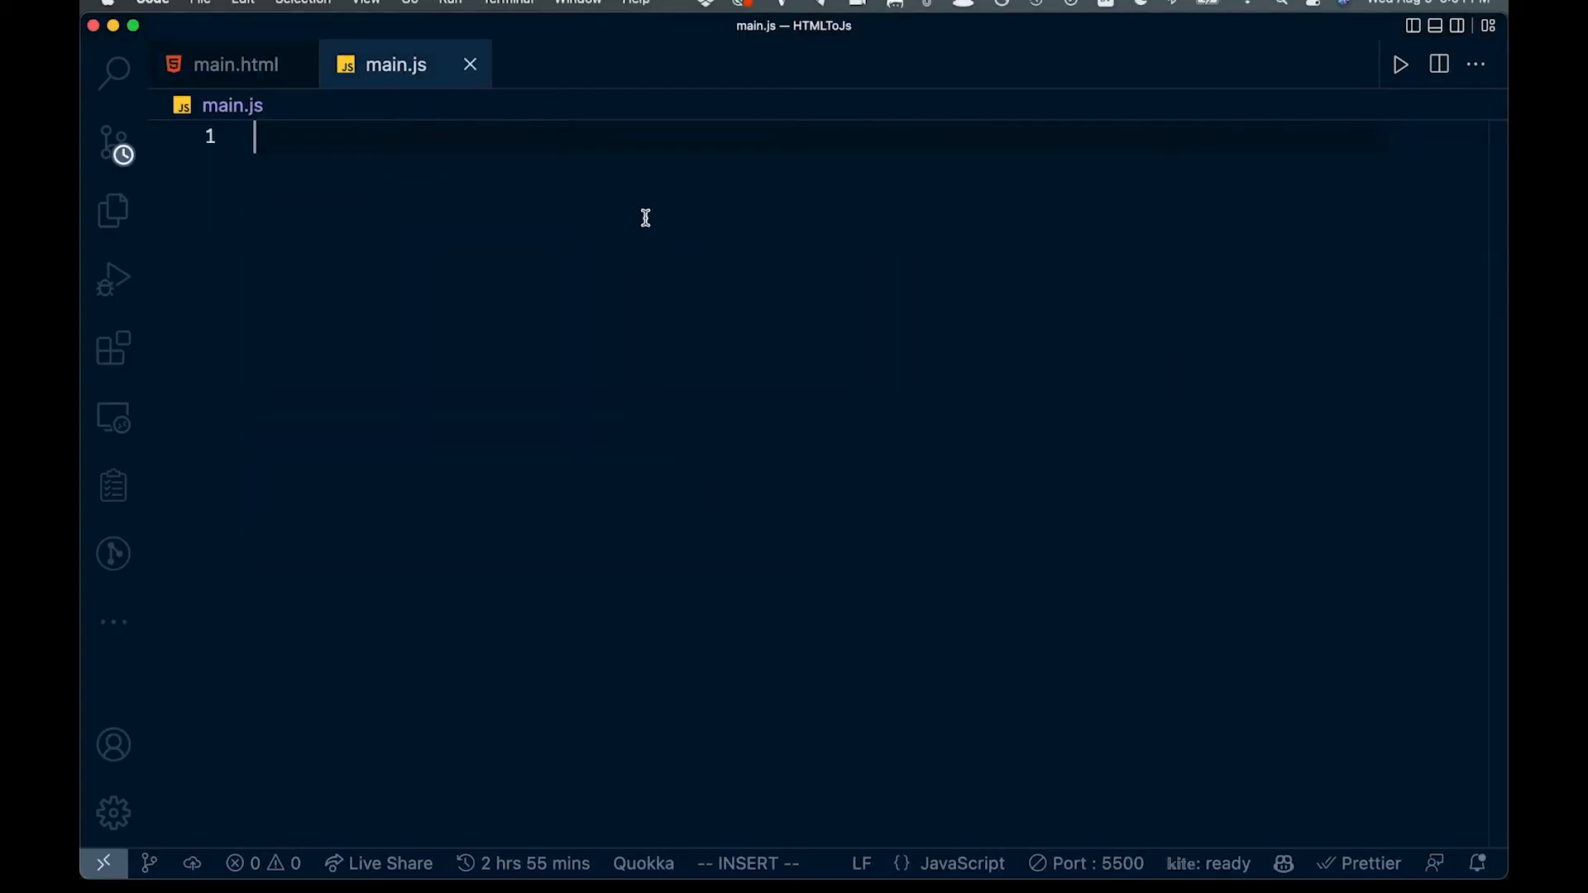
{"action": "mouse_move", "coordinate": [319, 197]}
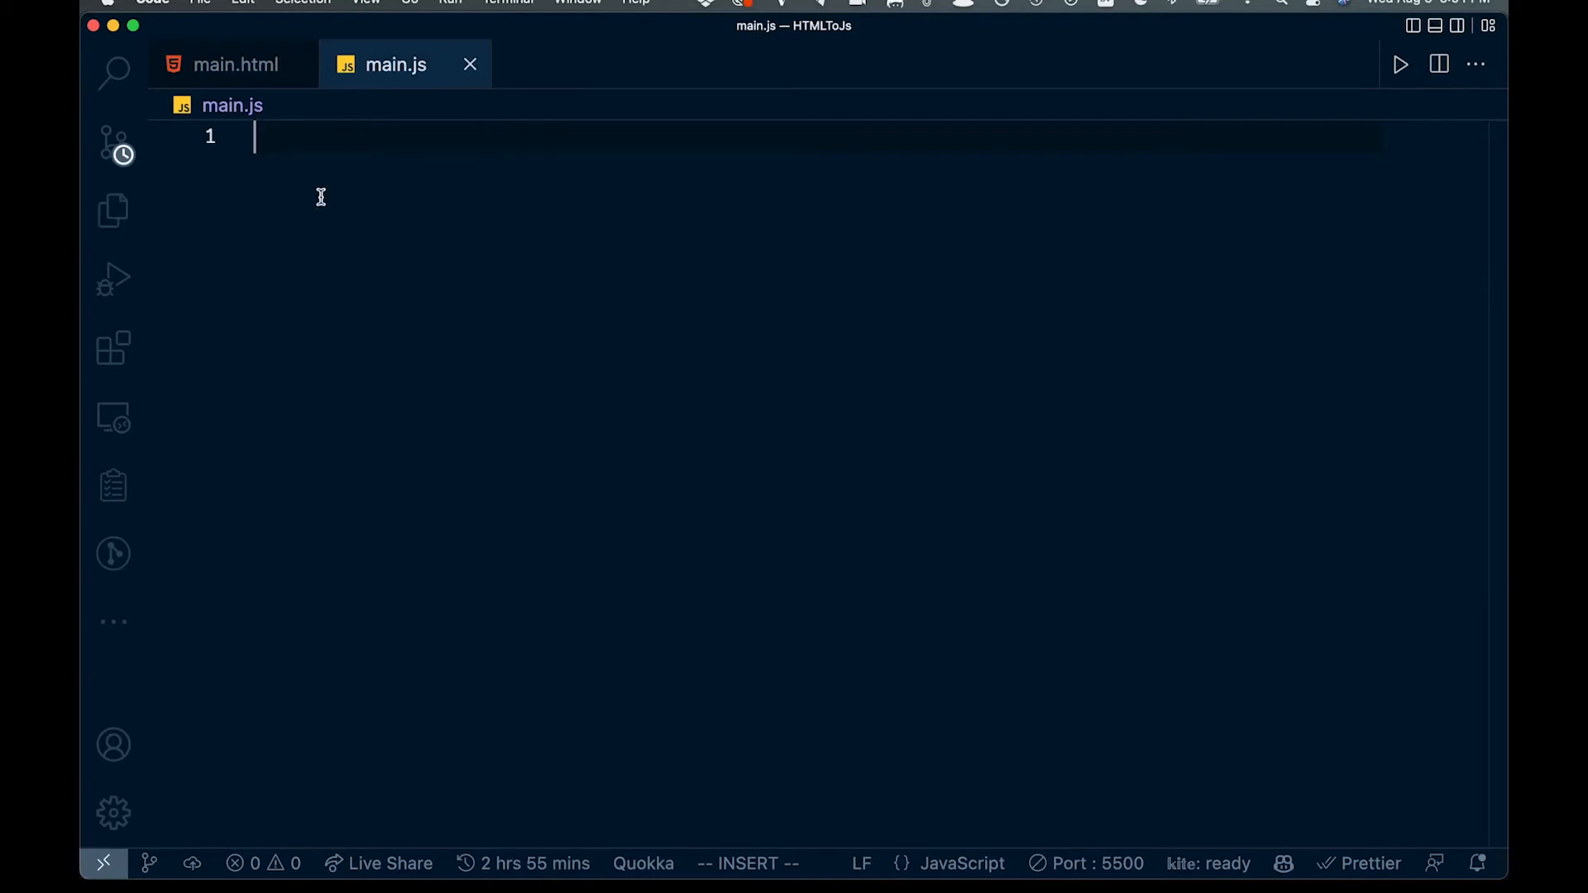
{"action": "type", "text": "const t"}
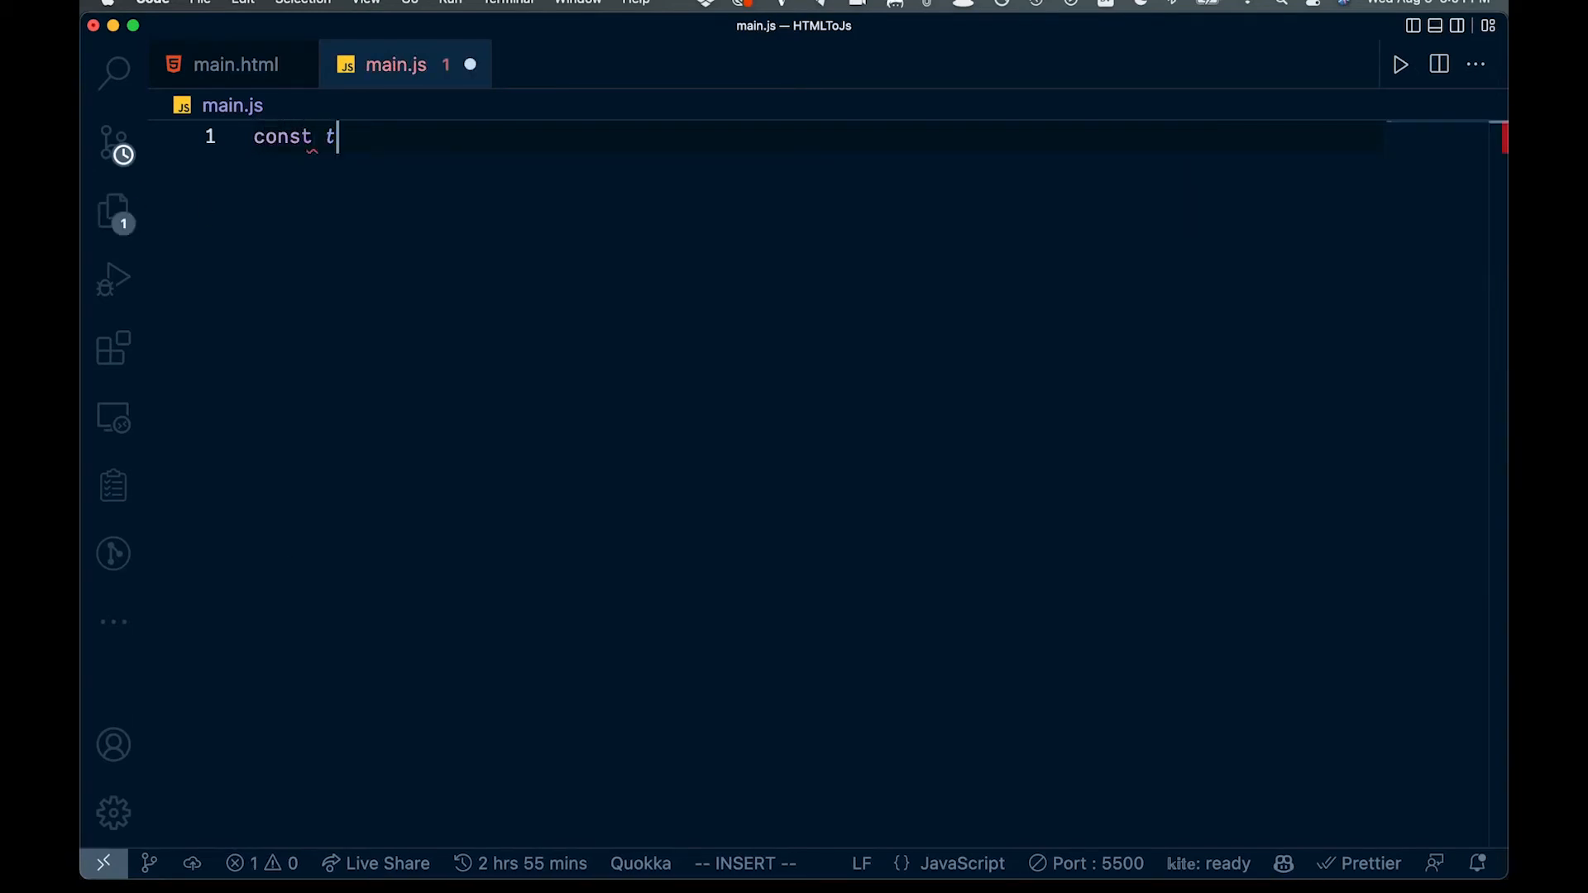
{"action": "type", "text": "itle"}
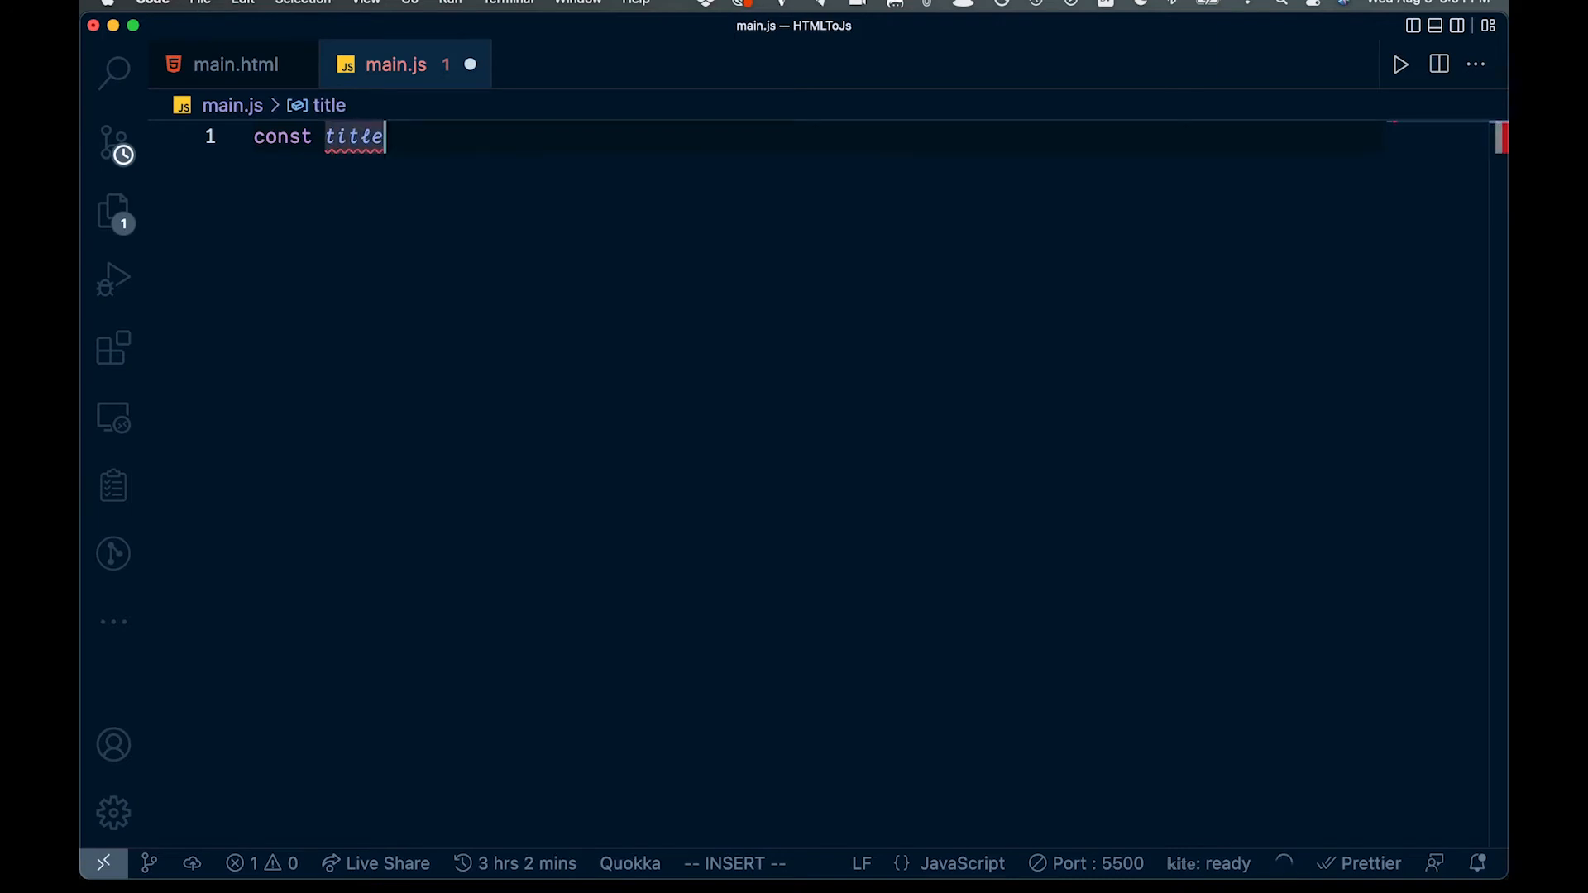
{"action": "type", "text": "= document.querySelector('#title');"}
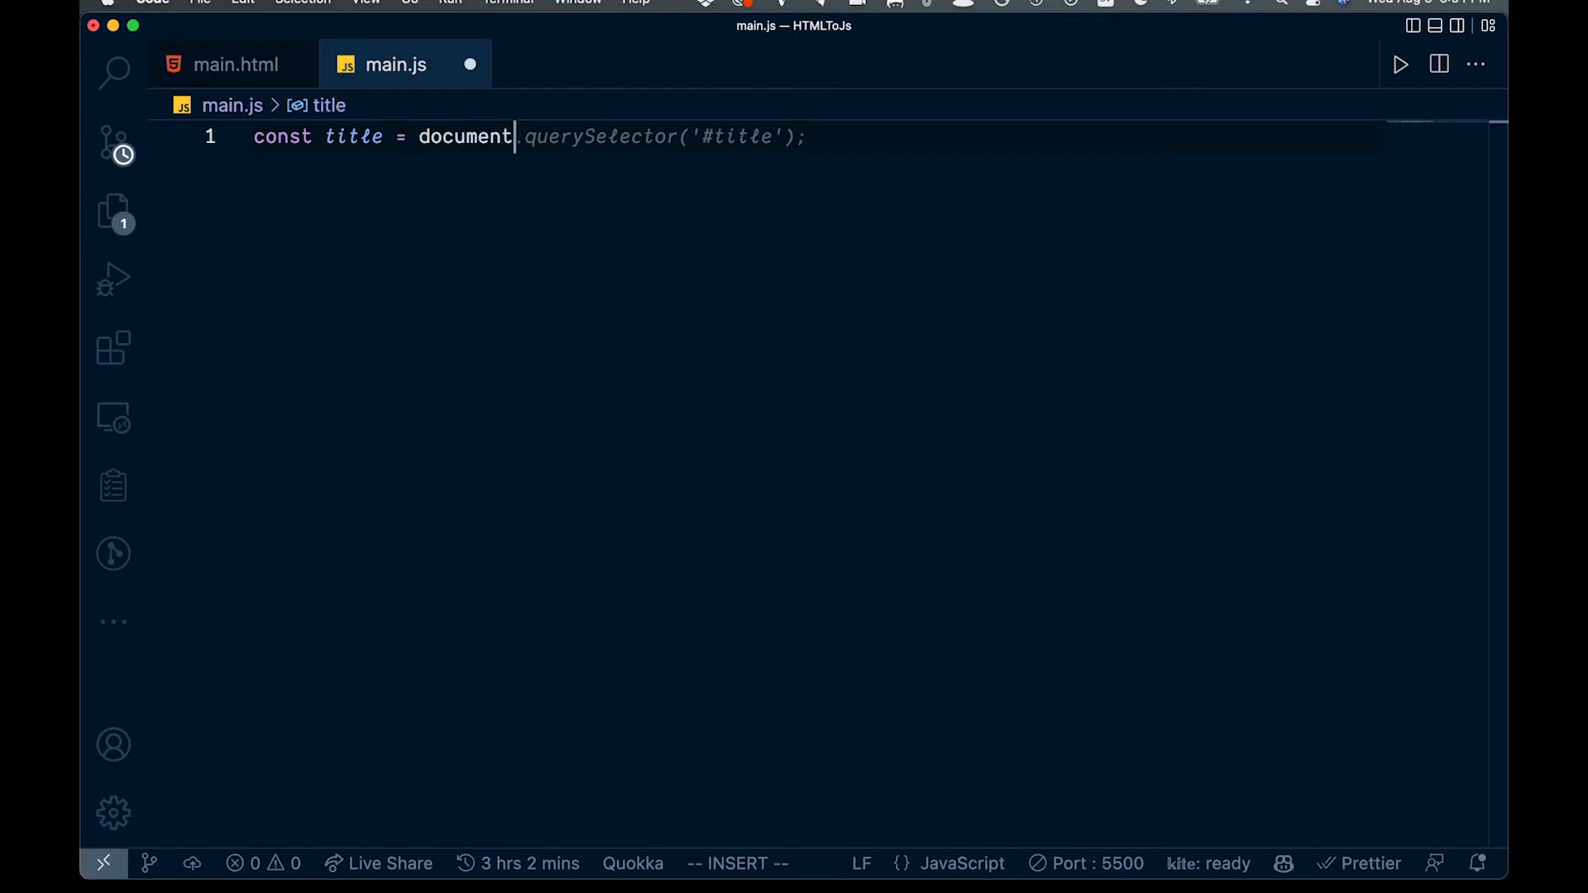
{"action": "type", "text": "getE"}
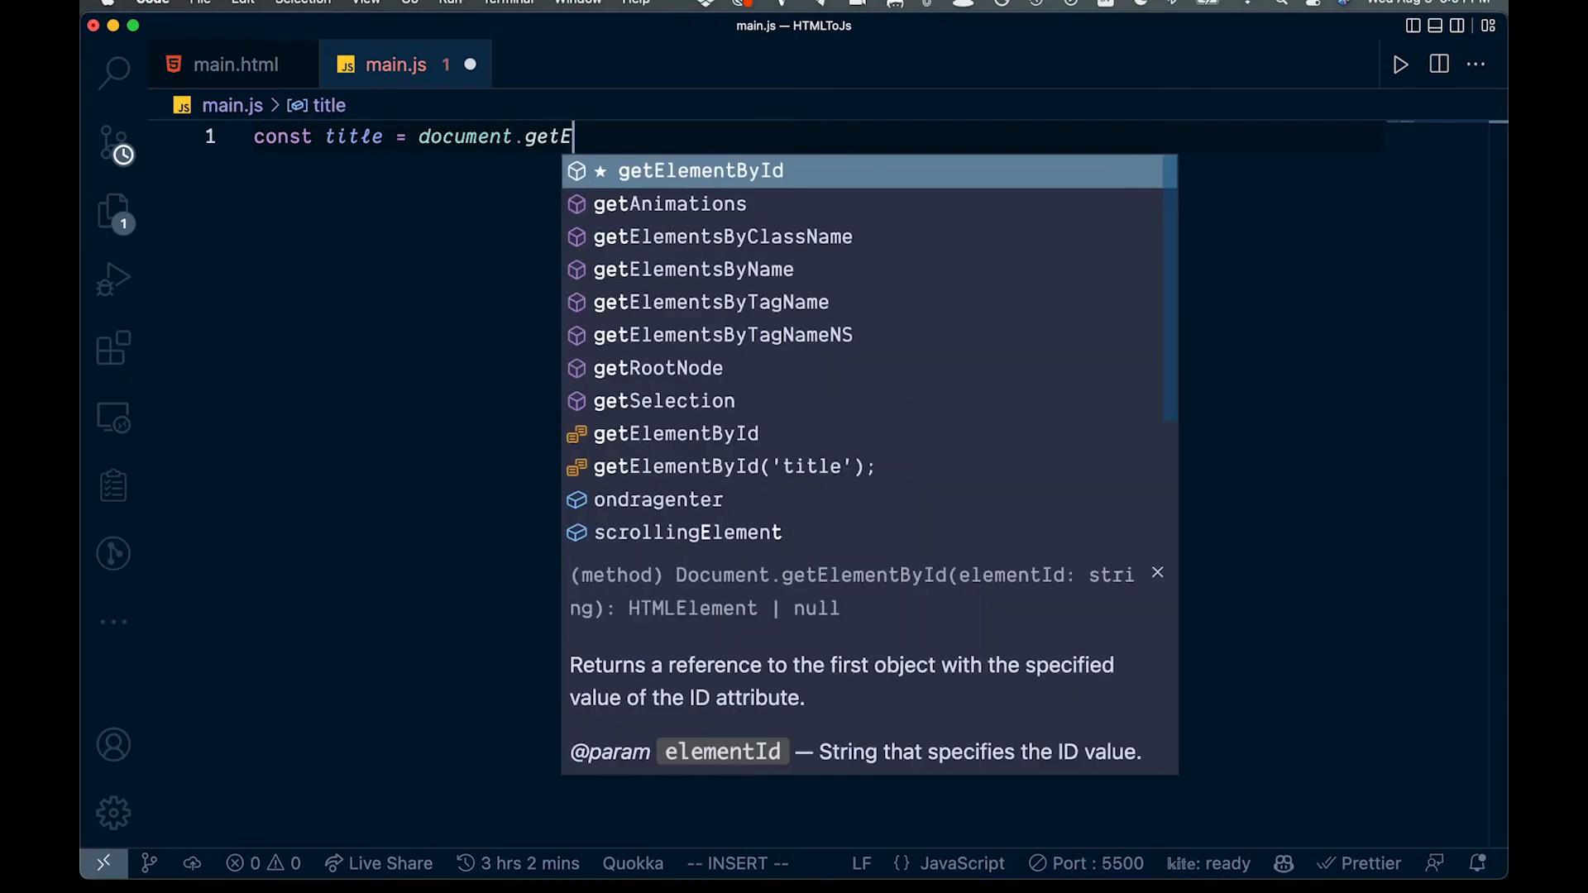
{"action": "key", "text": "Tab"}
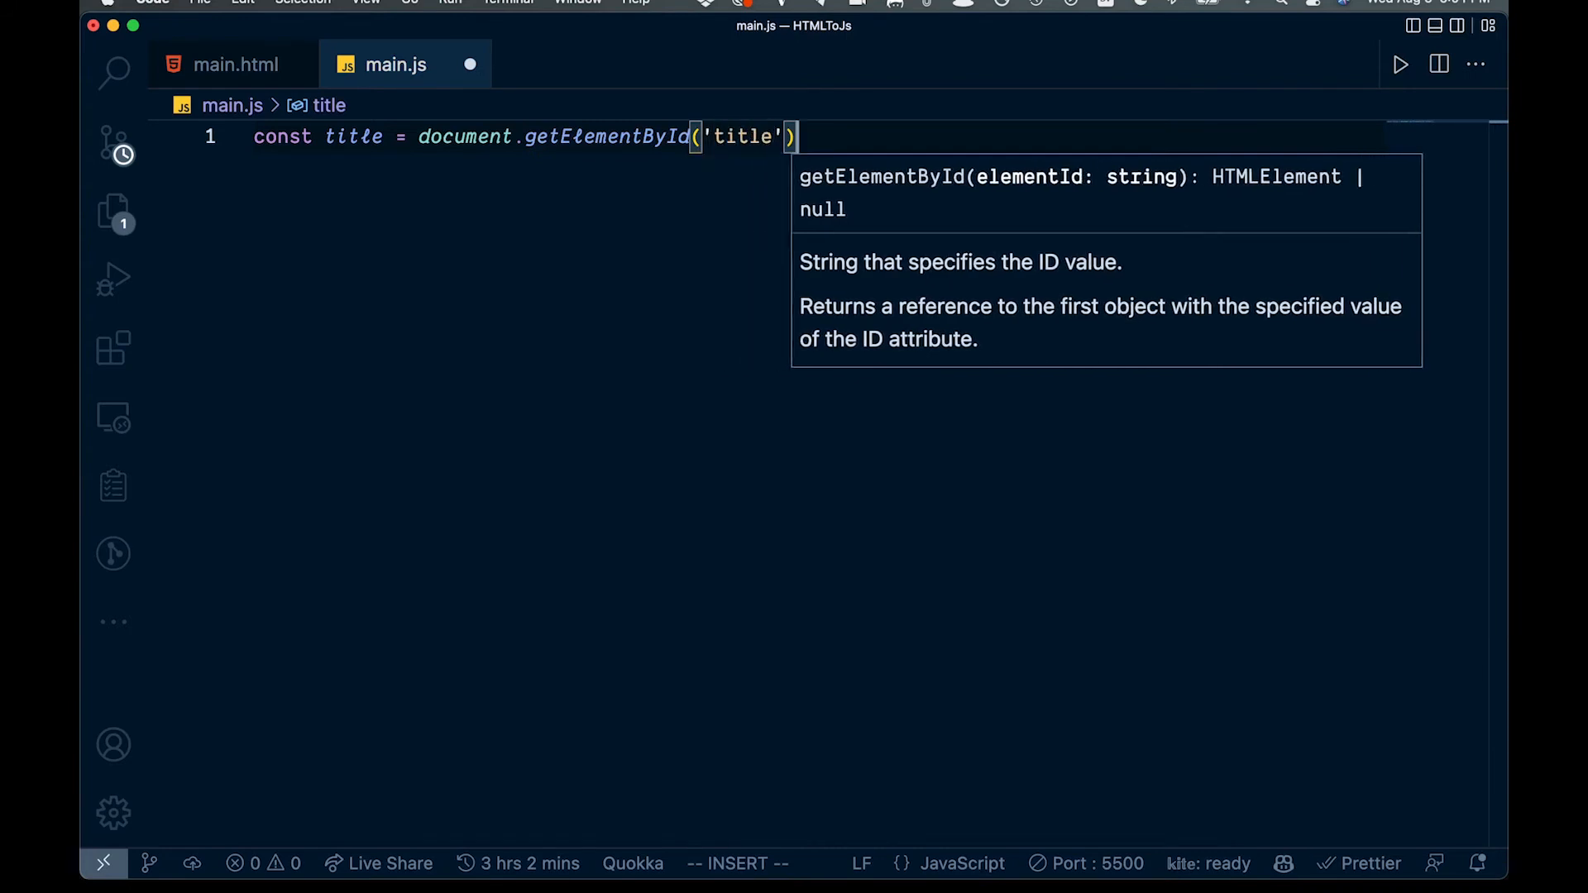
{"action": "type", "text": "const subtitle = document.getElementById('subtitle')"}
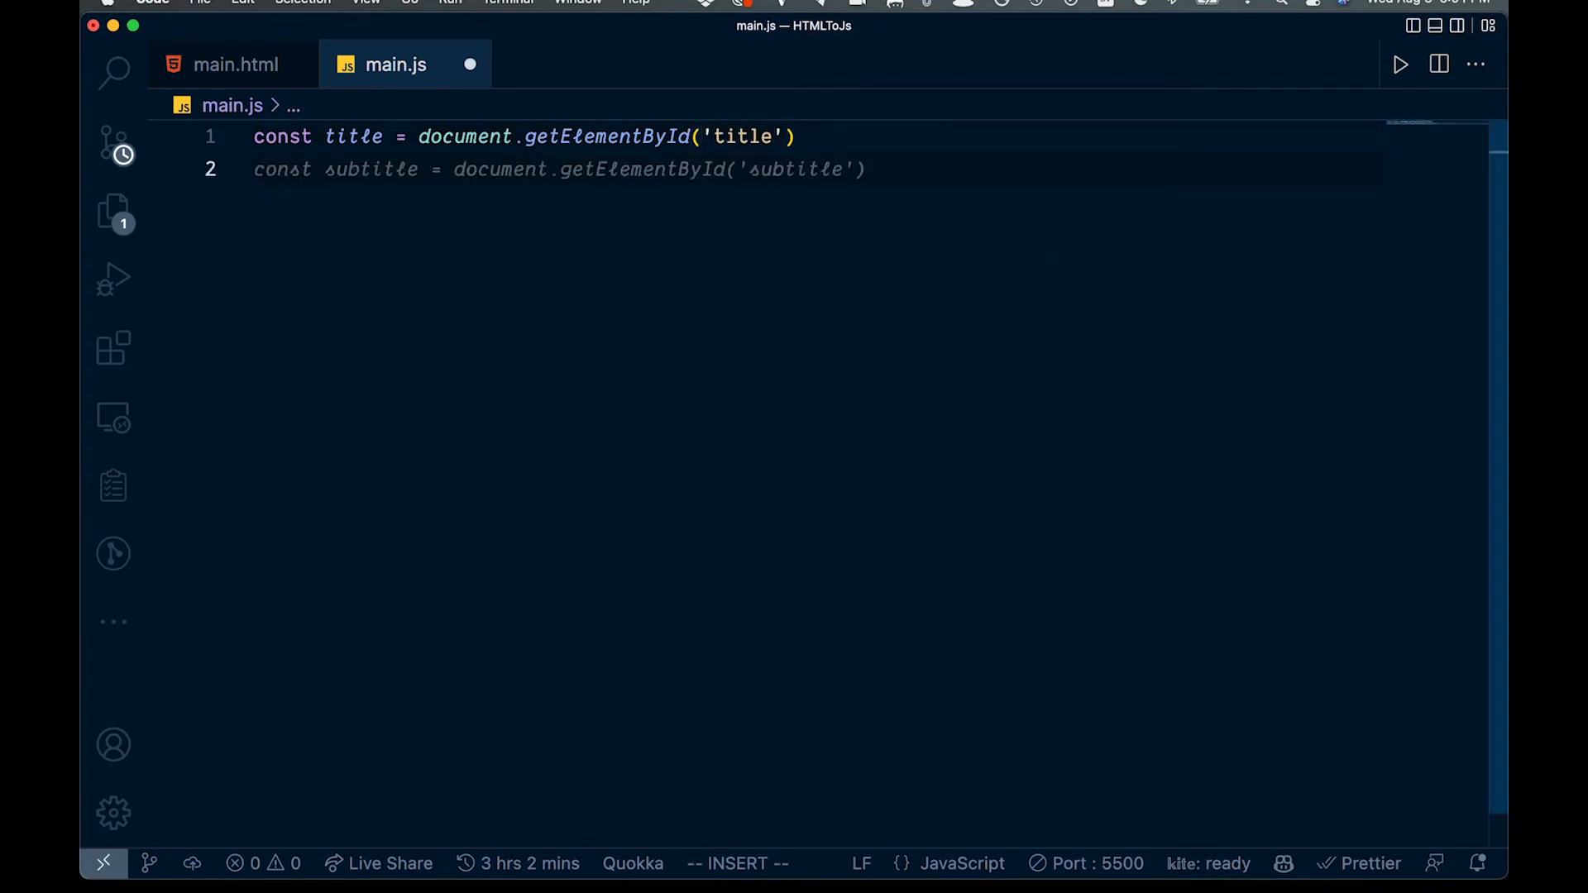
{"action": "mouse_move", "coordinate": [597, 70]}
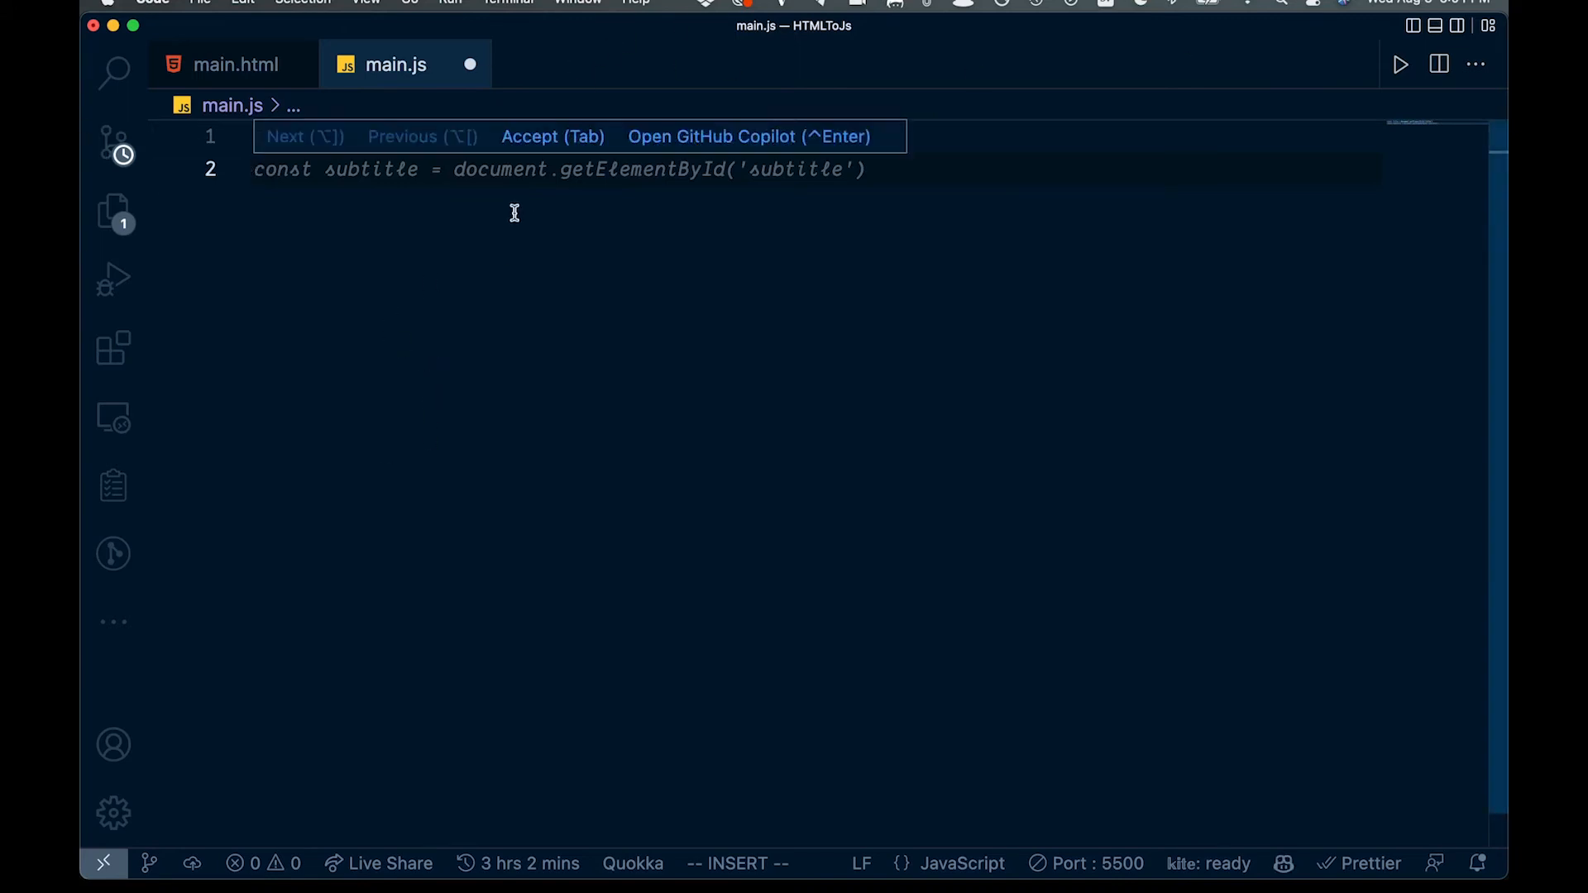
{"action": "key", "text": "Tab"}
{"action": "type", "text": "const tit"}
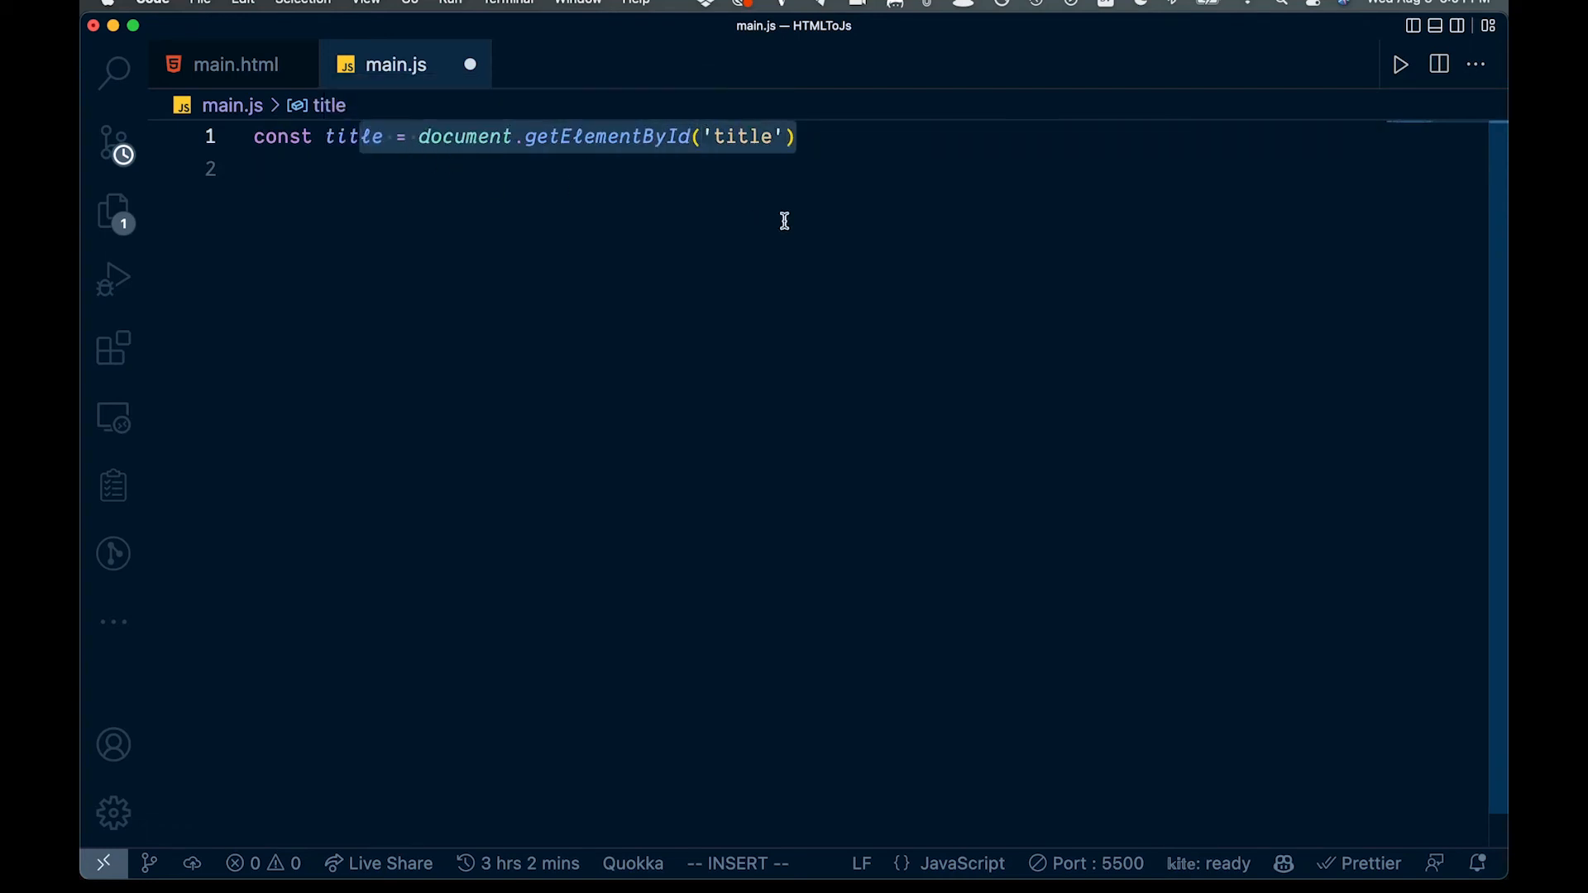
{"action": "type", "text": "const subtitle = document.getElementById('subtitle')"}
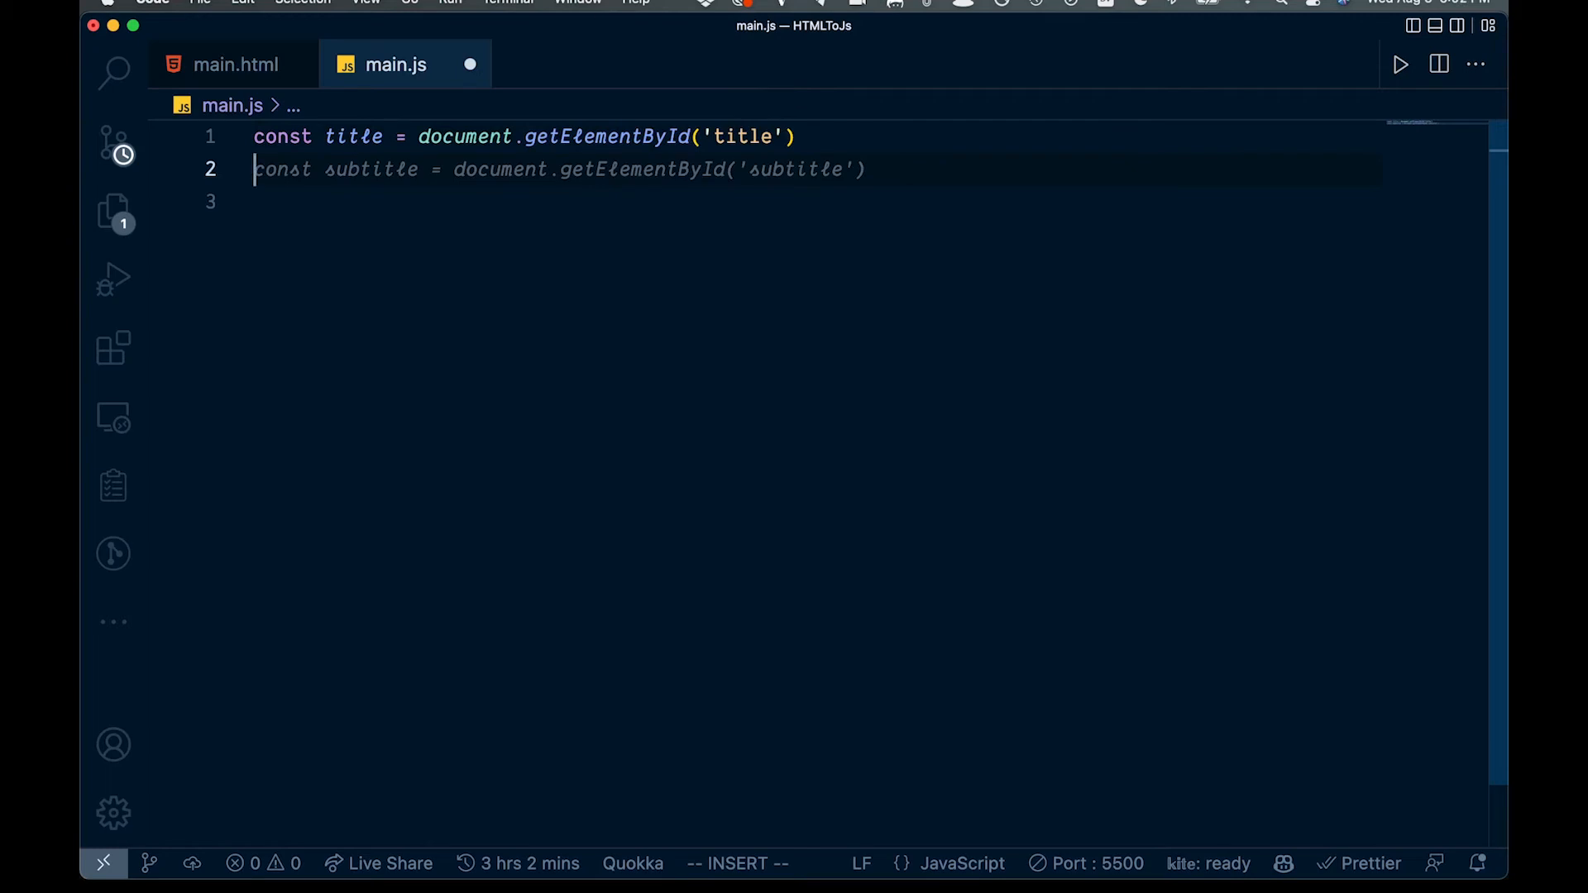
Step: Set title.style.color to 'blue'
{"action": "type", "text": "title.style.co"}
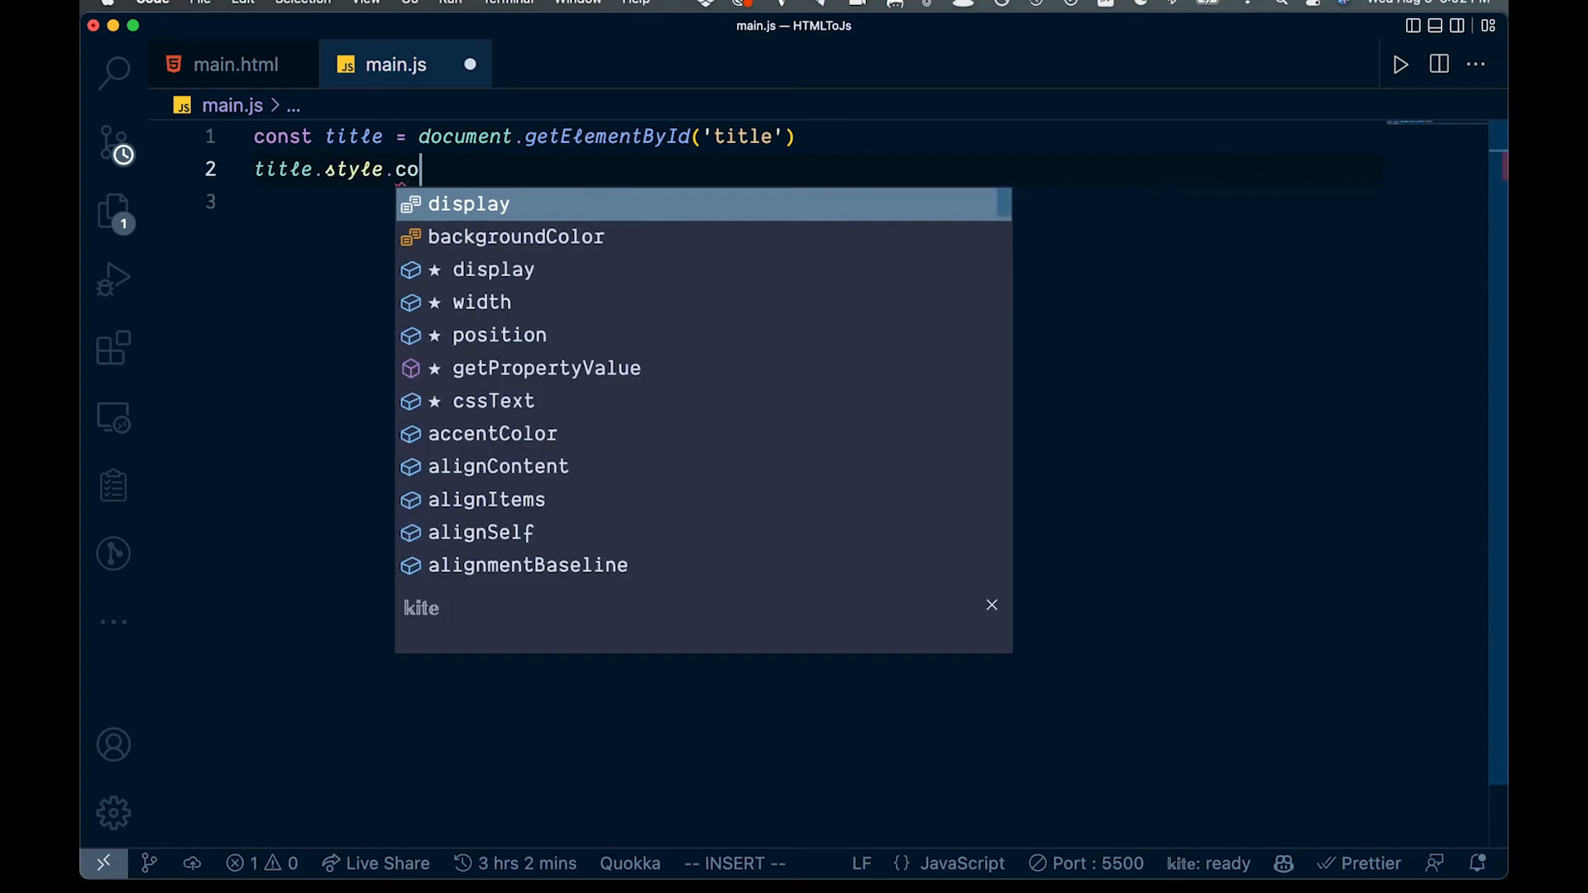
{"action": "type", "text": "lor"}
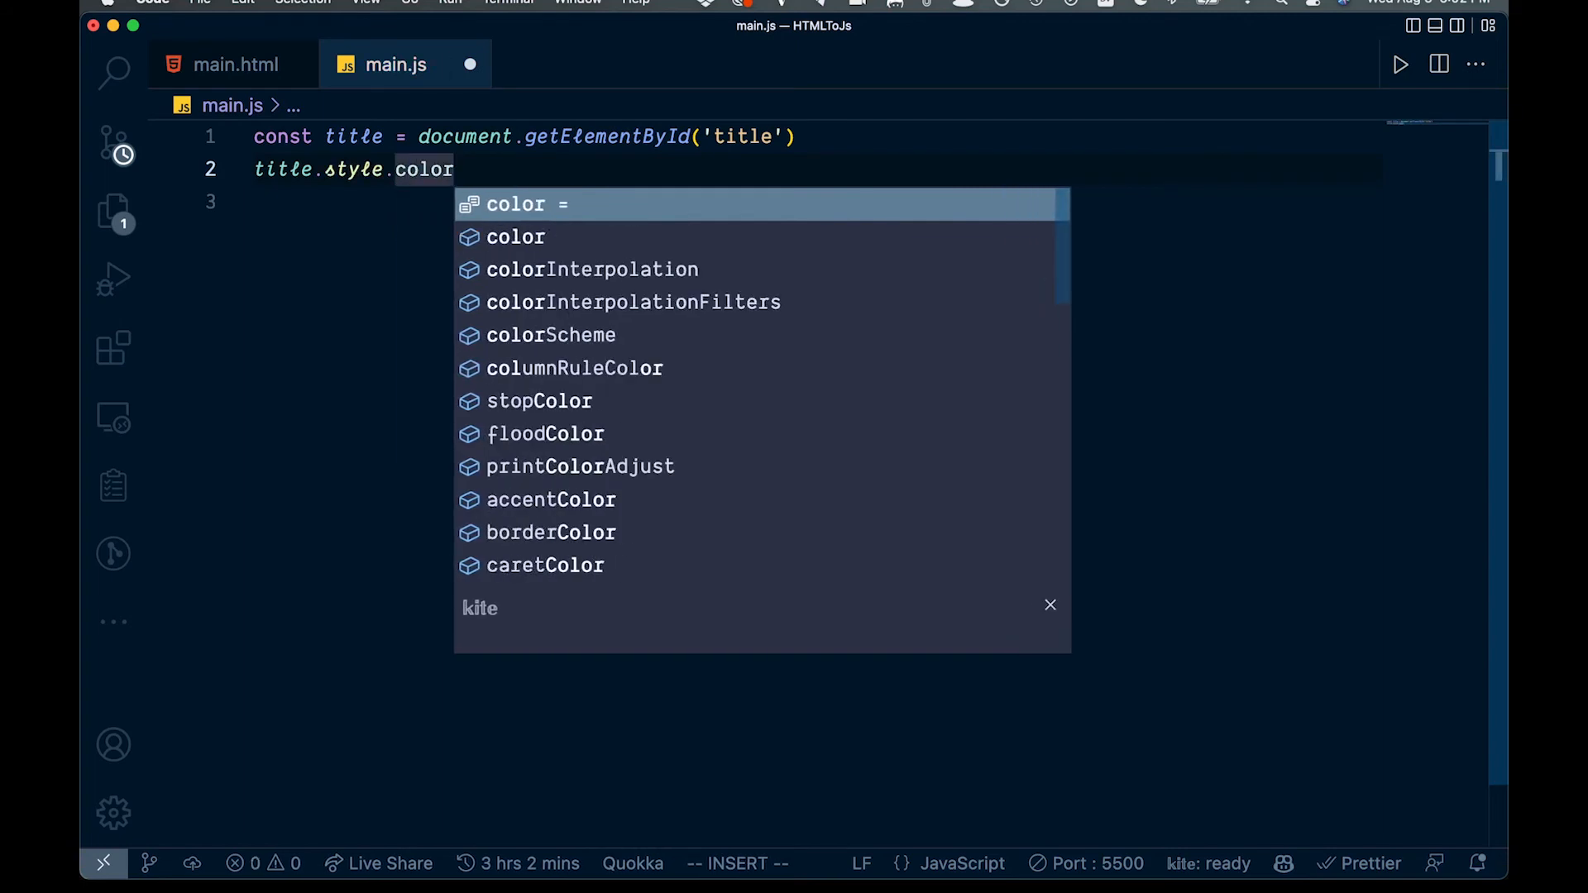
{"action": "type", "text": "= 'red'"}
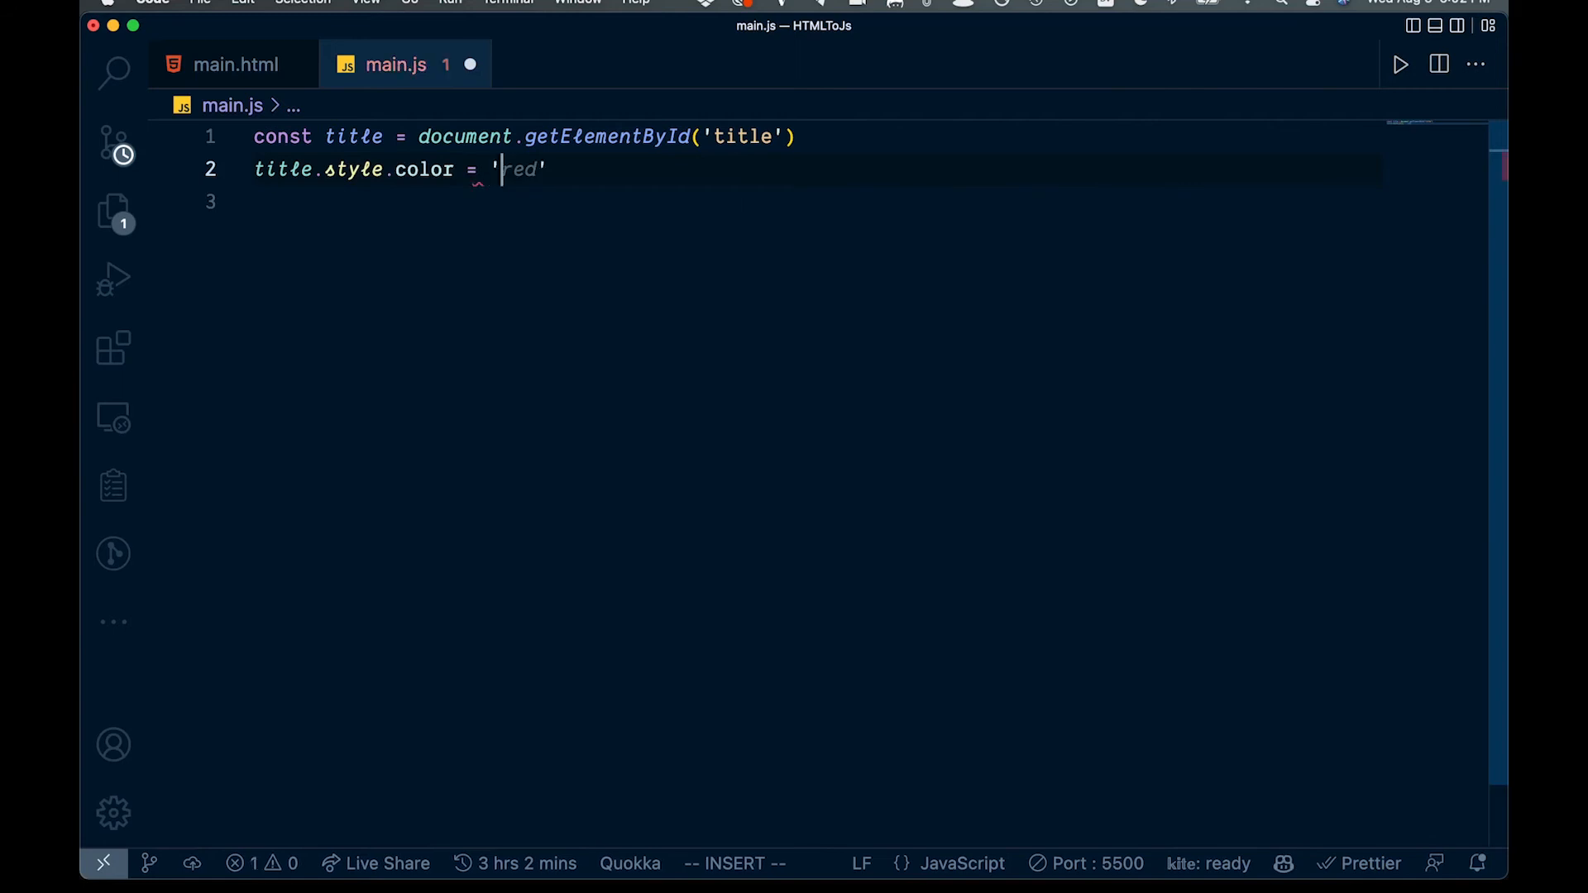
{"action": "type", "text": "blue"}
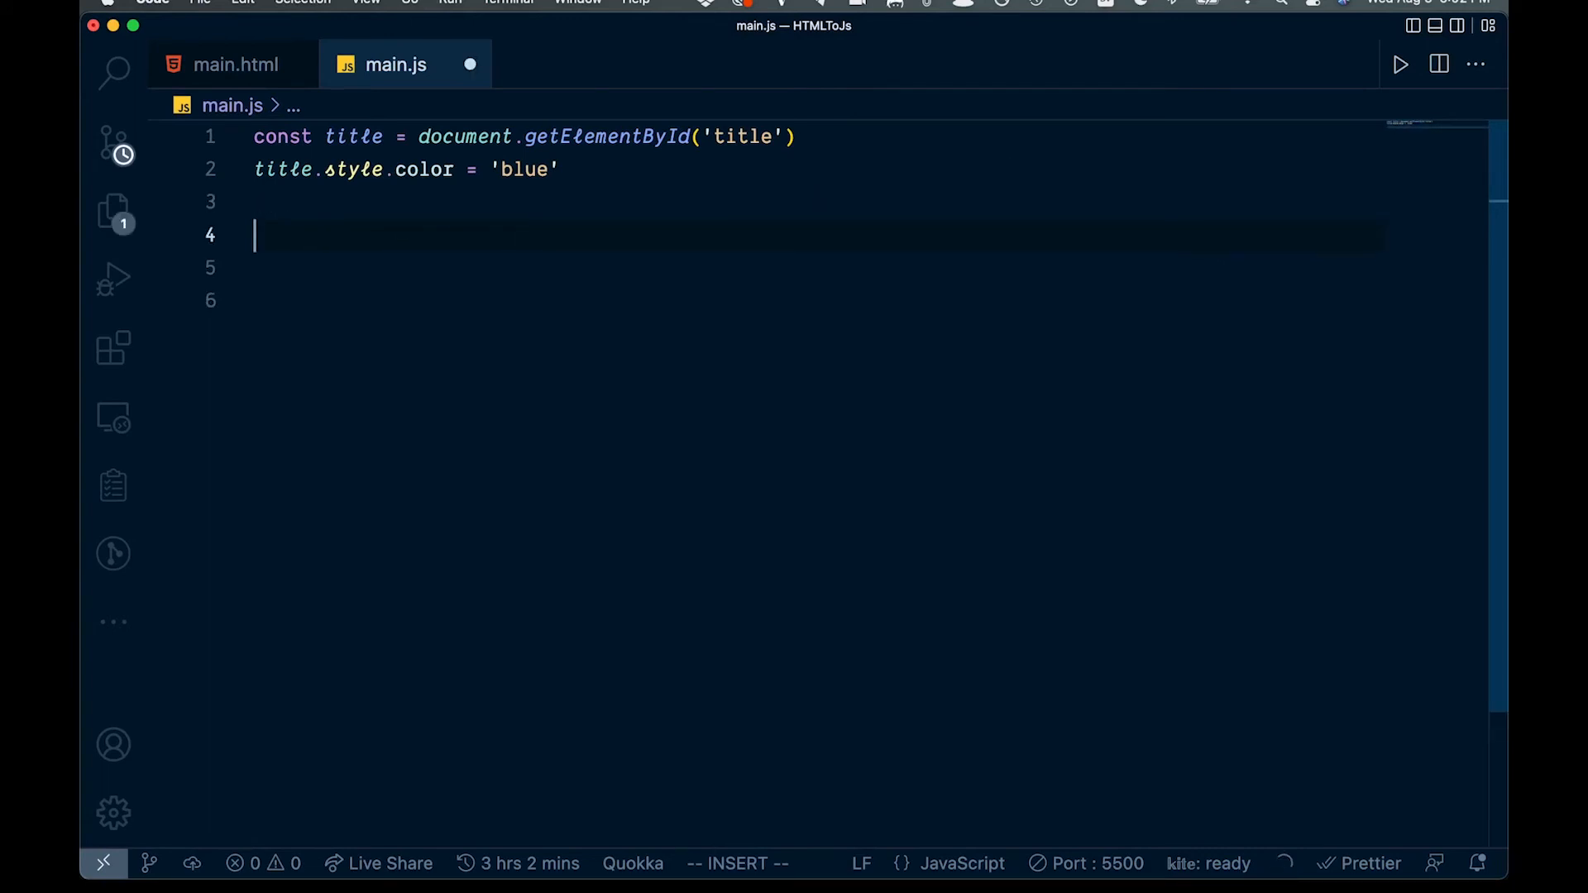
Step: Fetch the button by id and add a click listener calling removeTitle
{"action": "type", "text": "const button"}
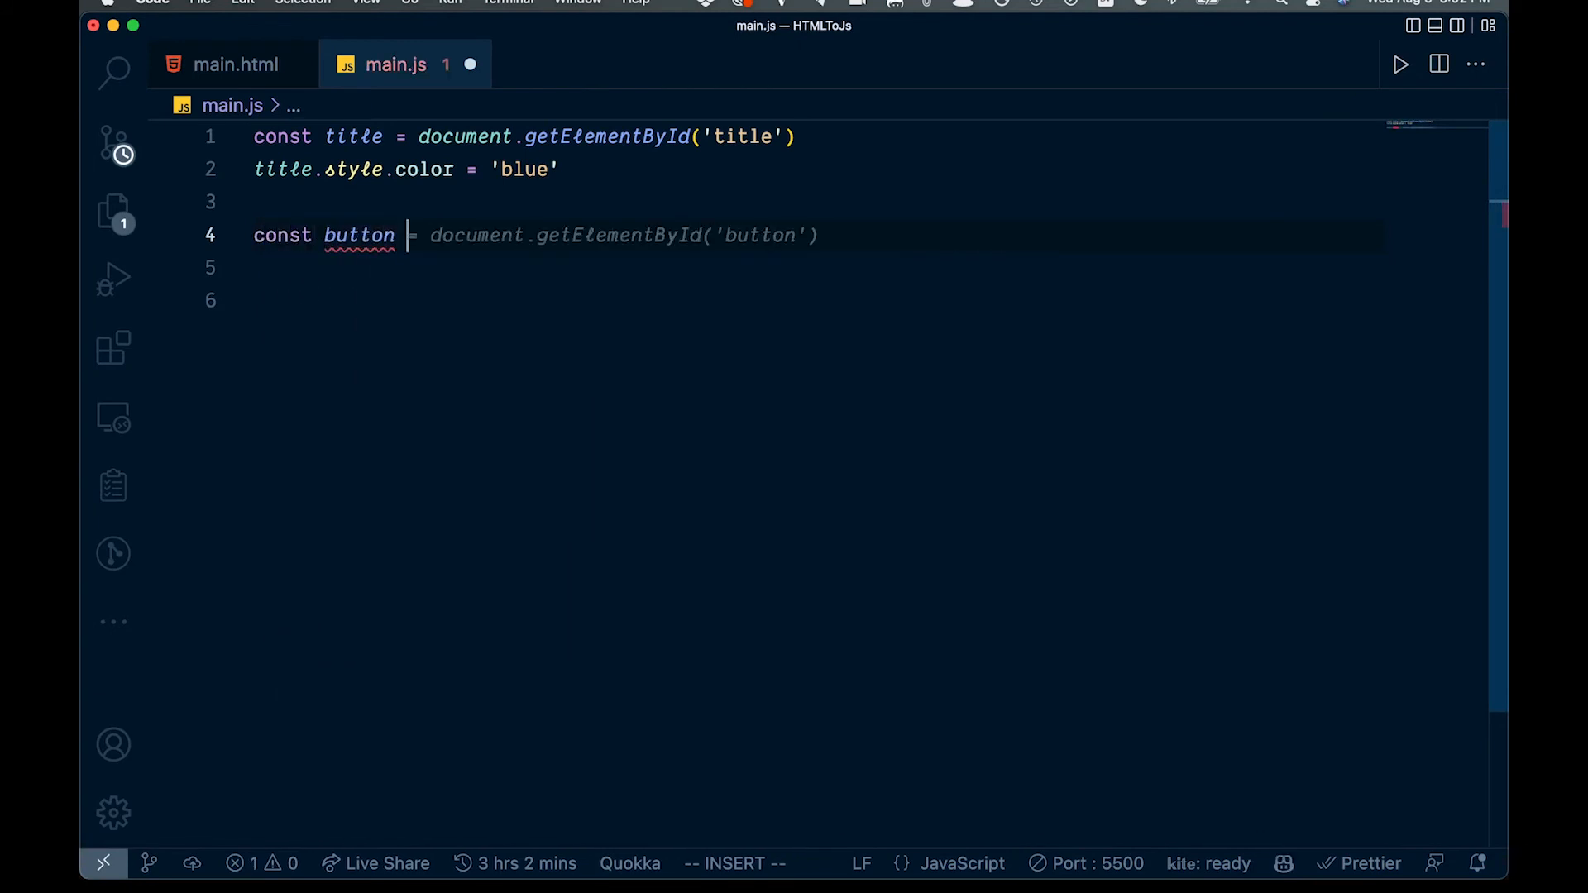
{"action": "type", "text": "document.getElementById('button"}
{"action": "left_click", "coordinate": [819, 268]}
{"action": "type", "text": "button.addEventListener('click', "}
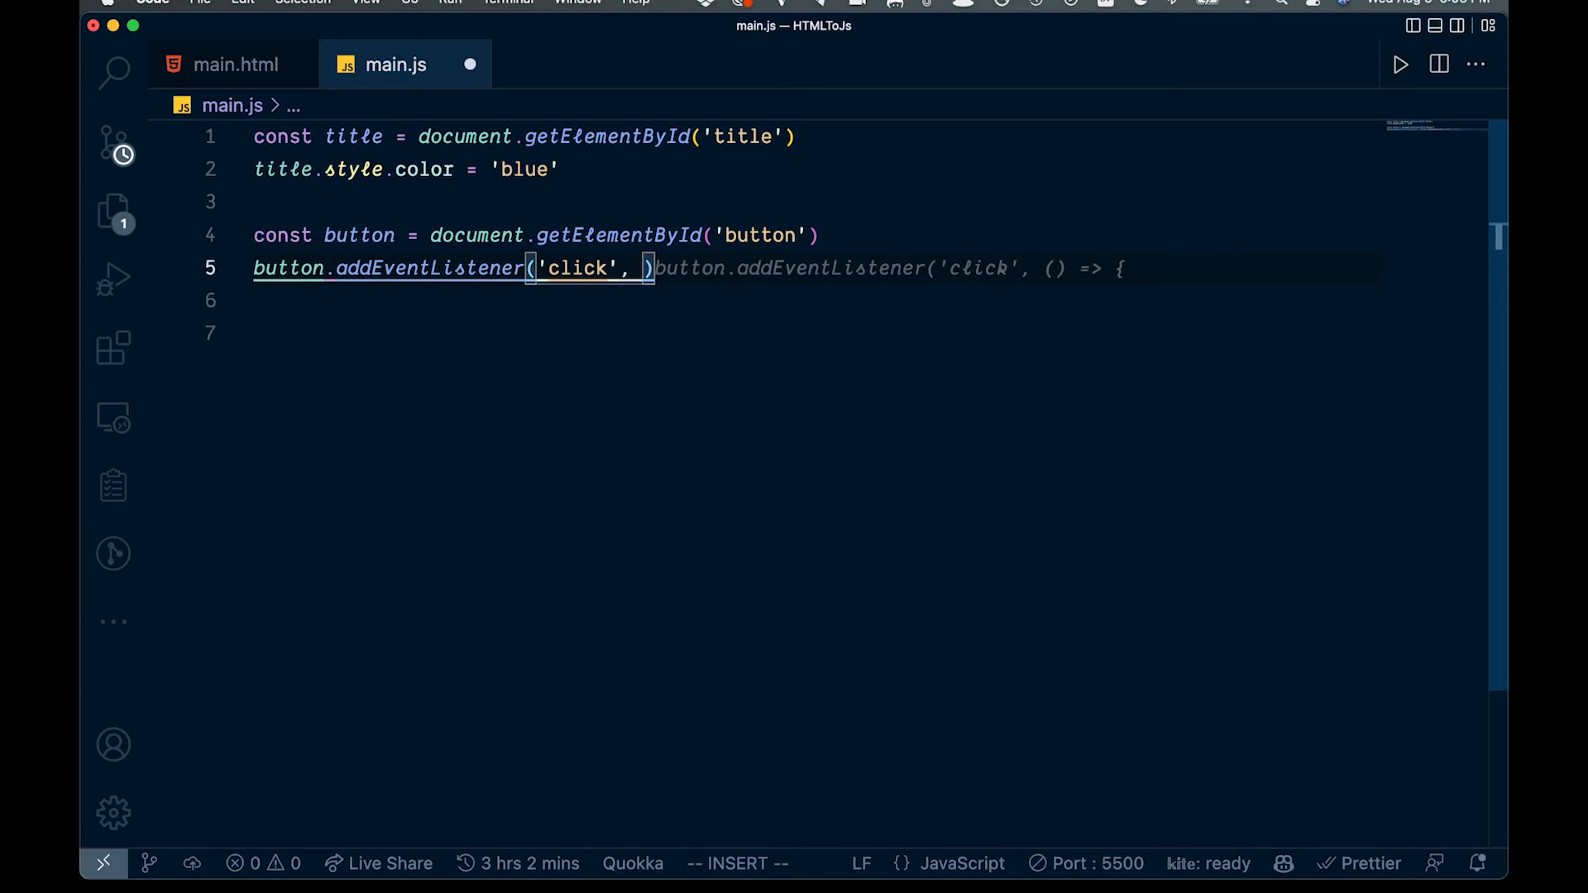
{"action": "type", "text": "removeTitle"}
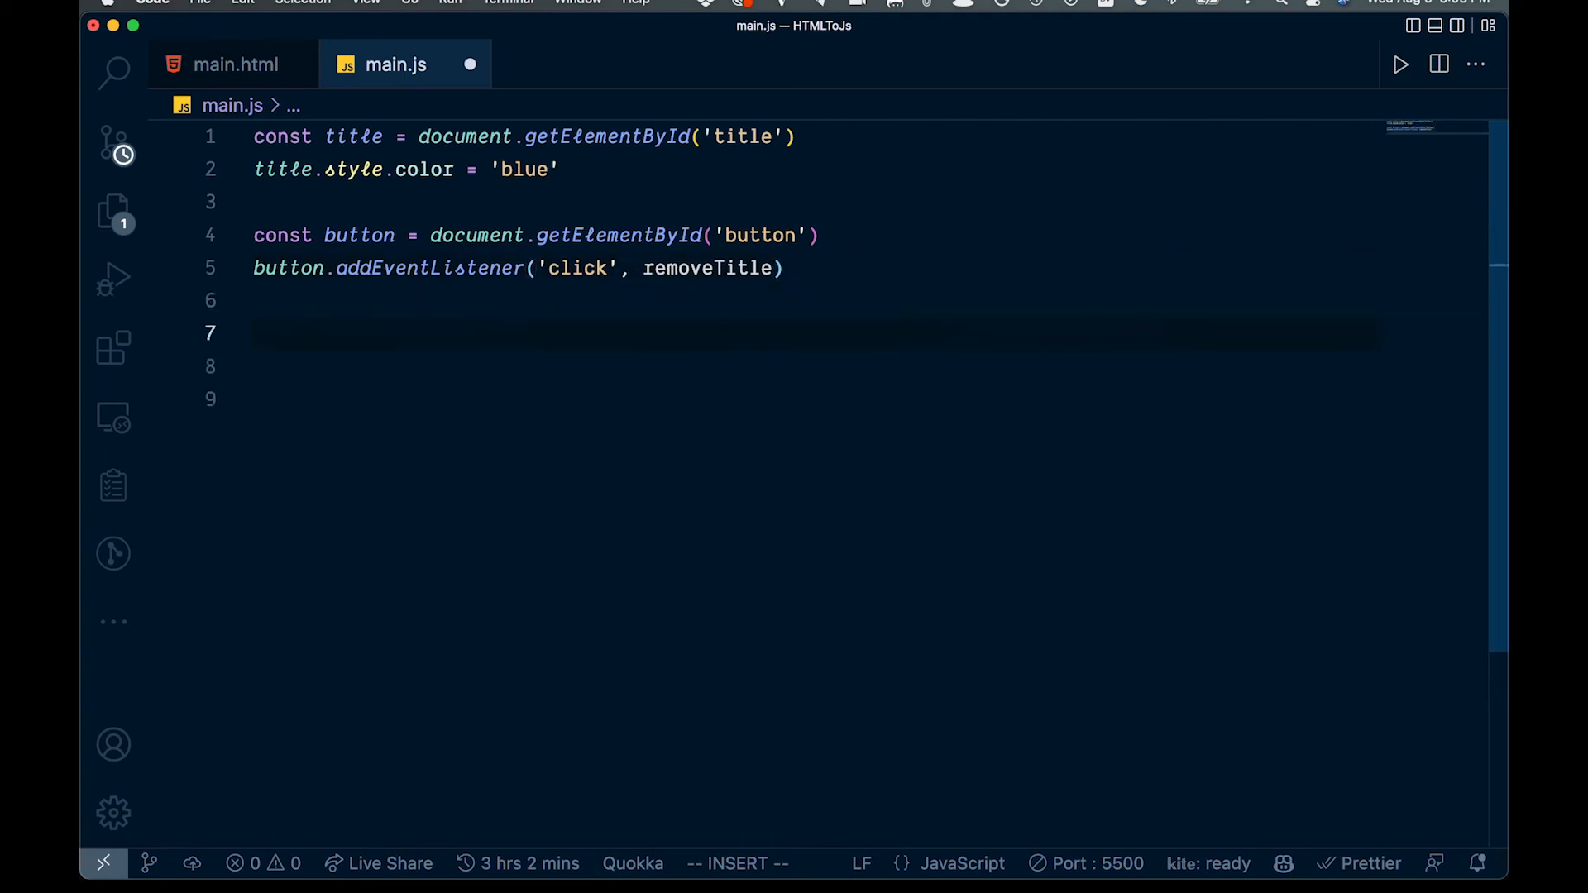
Step: Define function removeTitle setting title.style.display = 'none'
{"action": "type", "text": "function removeTitle"}
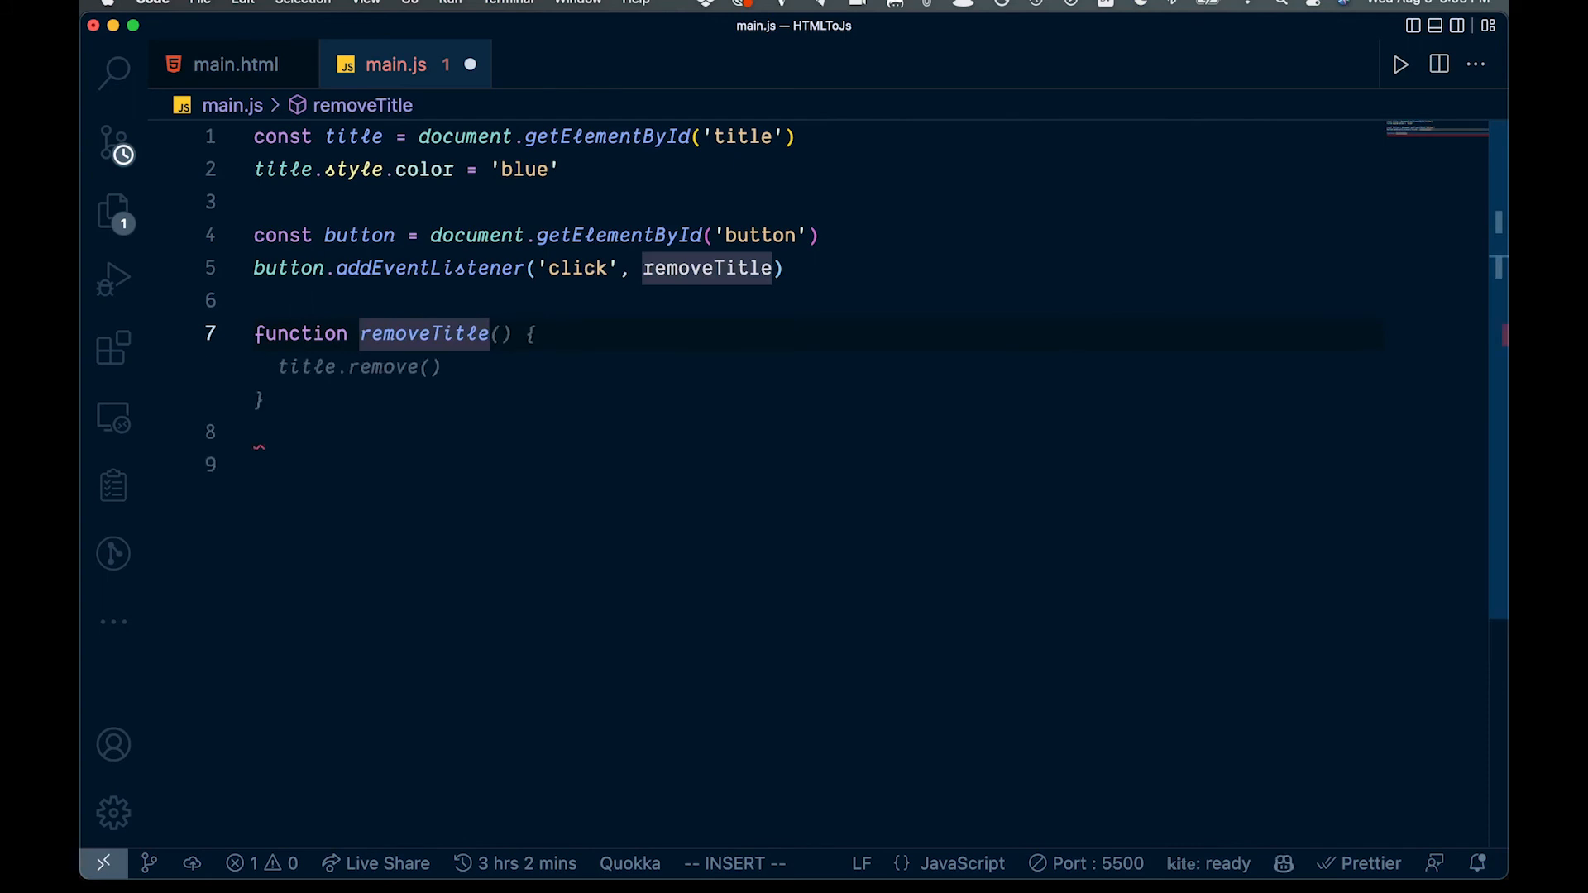
{"action": "type", "text": "title"}
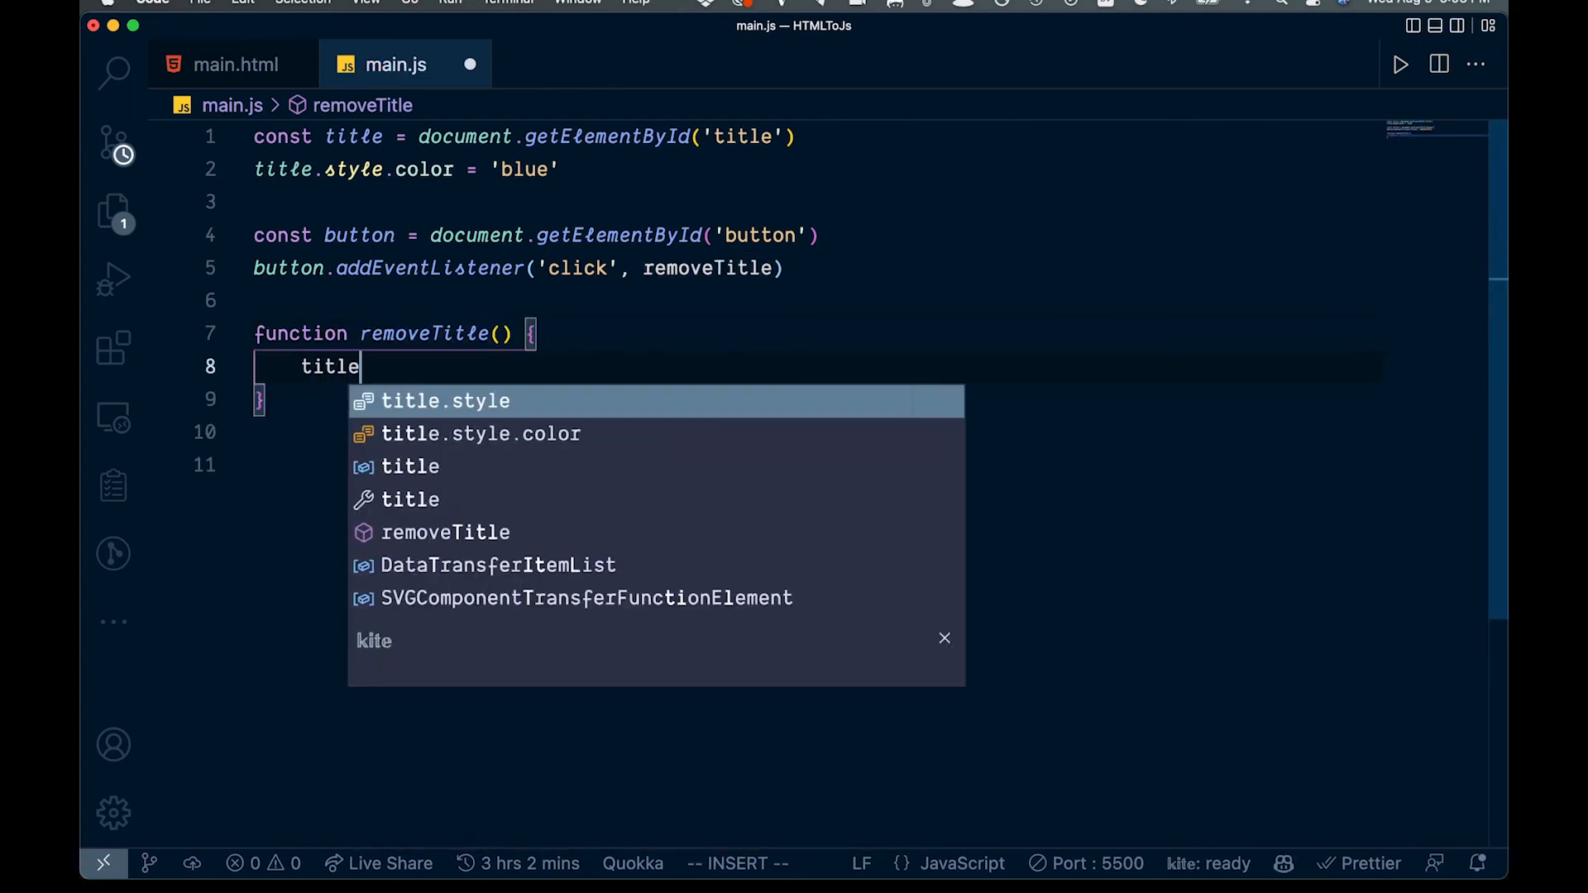
{"action": "type", "text": ".style.display = 'none"}
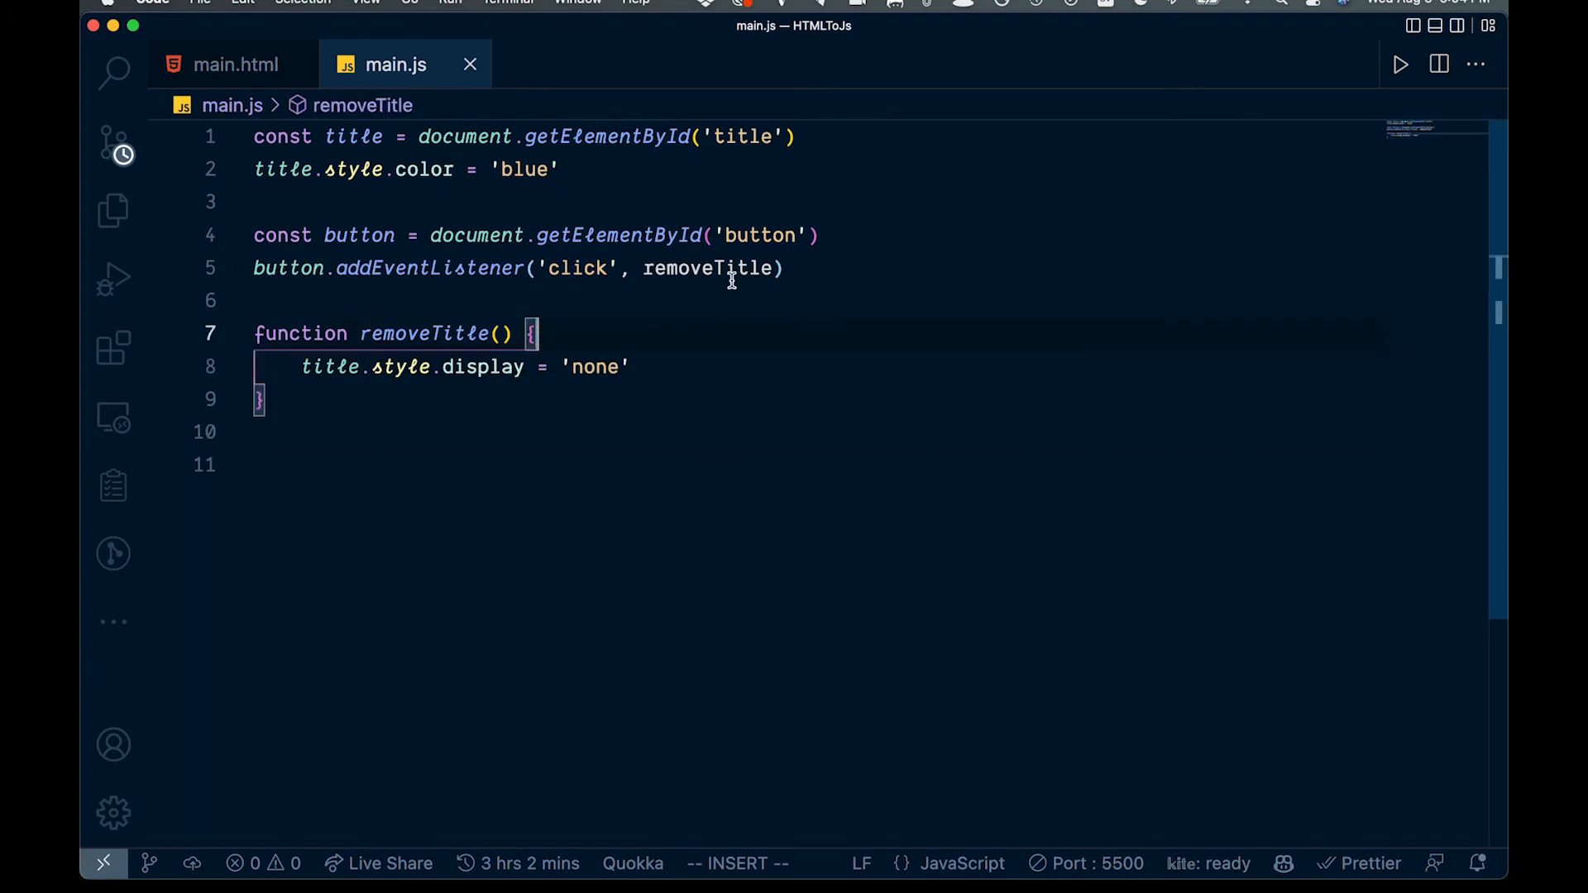
{"action": "mouse_move", "coordinate": [513, 367]}
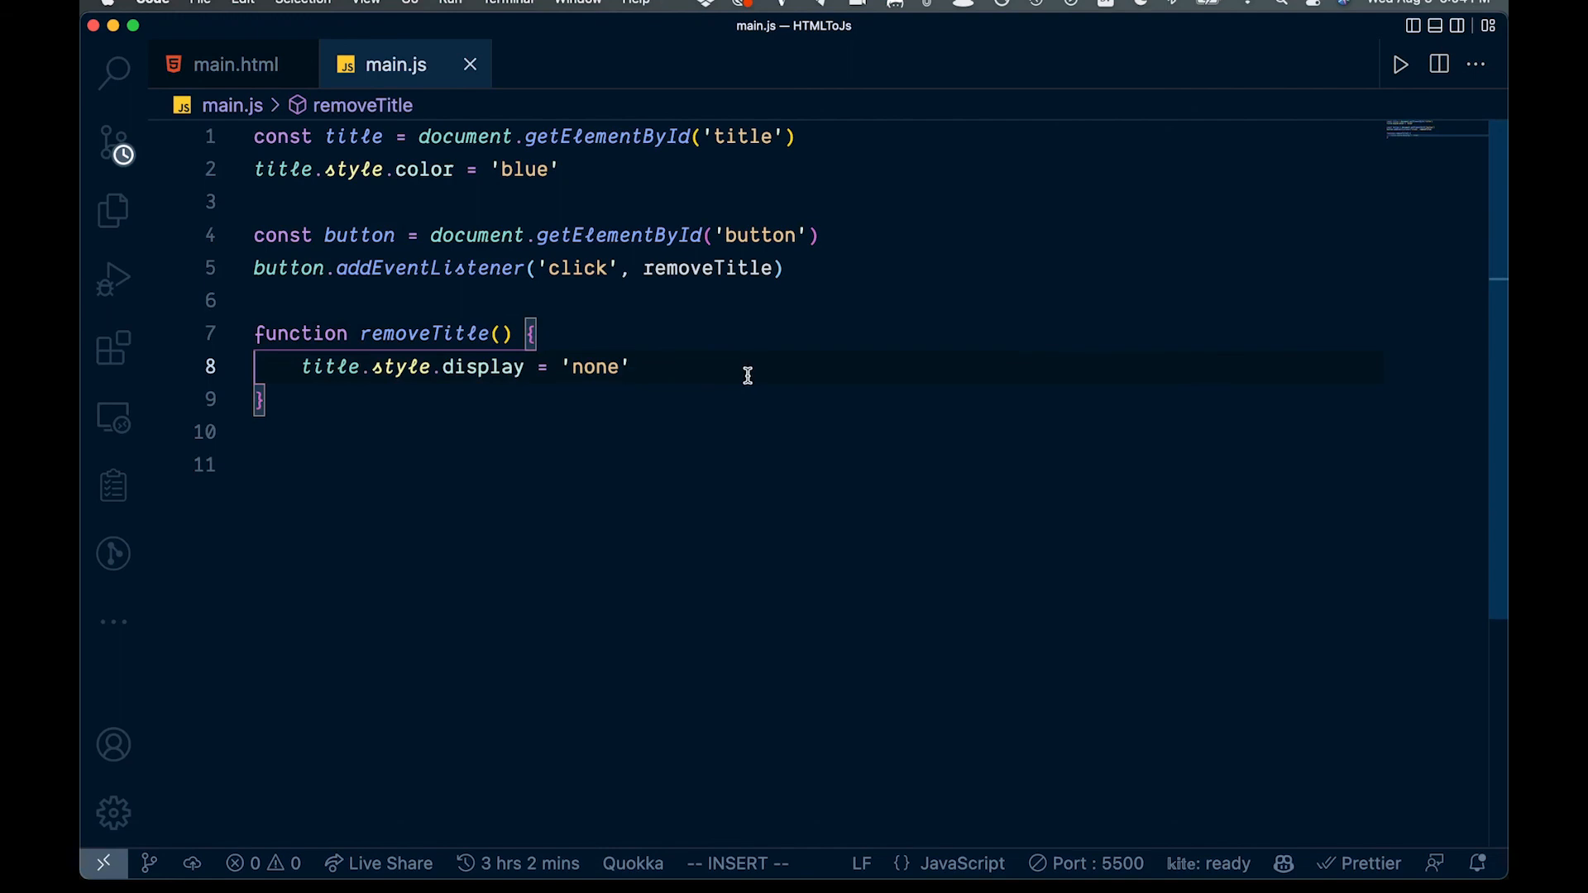
{"action": "mouse_move", "coordinate": [772, 448]}
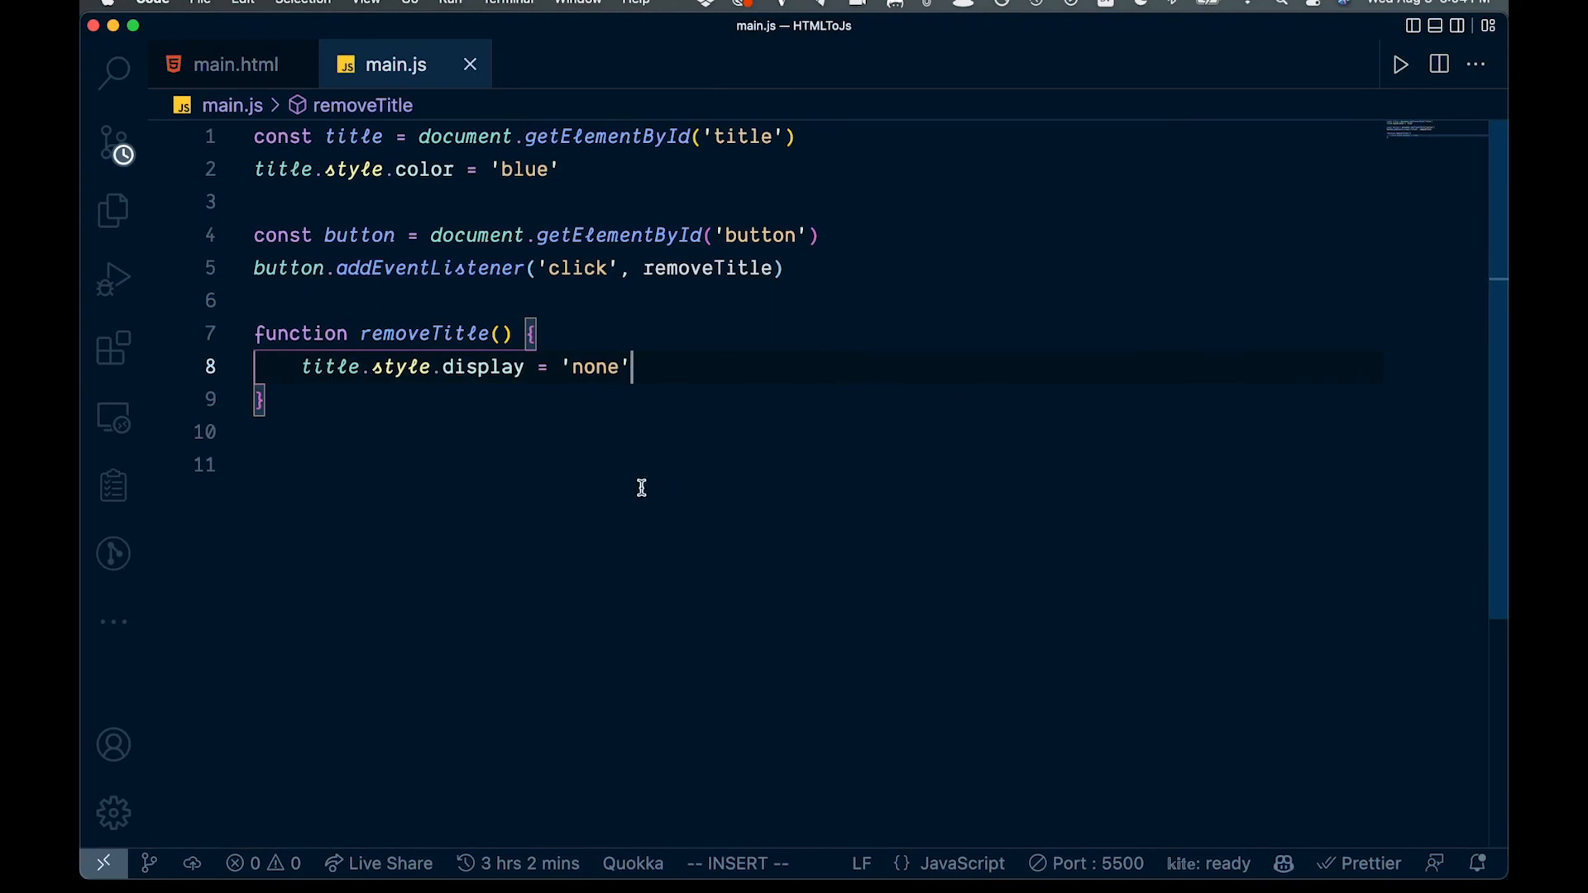
{"action": "left_click", "coordinate": [234, 64]}
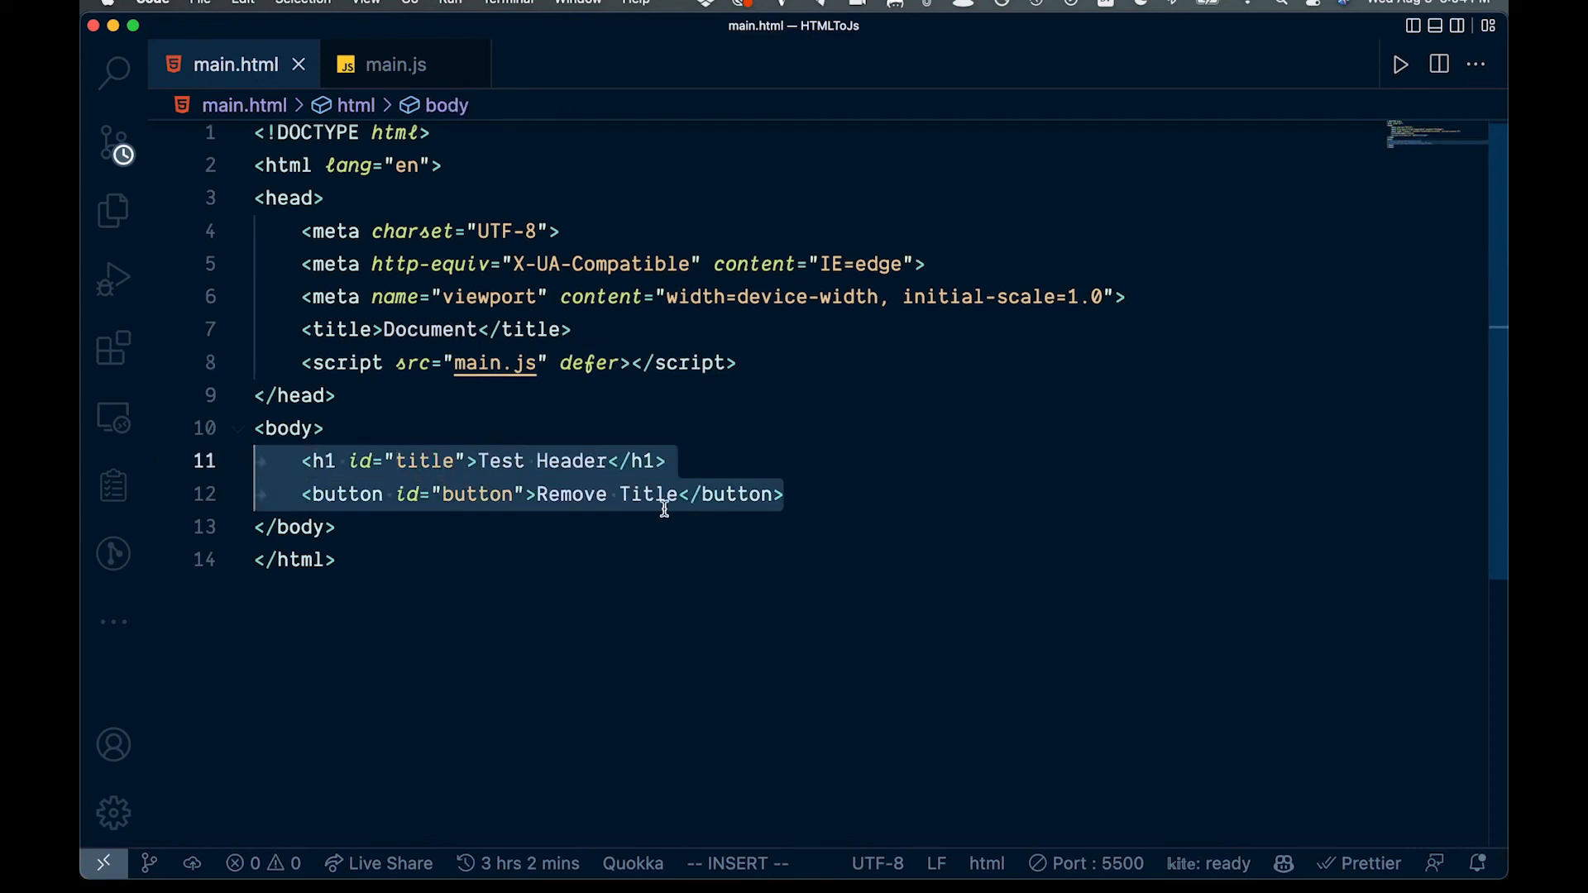
{"action": "mouse_move", "coordinate": [647, 509]}
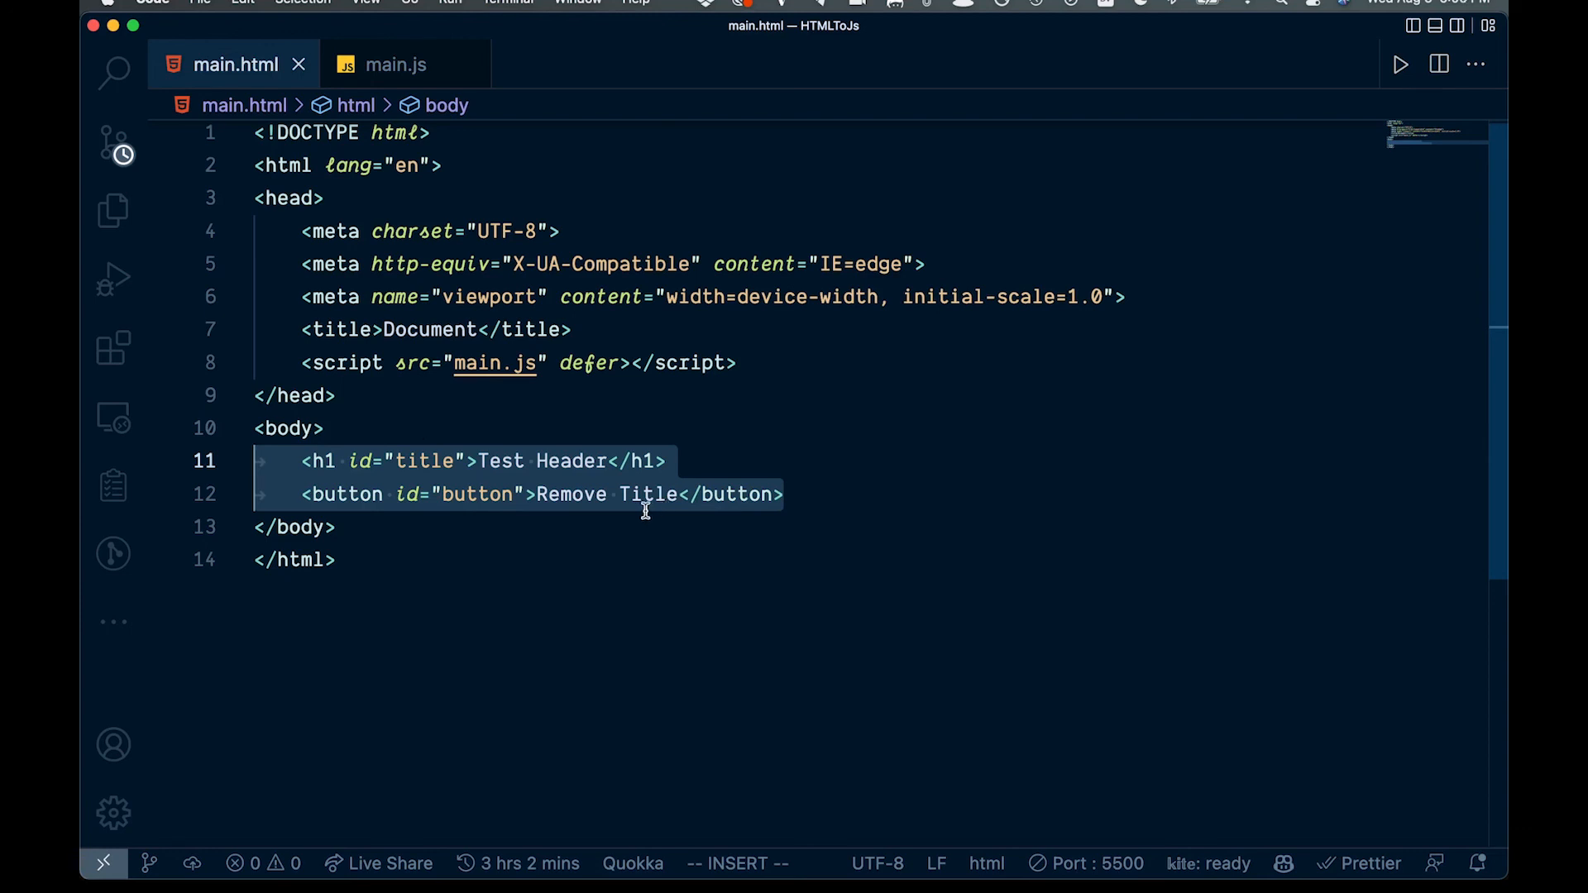
{"action": "mouse_move", "coordinate": [956, 518]}
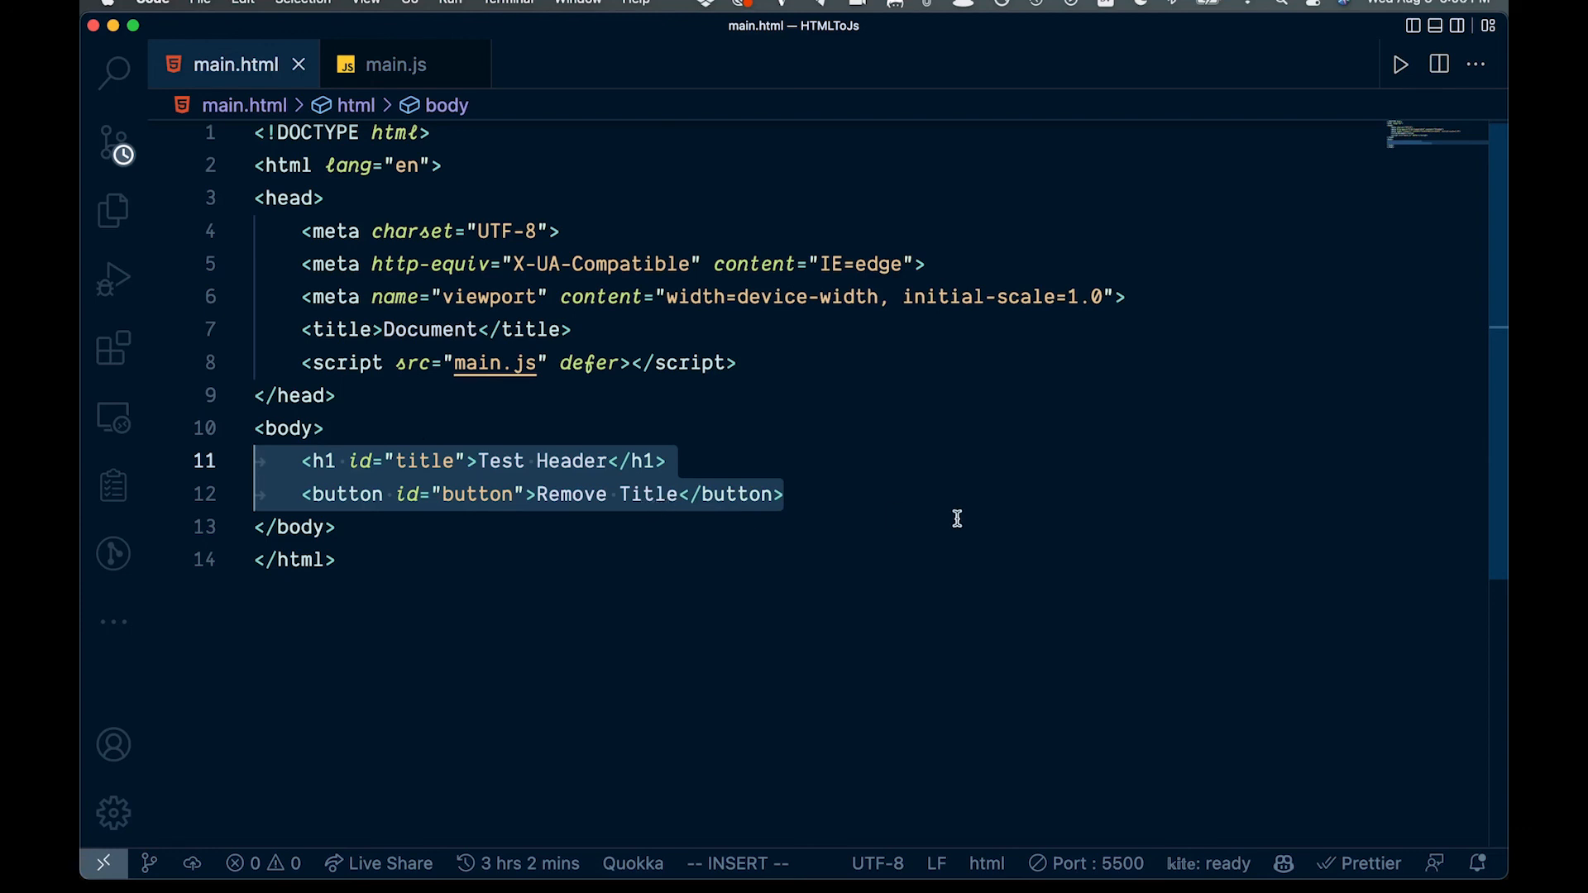